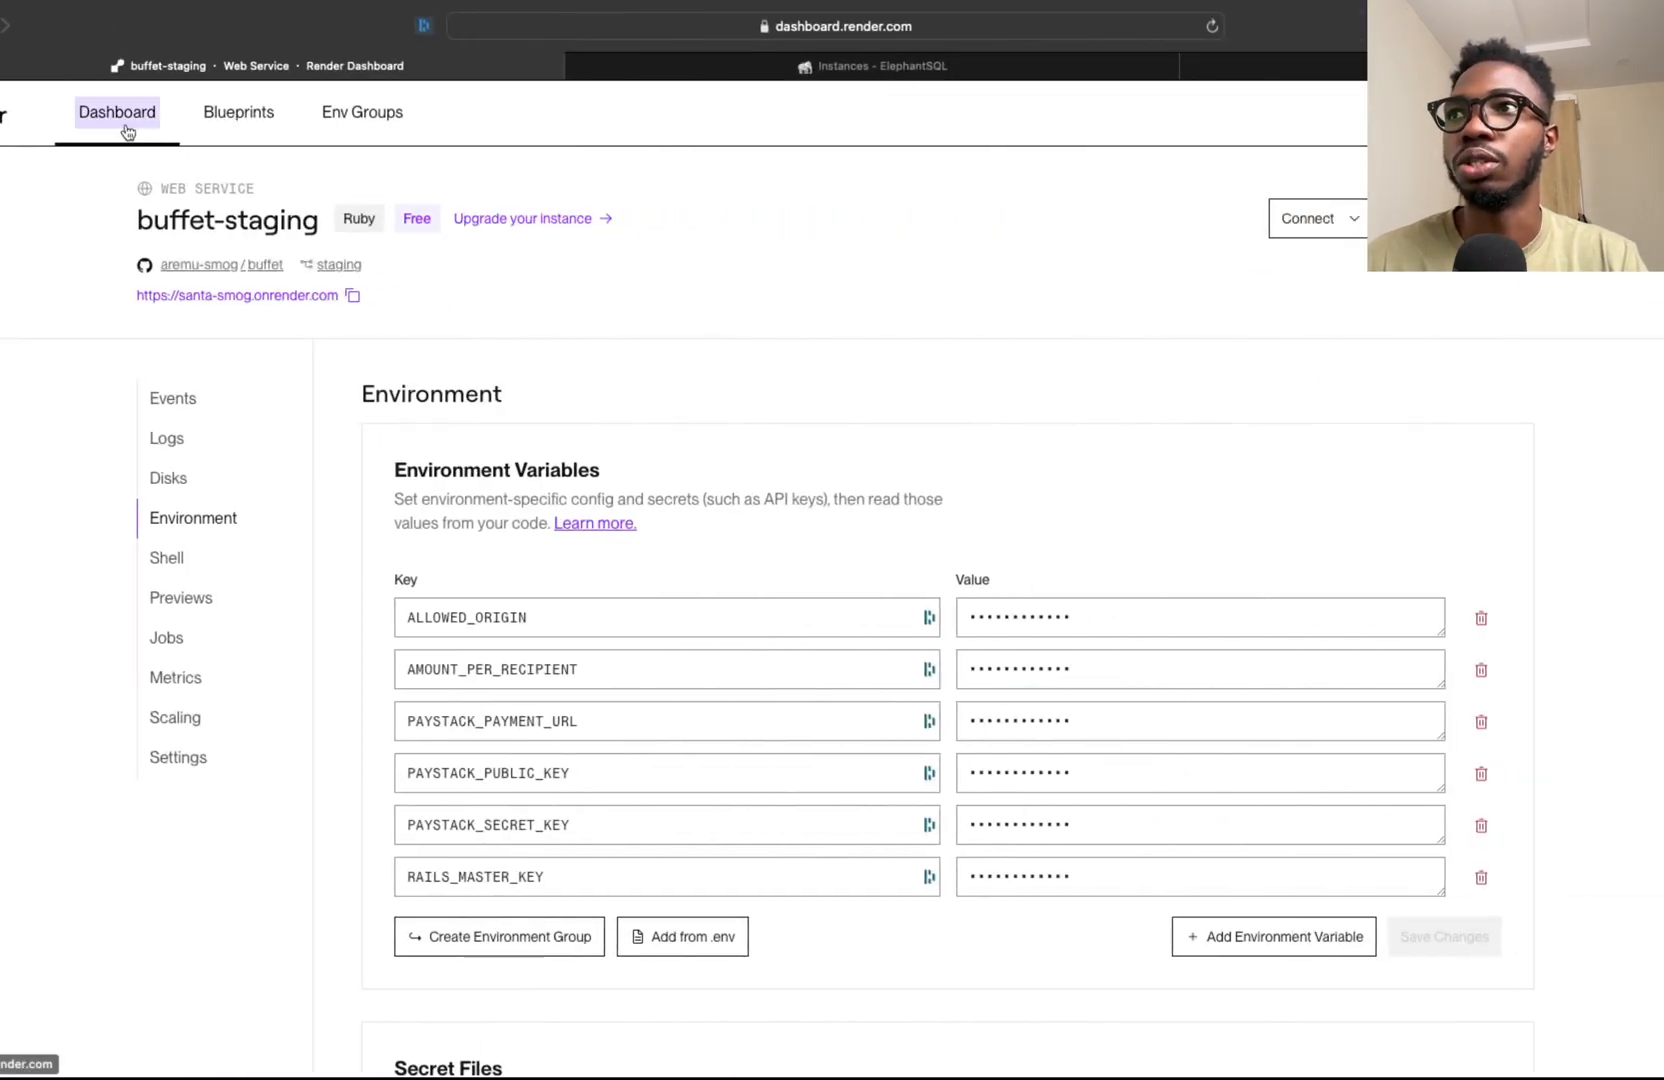
Return to the Render overview of five Ruby services, where buffet-staging shows a failed deploy
left_click(117, 111)
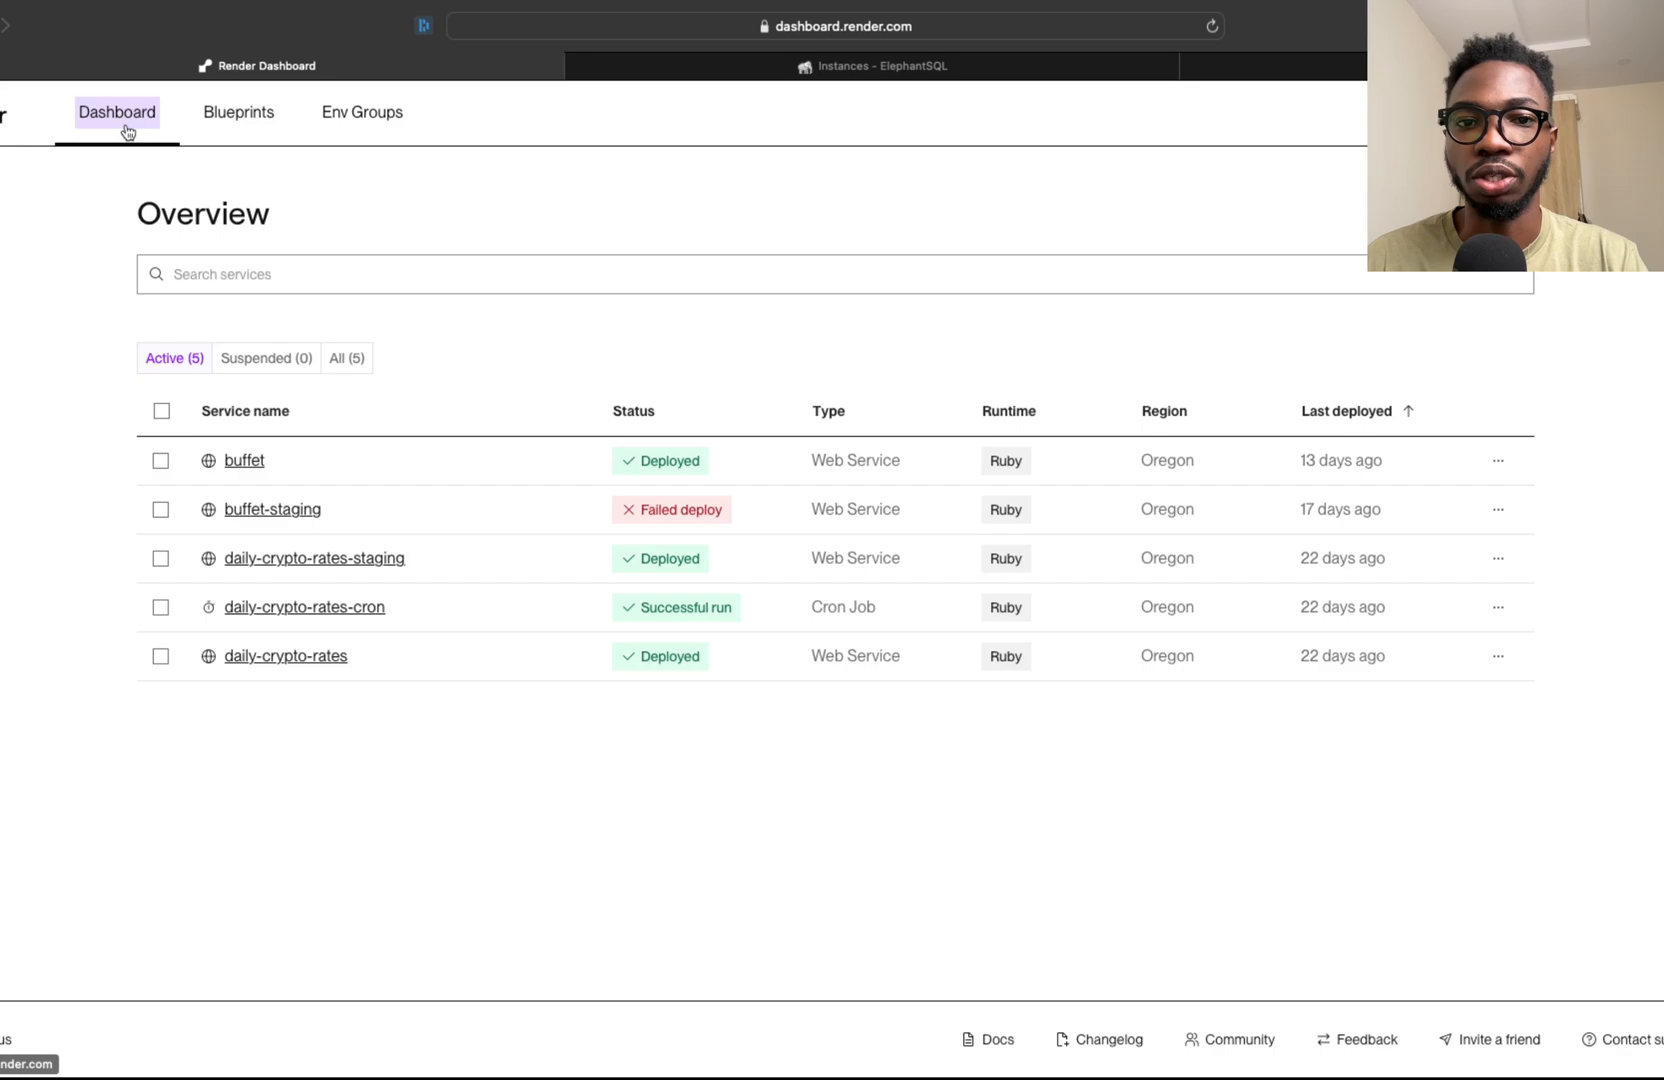
left_click(1560, 66)
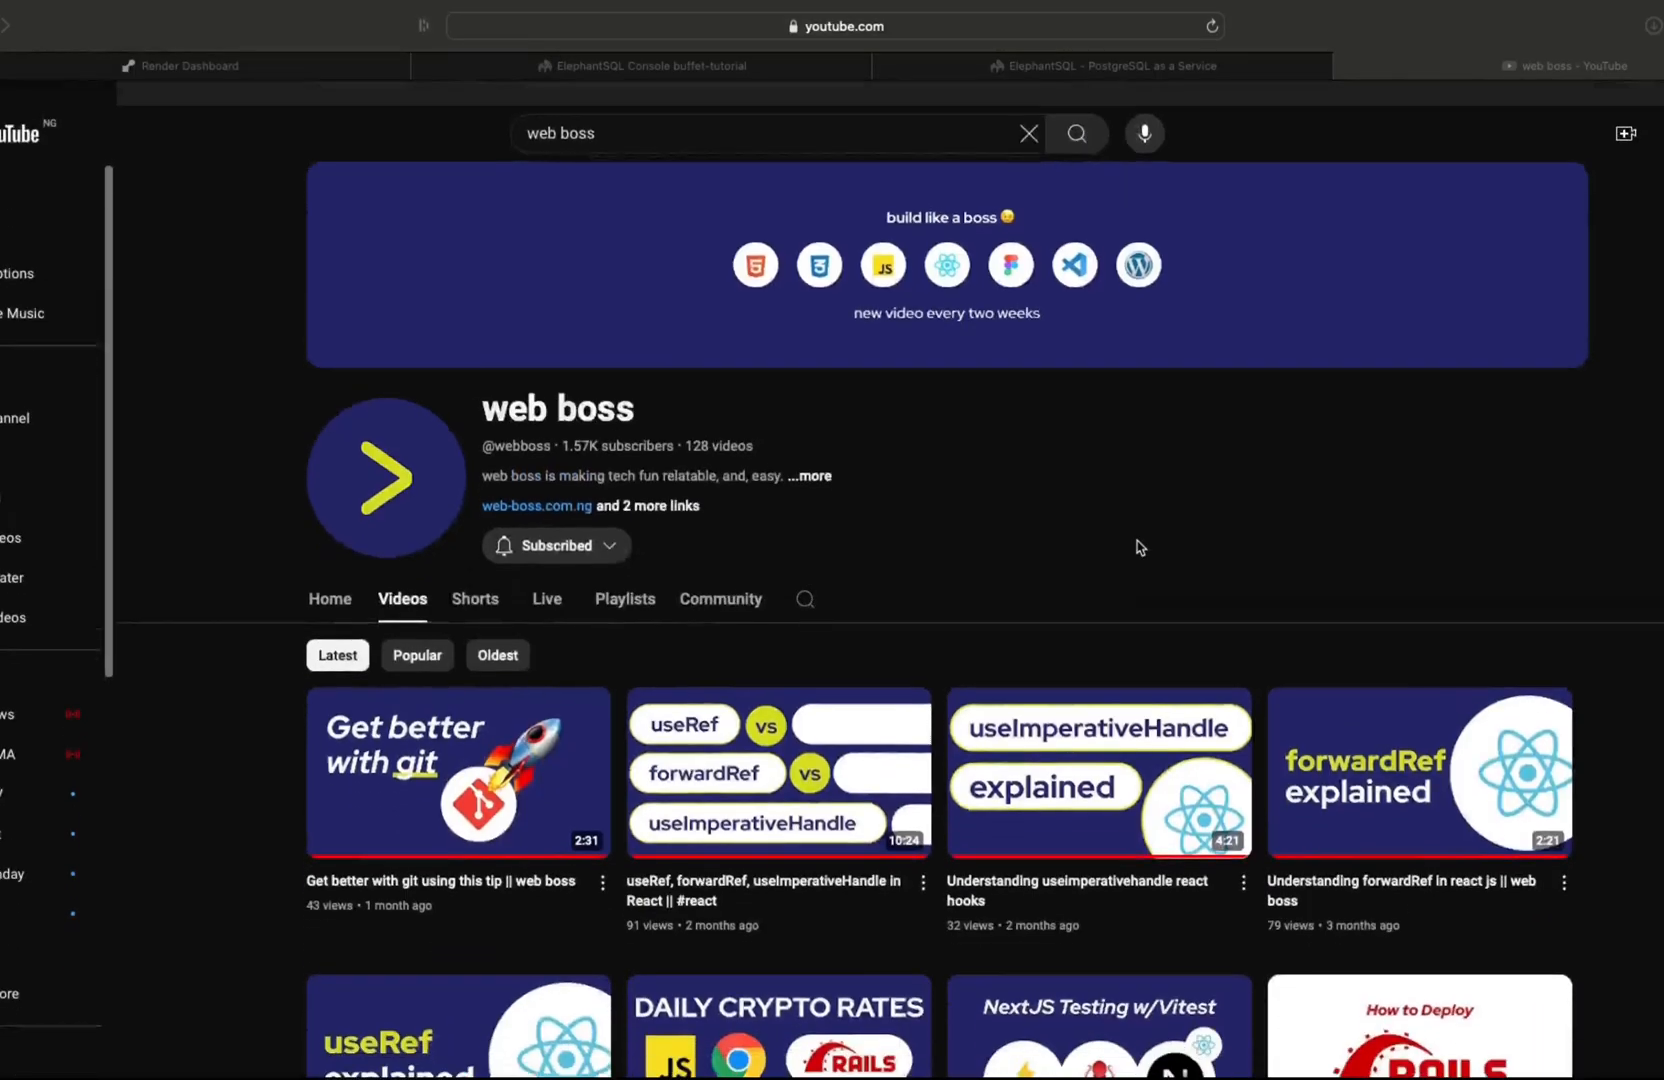
scroll("down", 3)
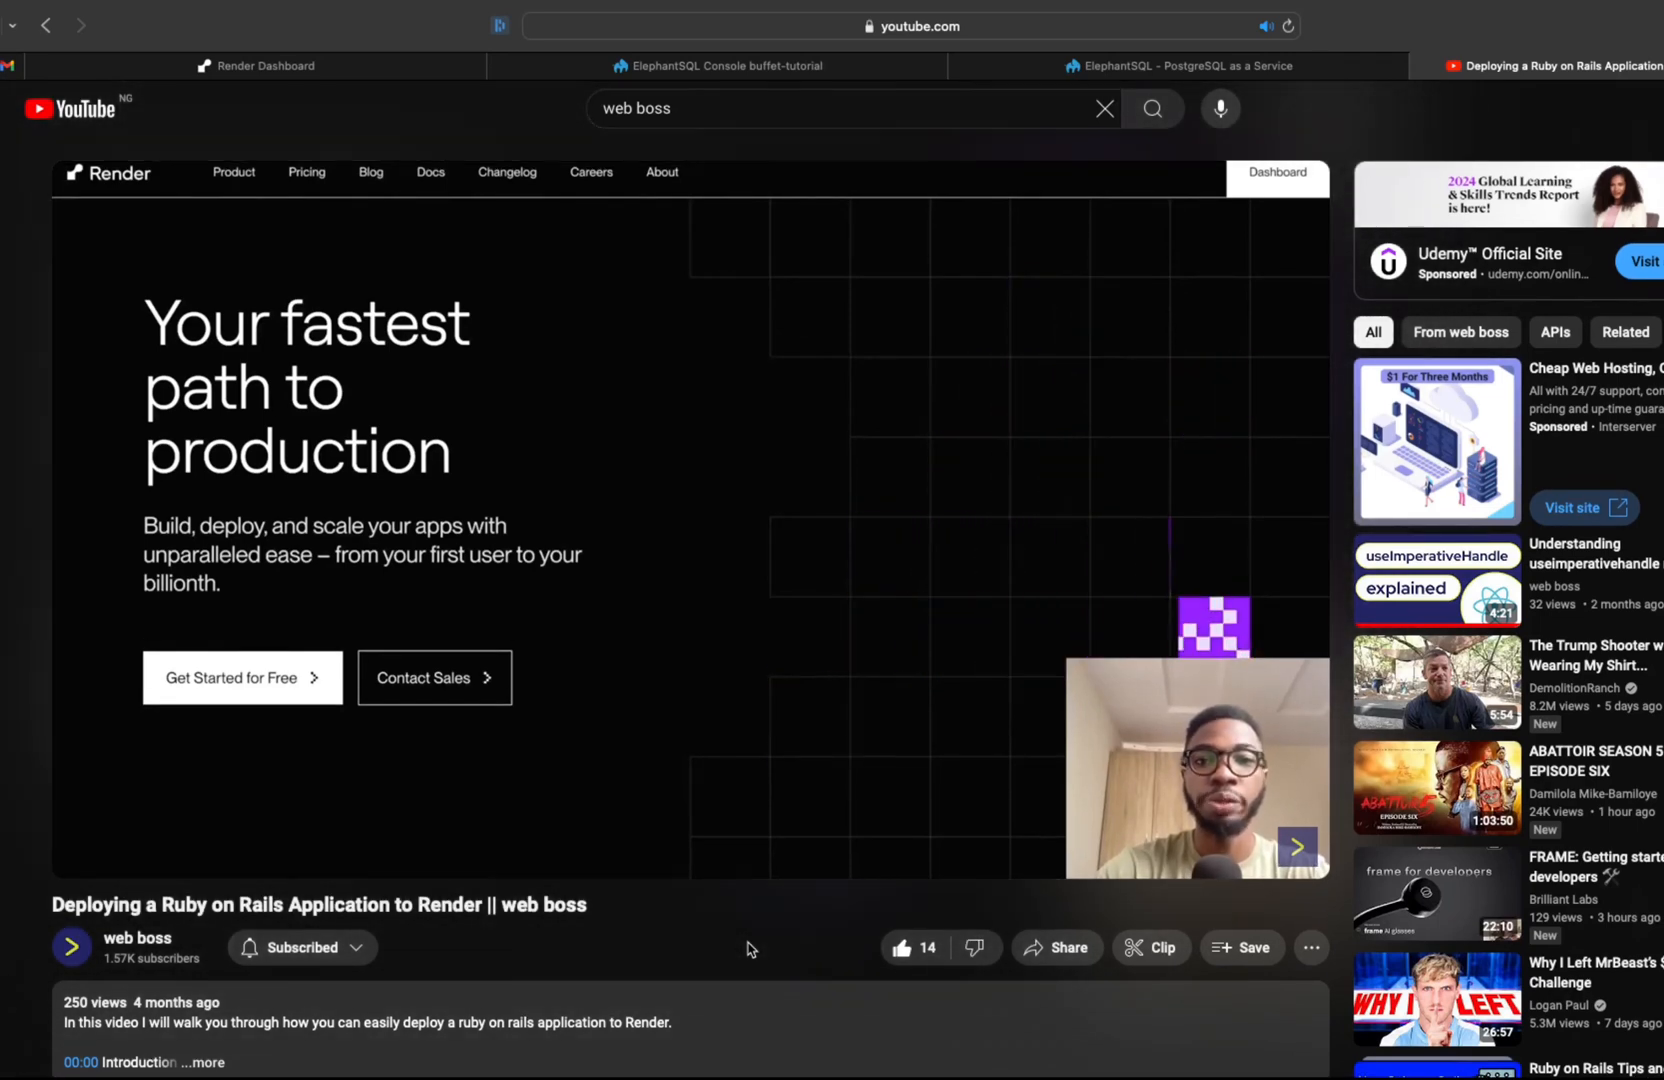
left_click(256, 65)
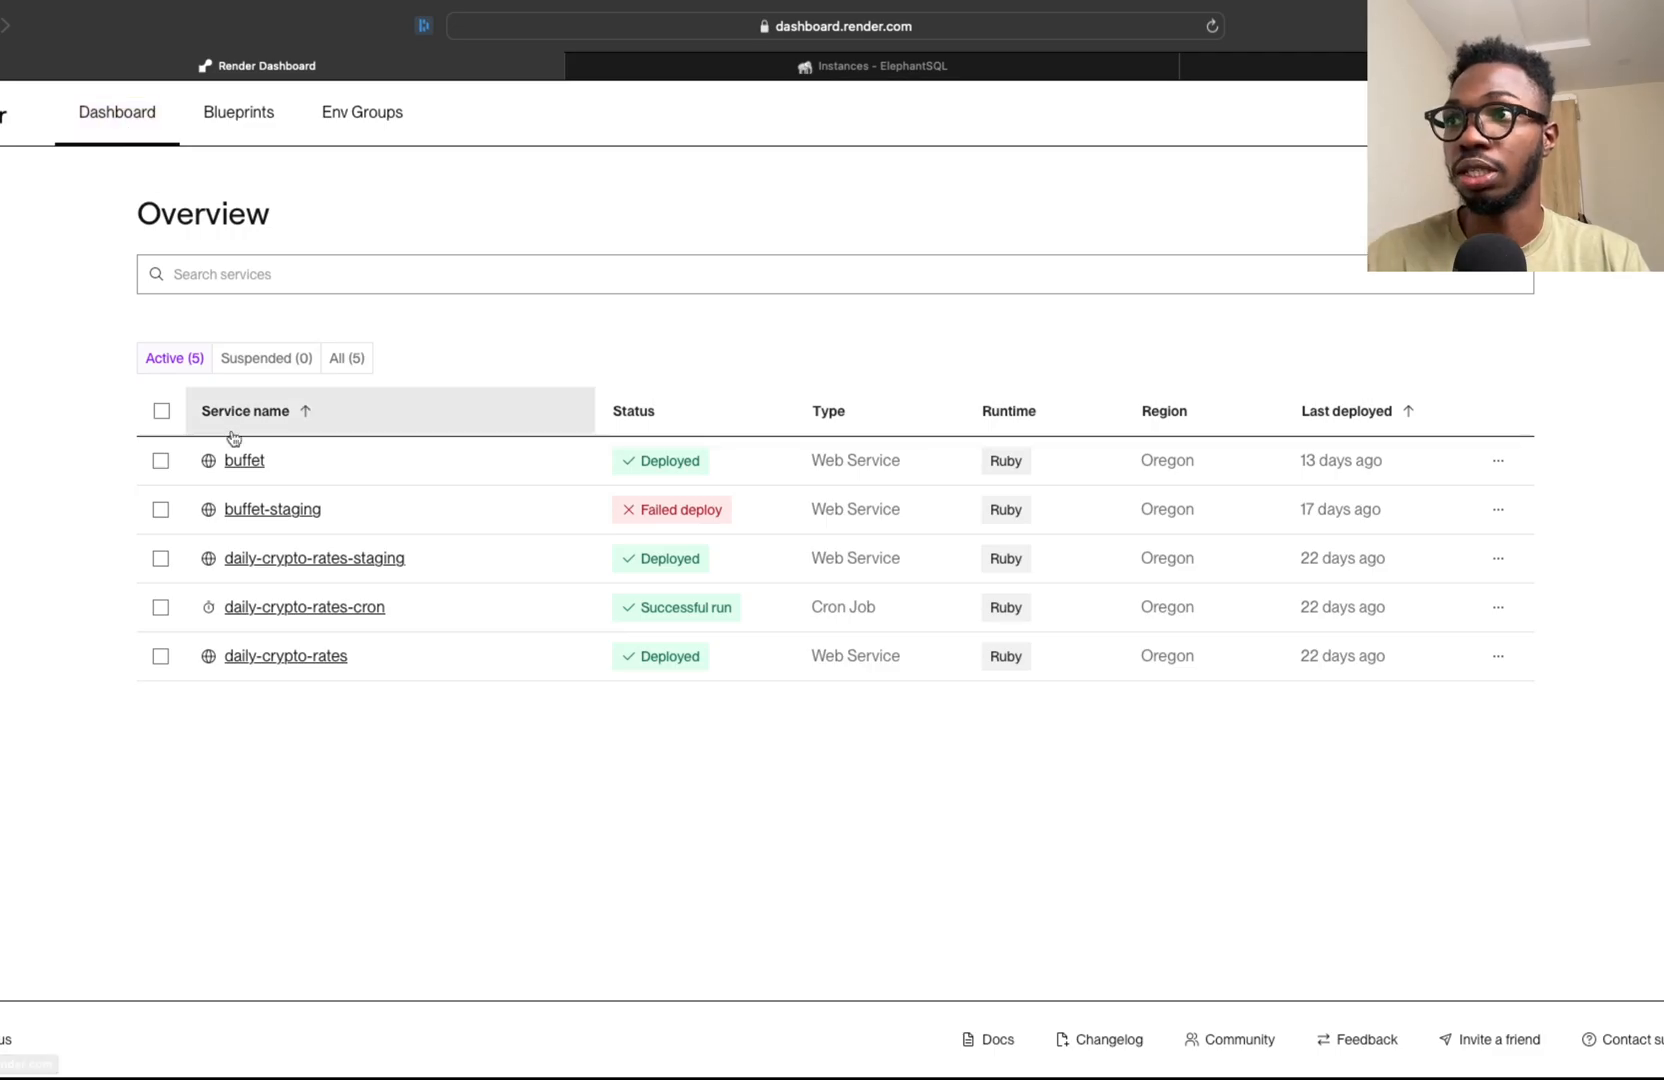
View buffet-staging's logs filtered to the last hour, which show no entries
left_click(271, 508)
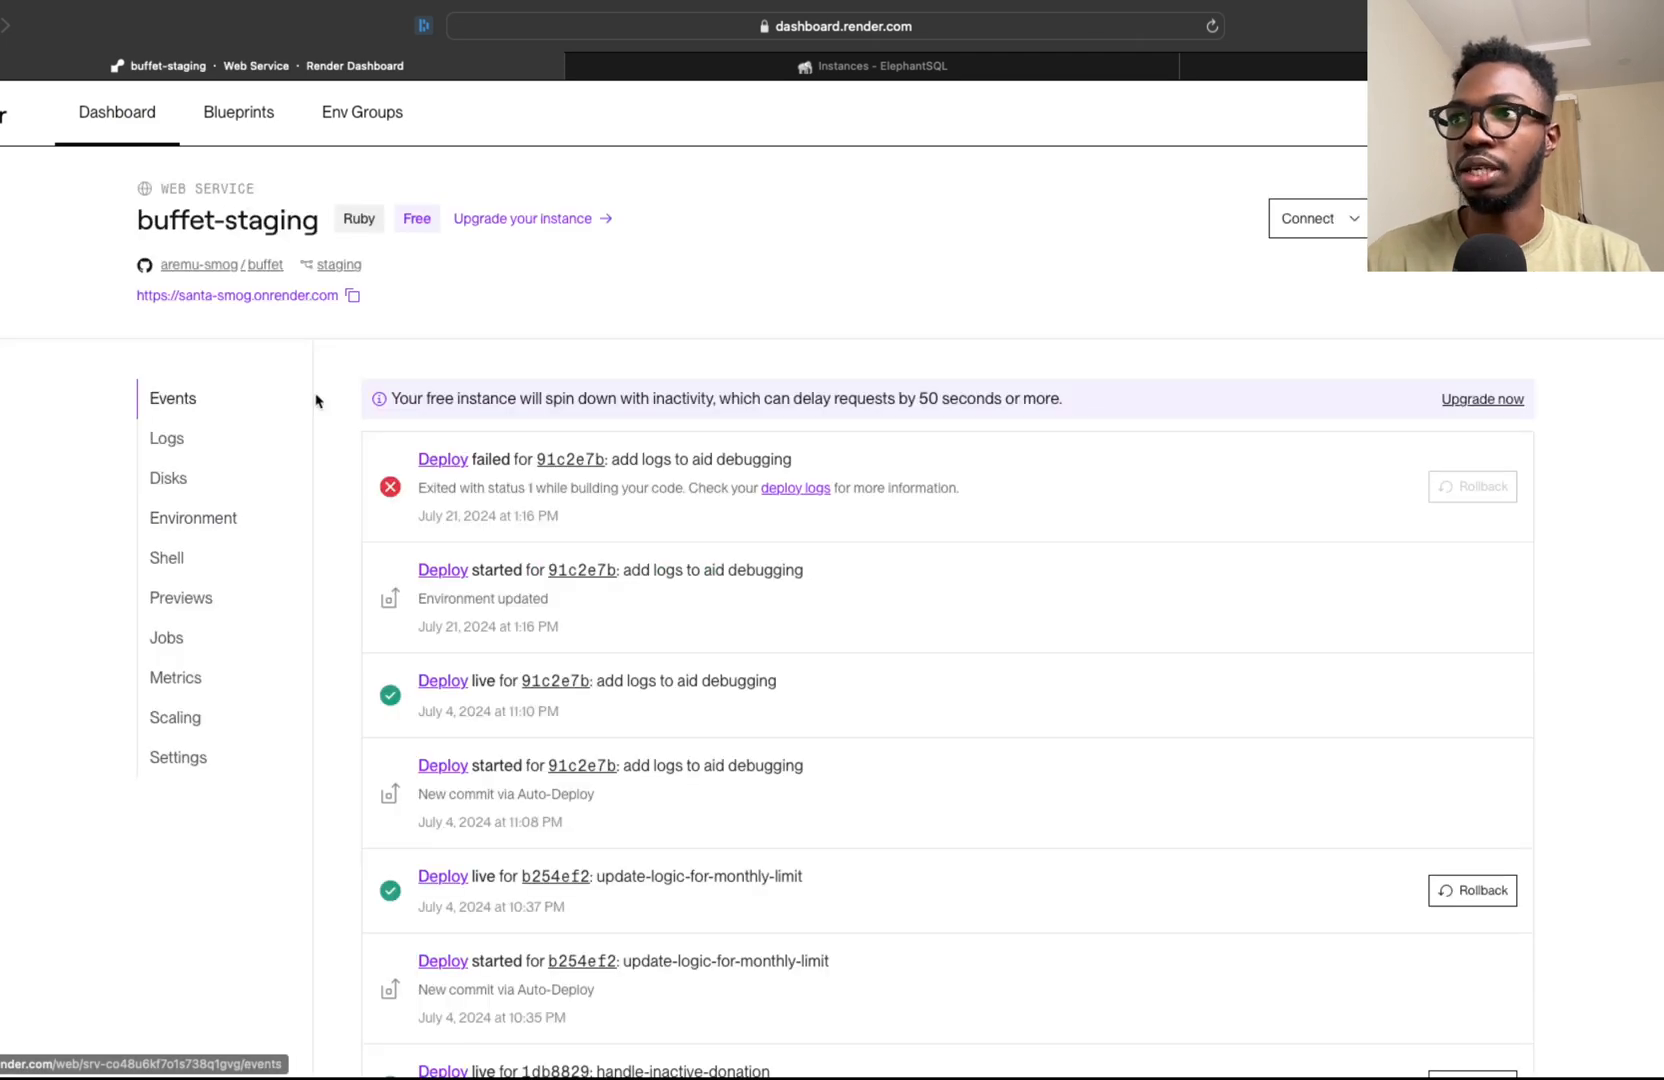
left_click(166, 438)
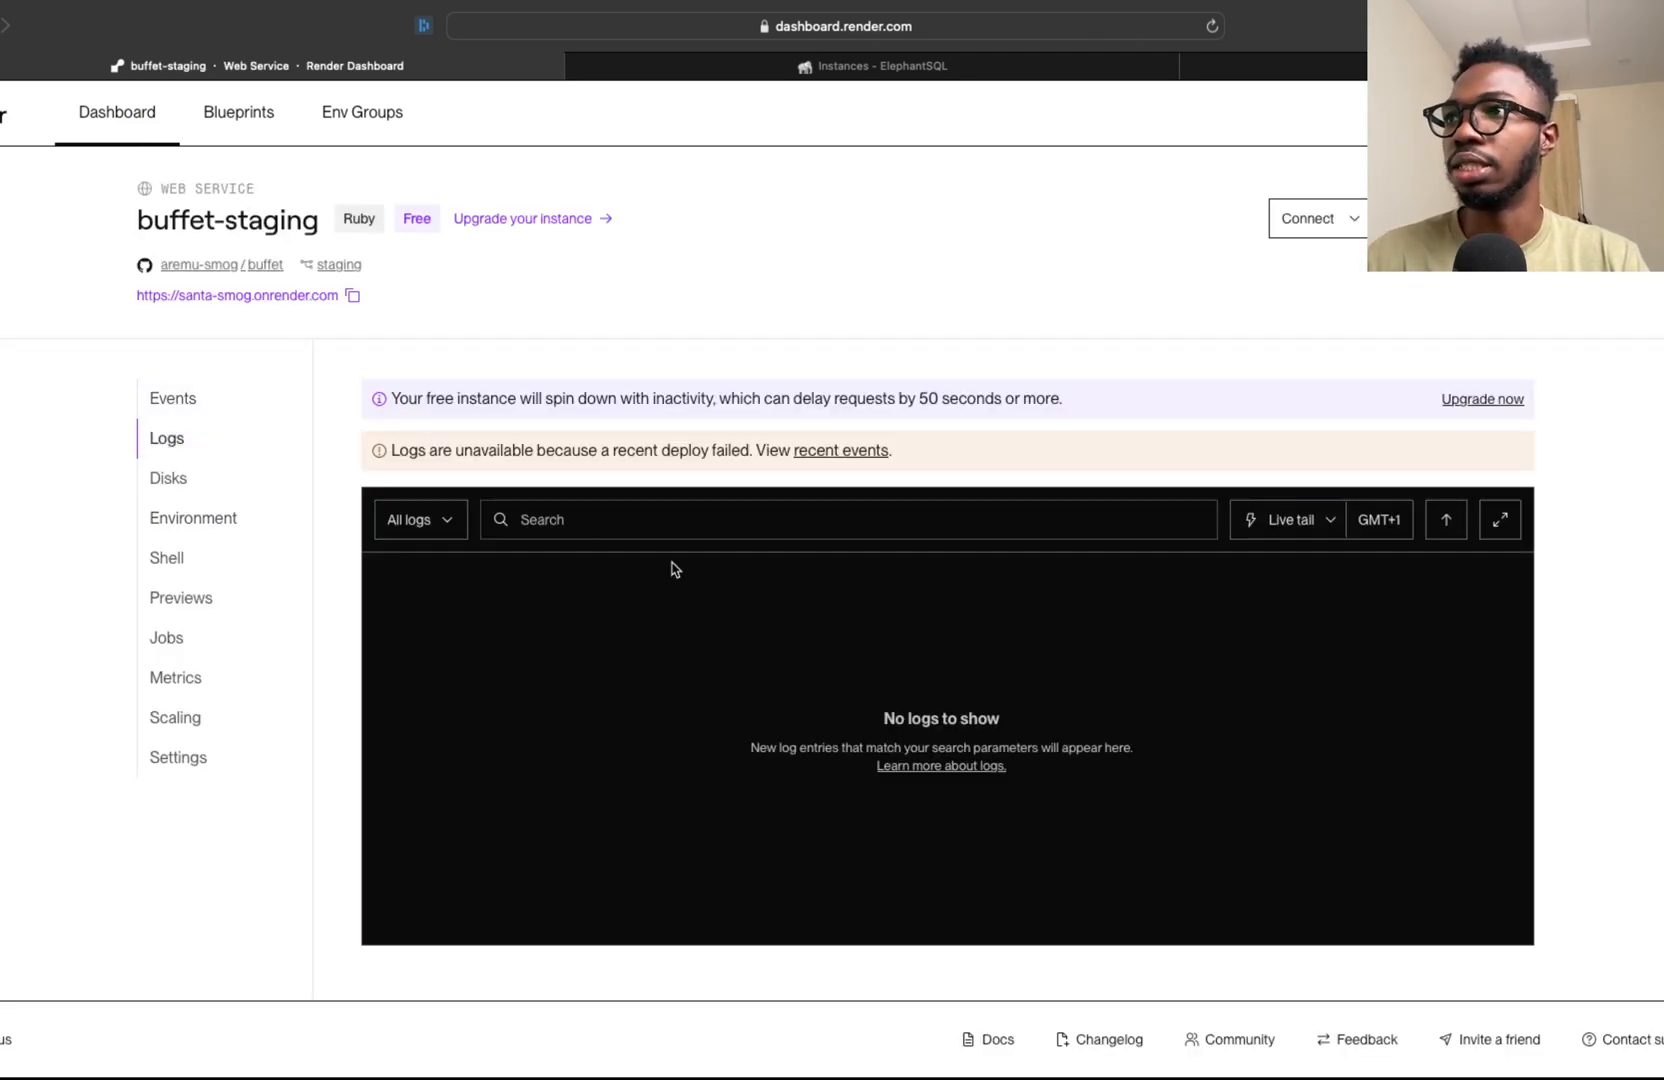
left_click(1285, 520)
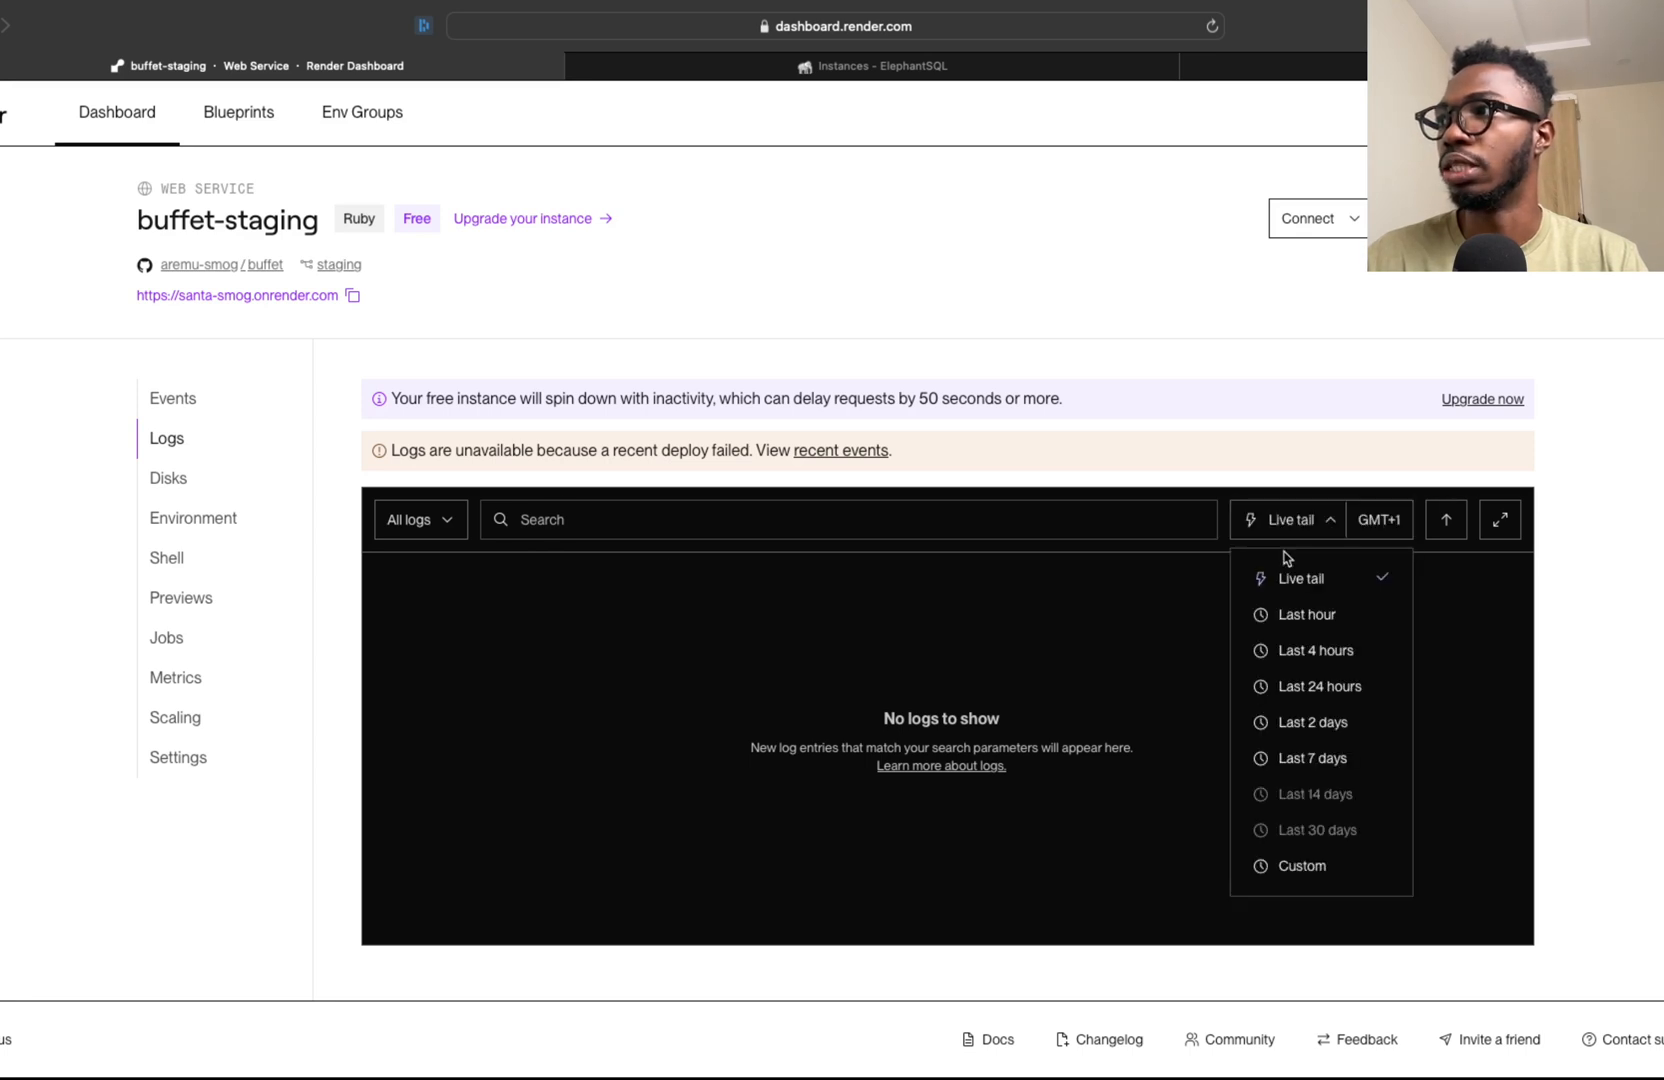
left_click(1306, 614)
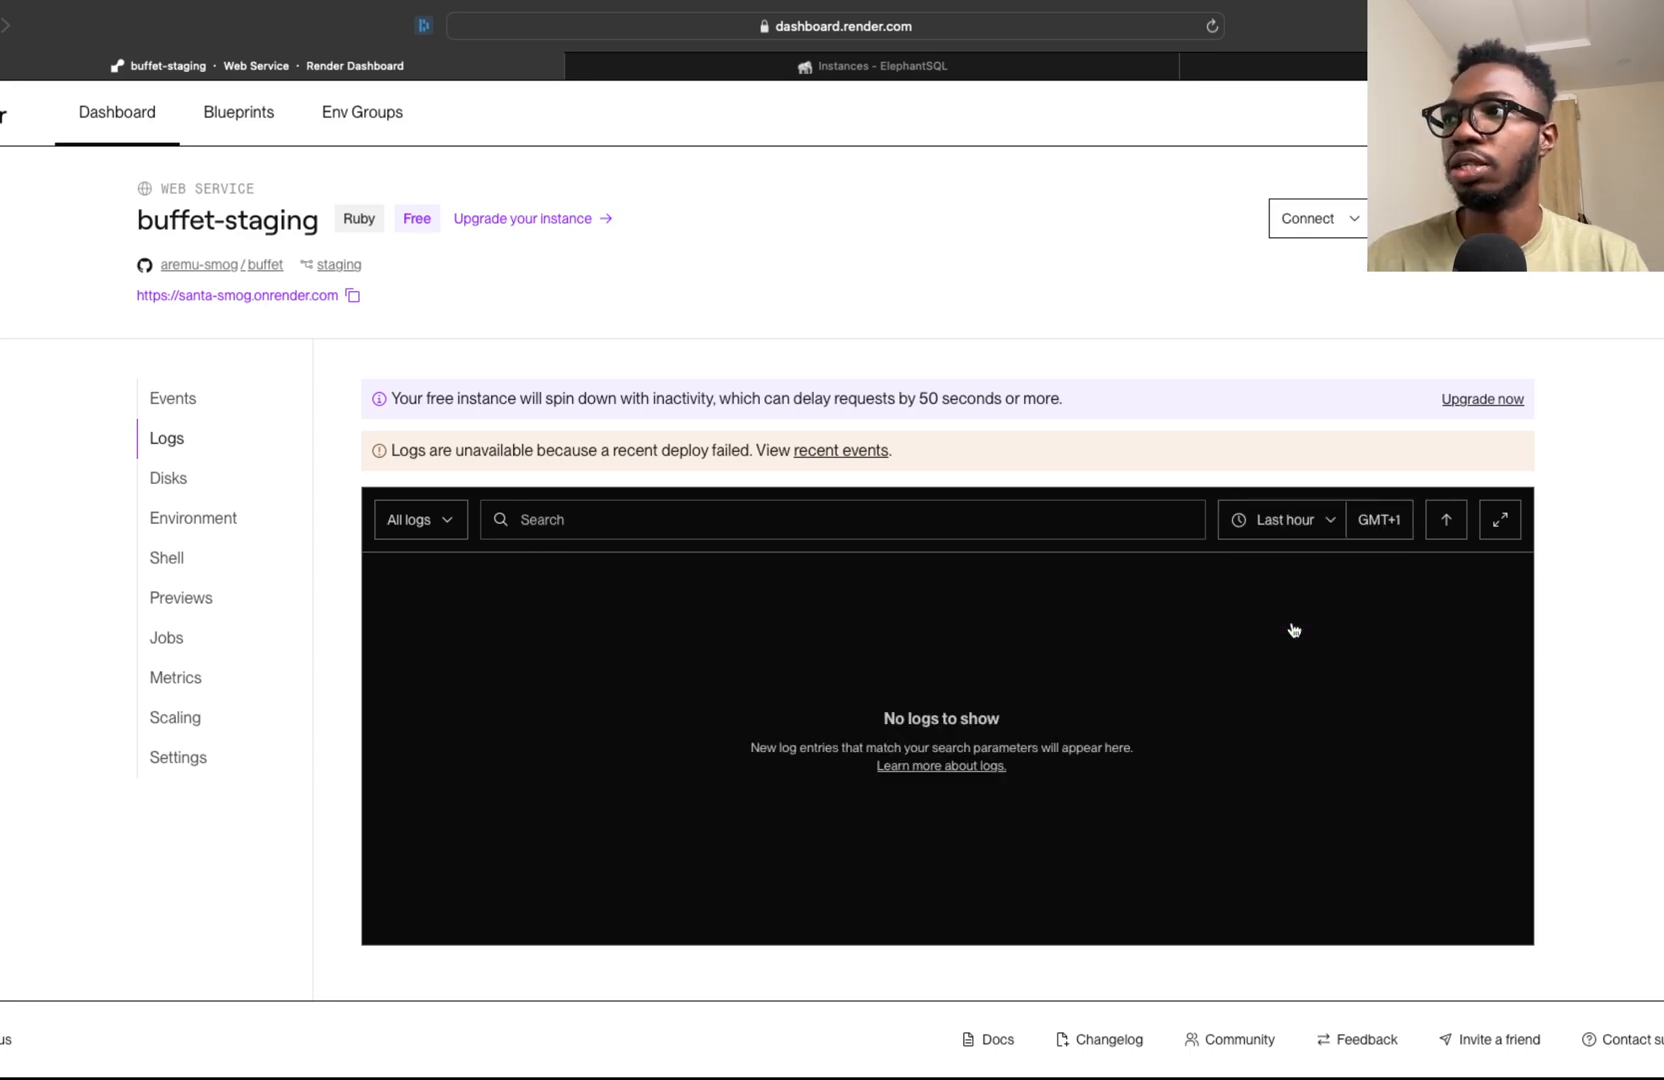
mouse_move(895, 428)
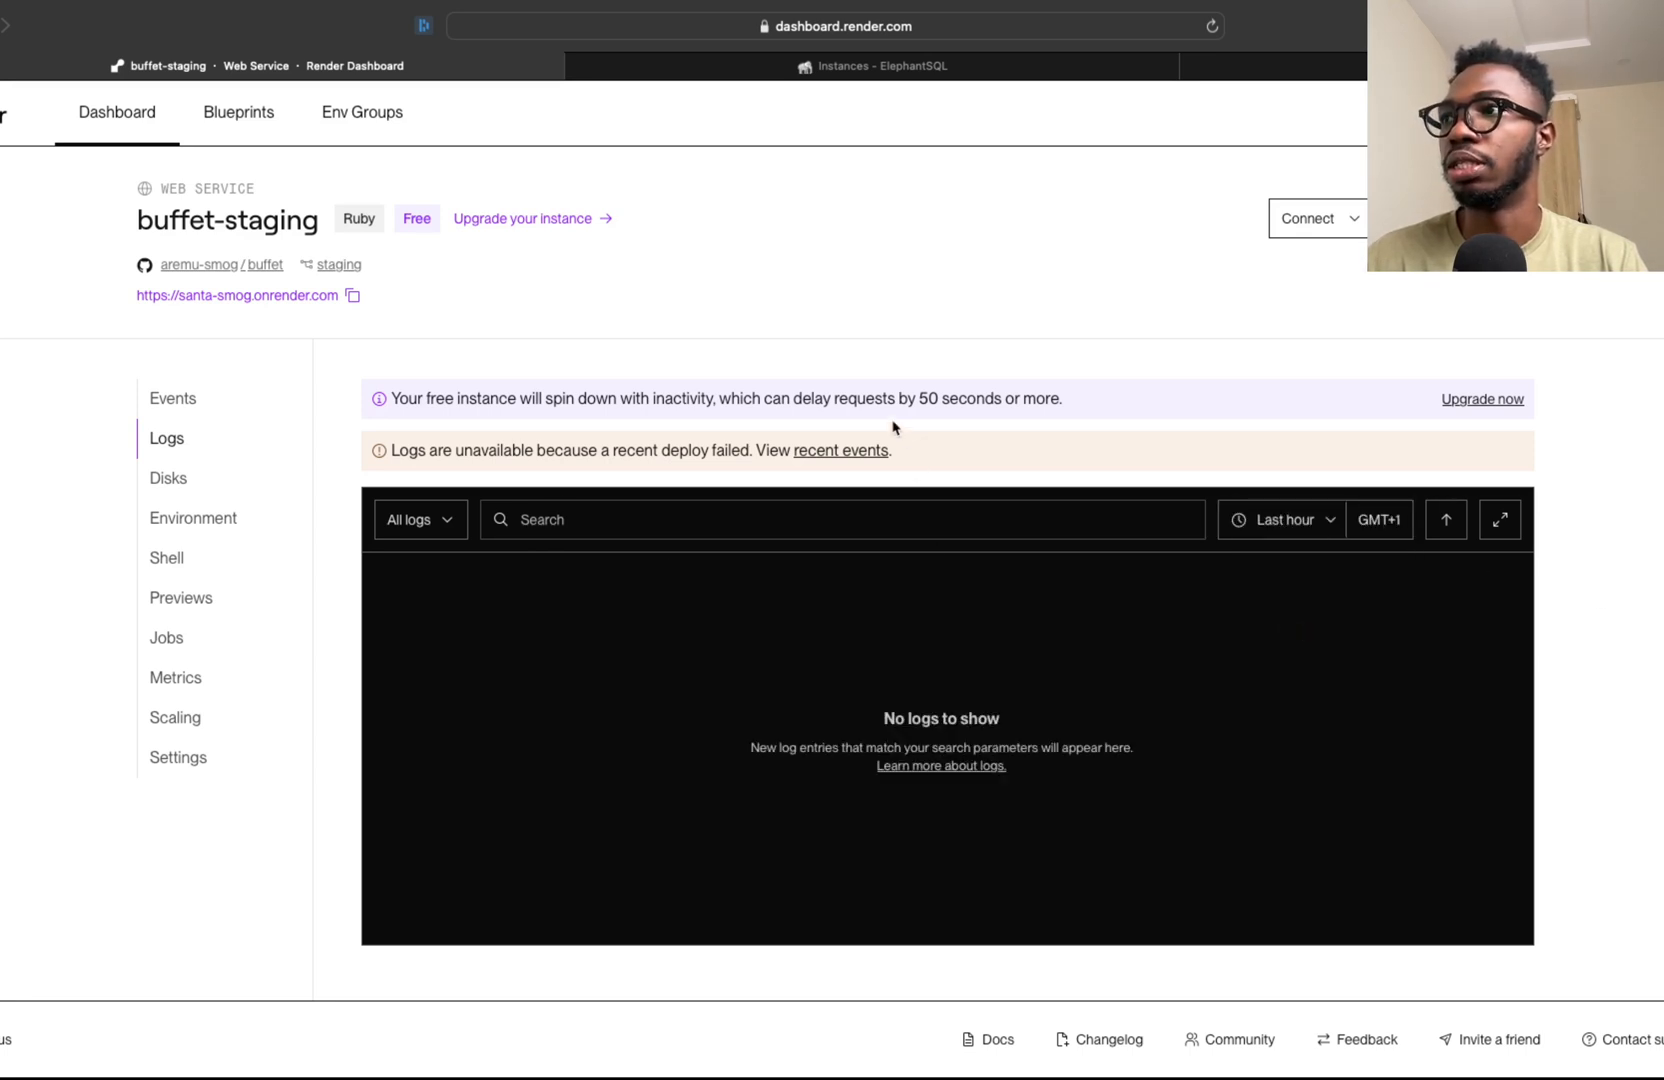
mouse_move(665, 362)
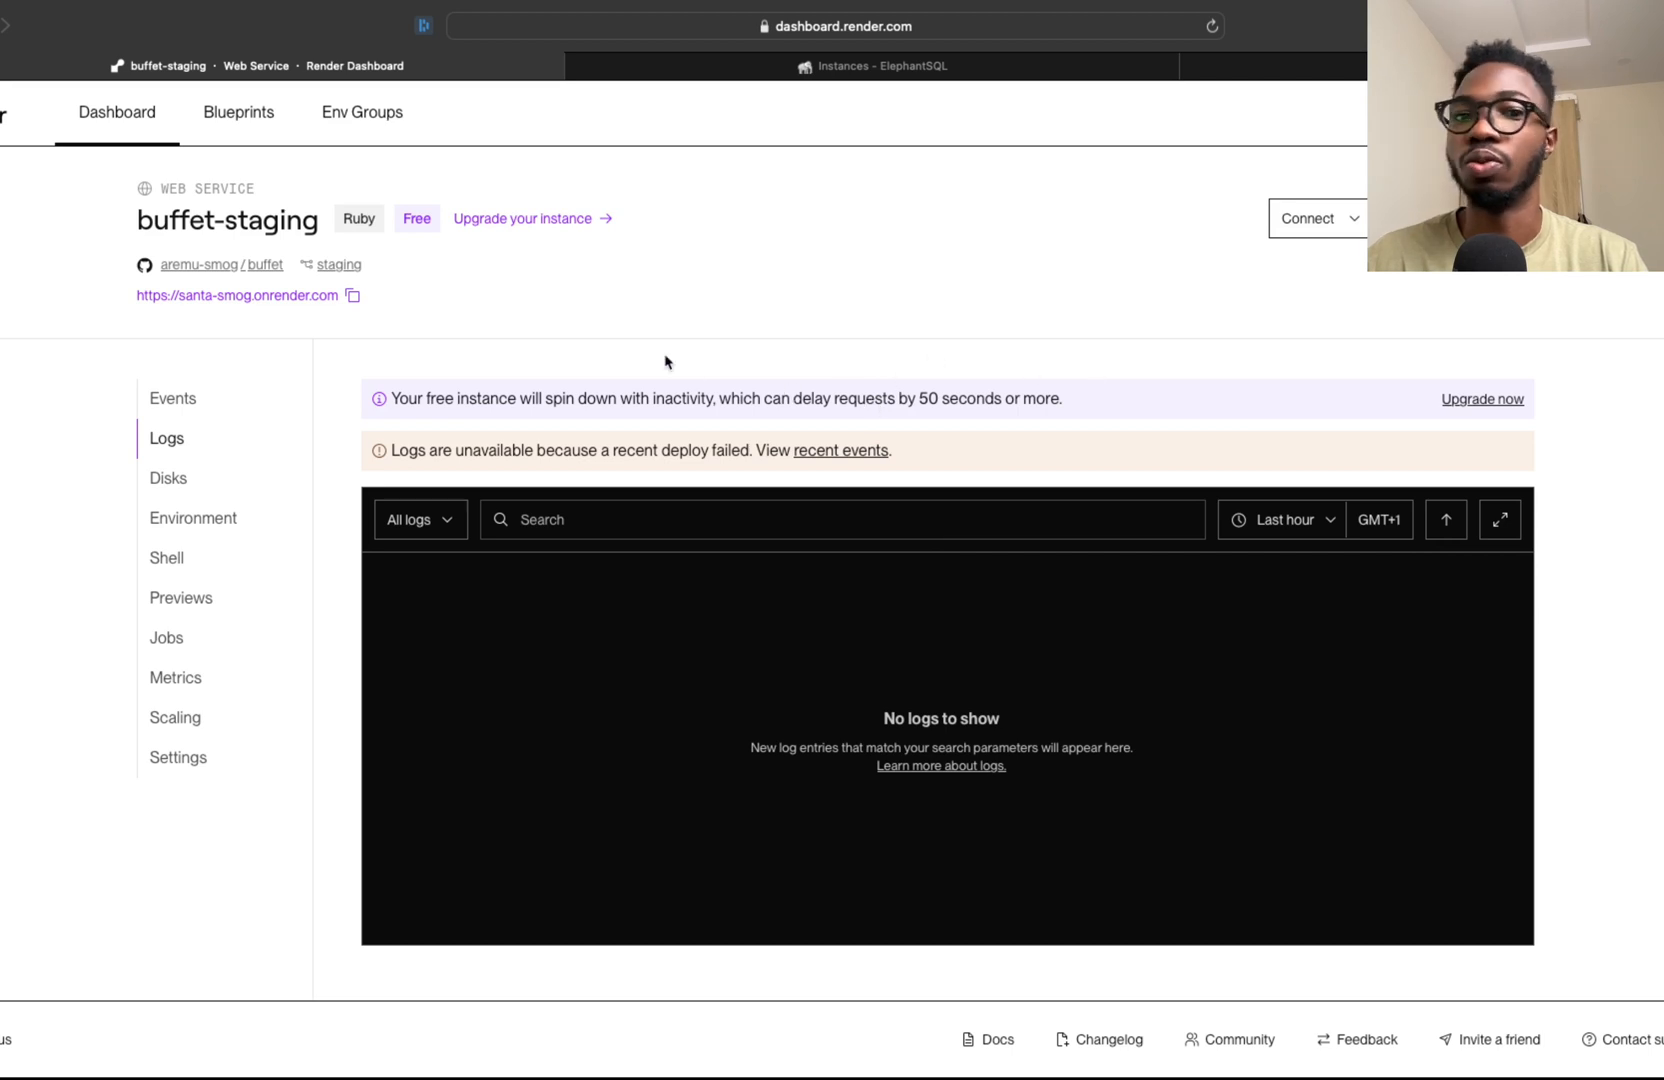
mouse_move(697, 415)
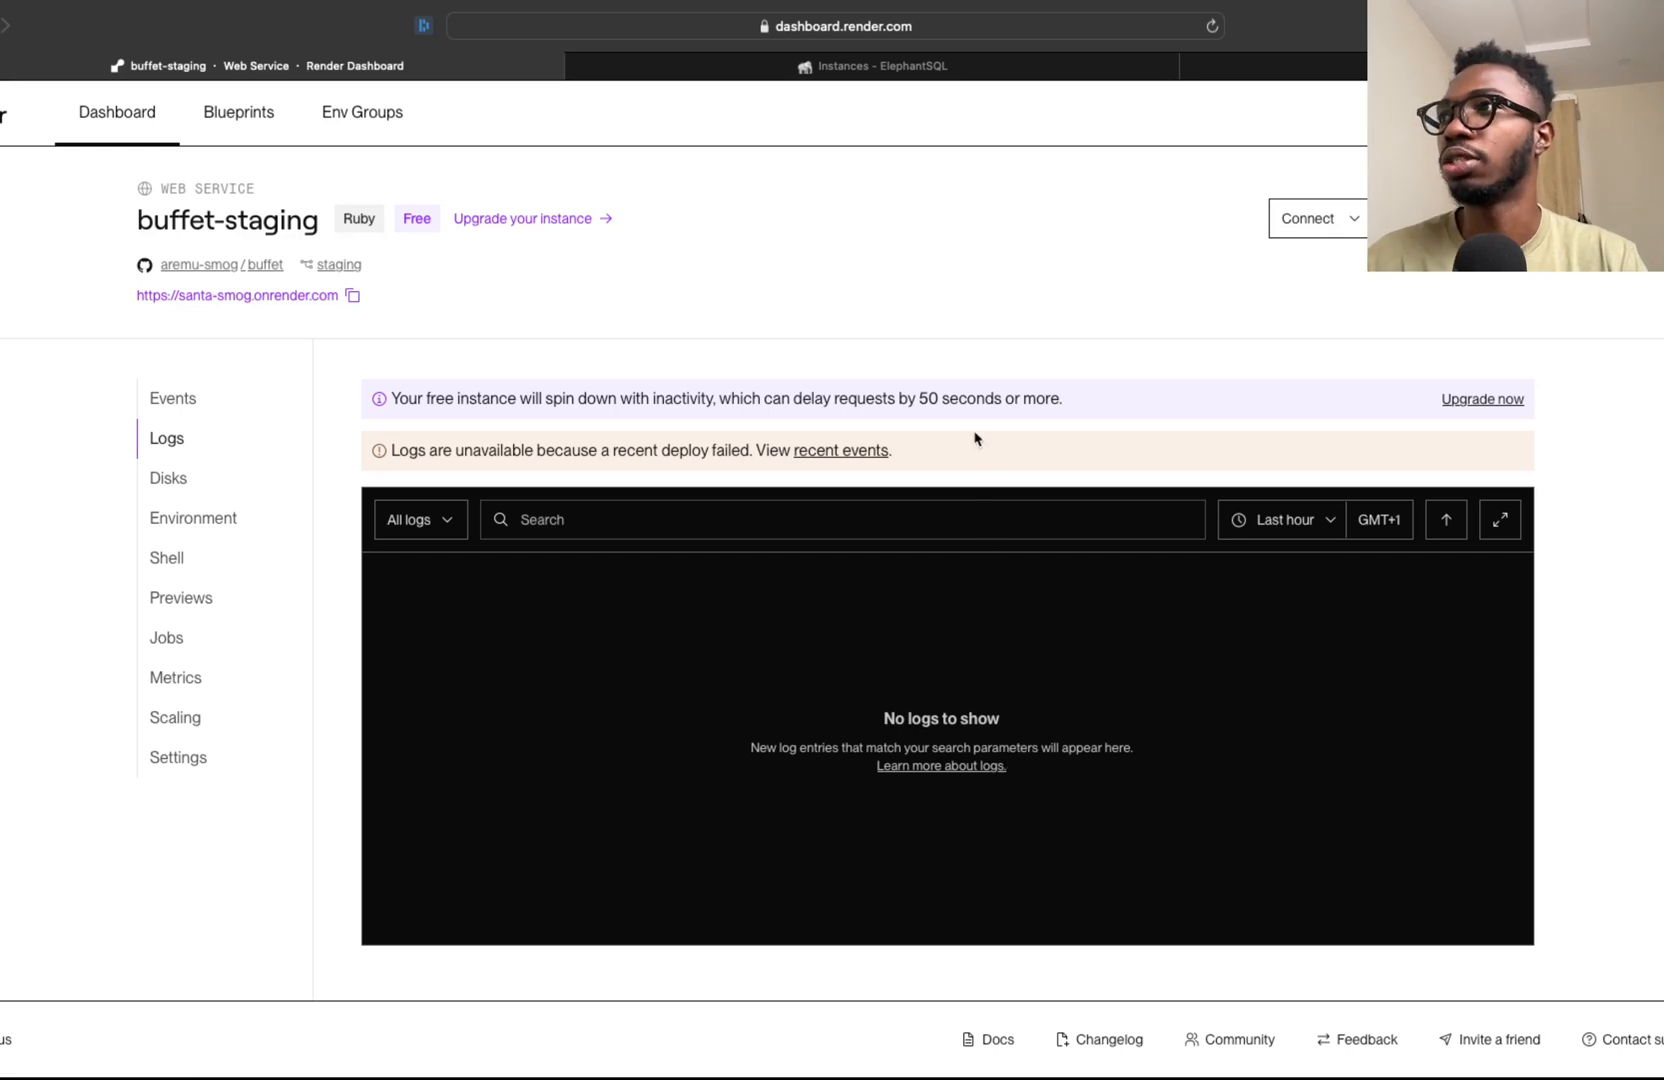
mouse_move(895, 321)
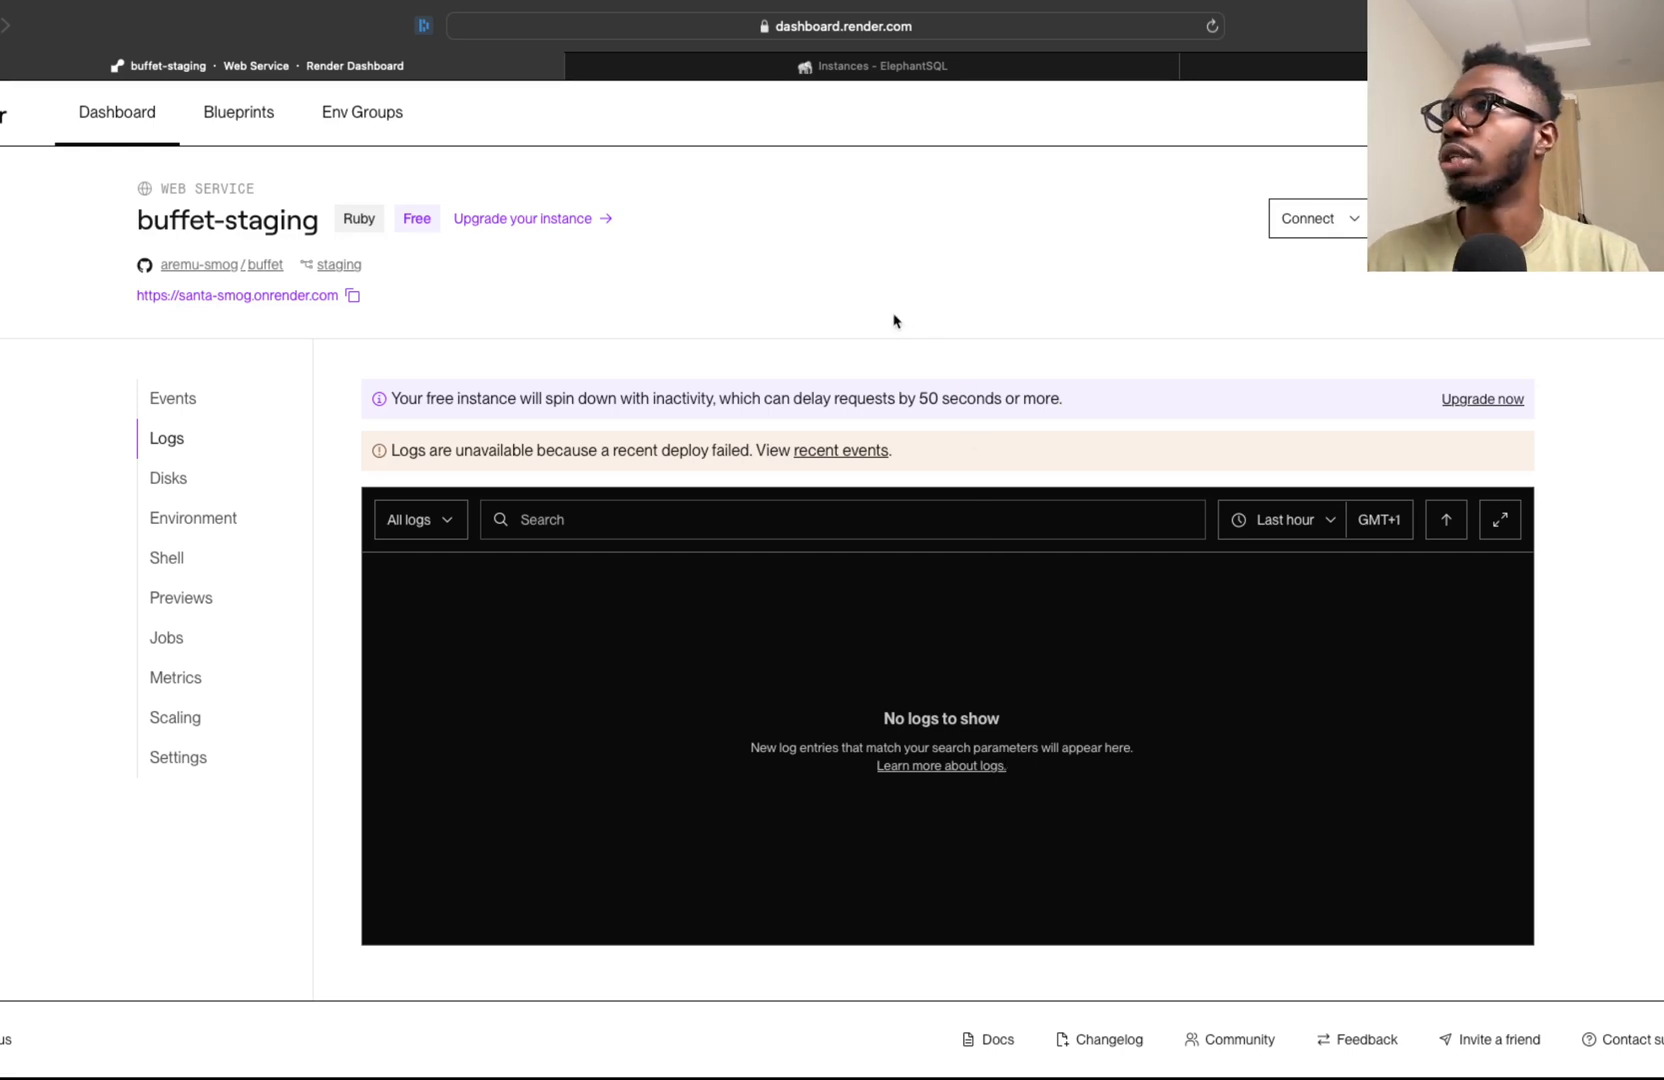
mouse_move(1313, 146)
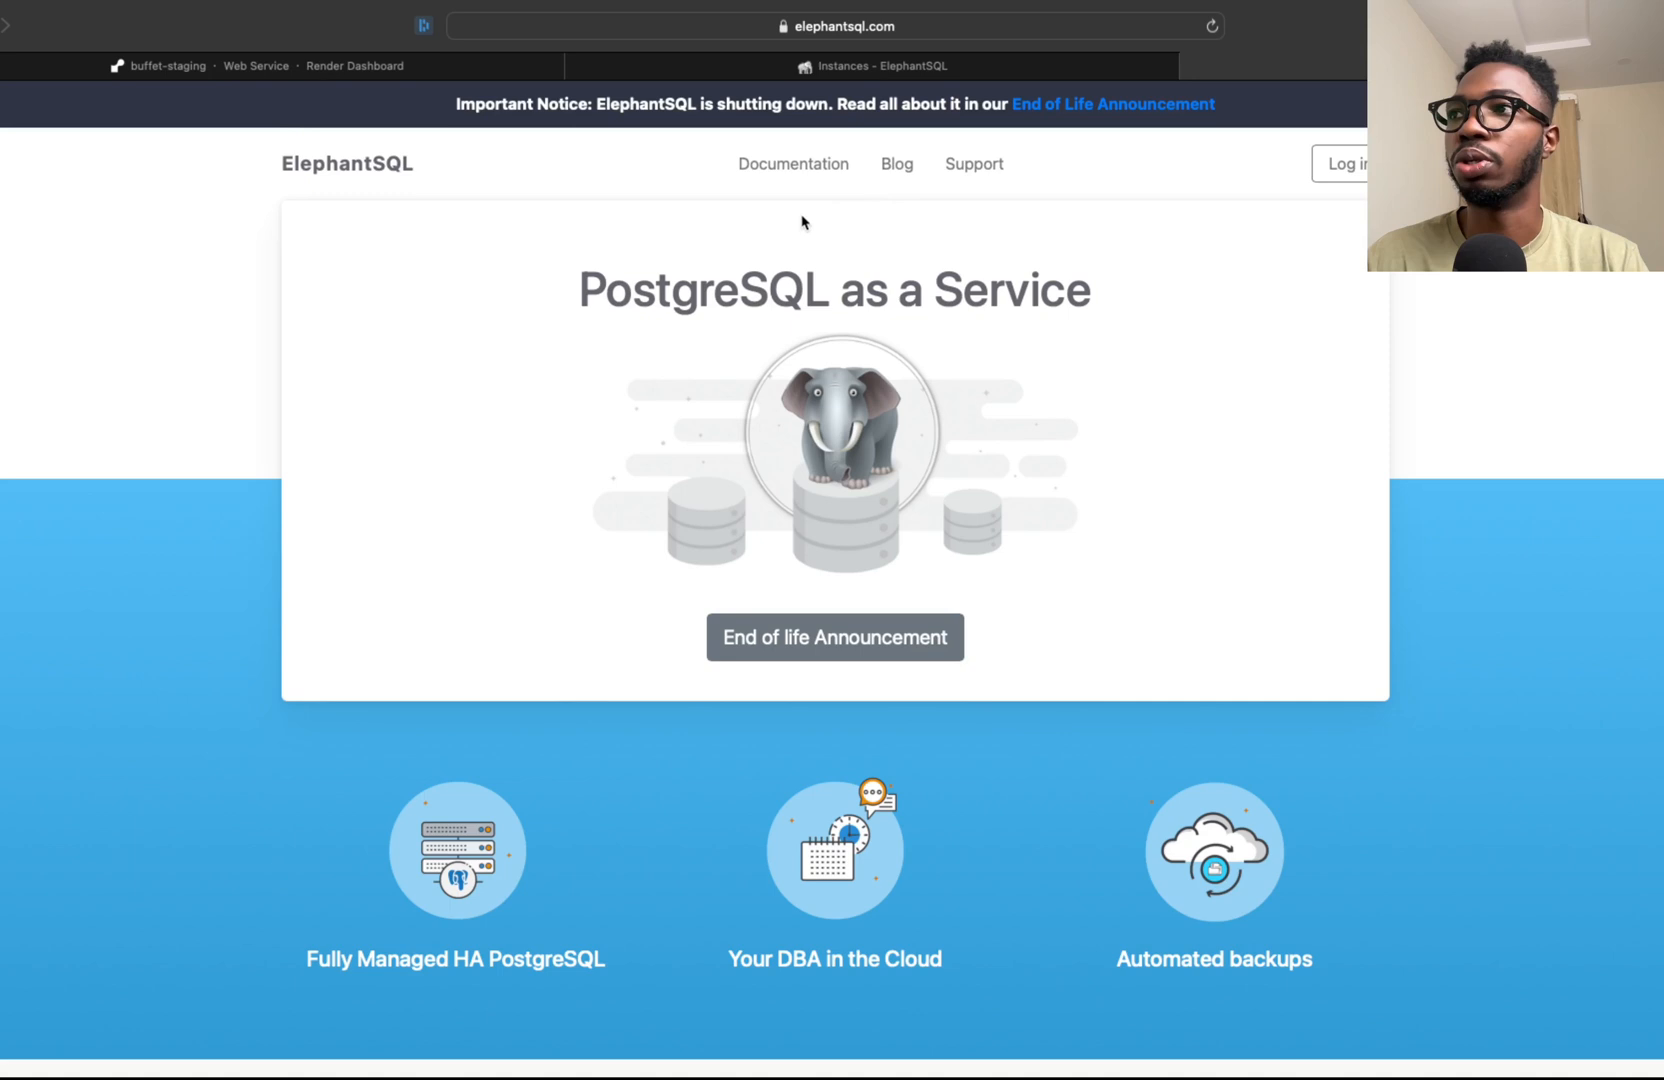
Create a free Tiny Turtle ElephantSQL instance 'buffet-tutorial' in US-East-1 (Northern Virginia)
left_click(872, 66)
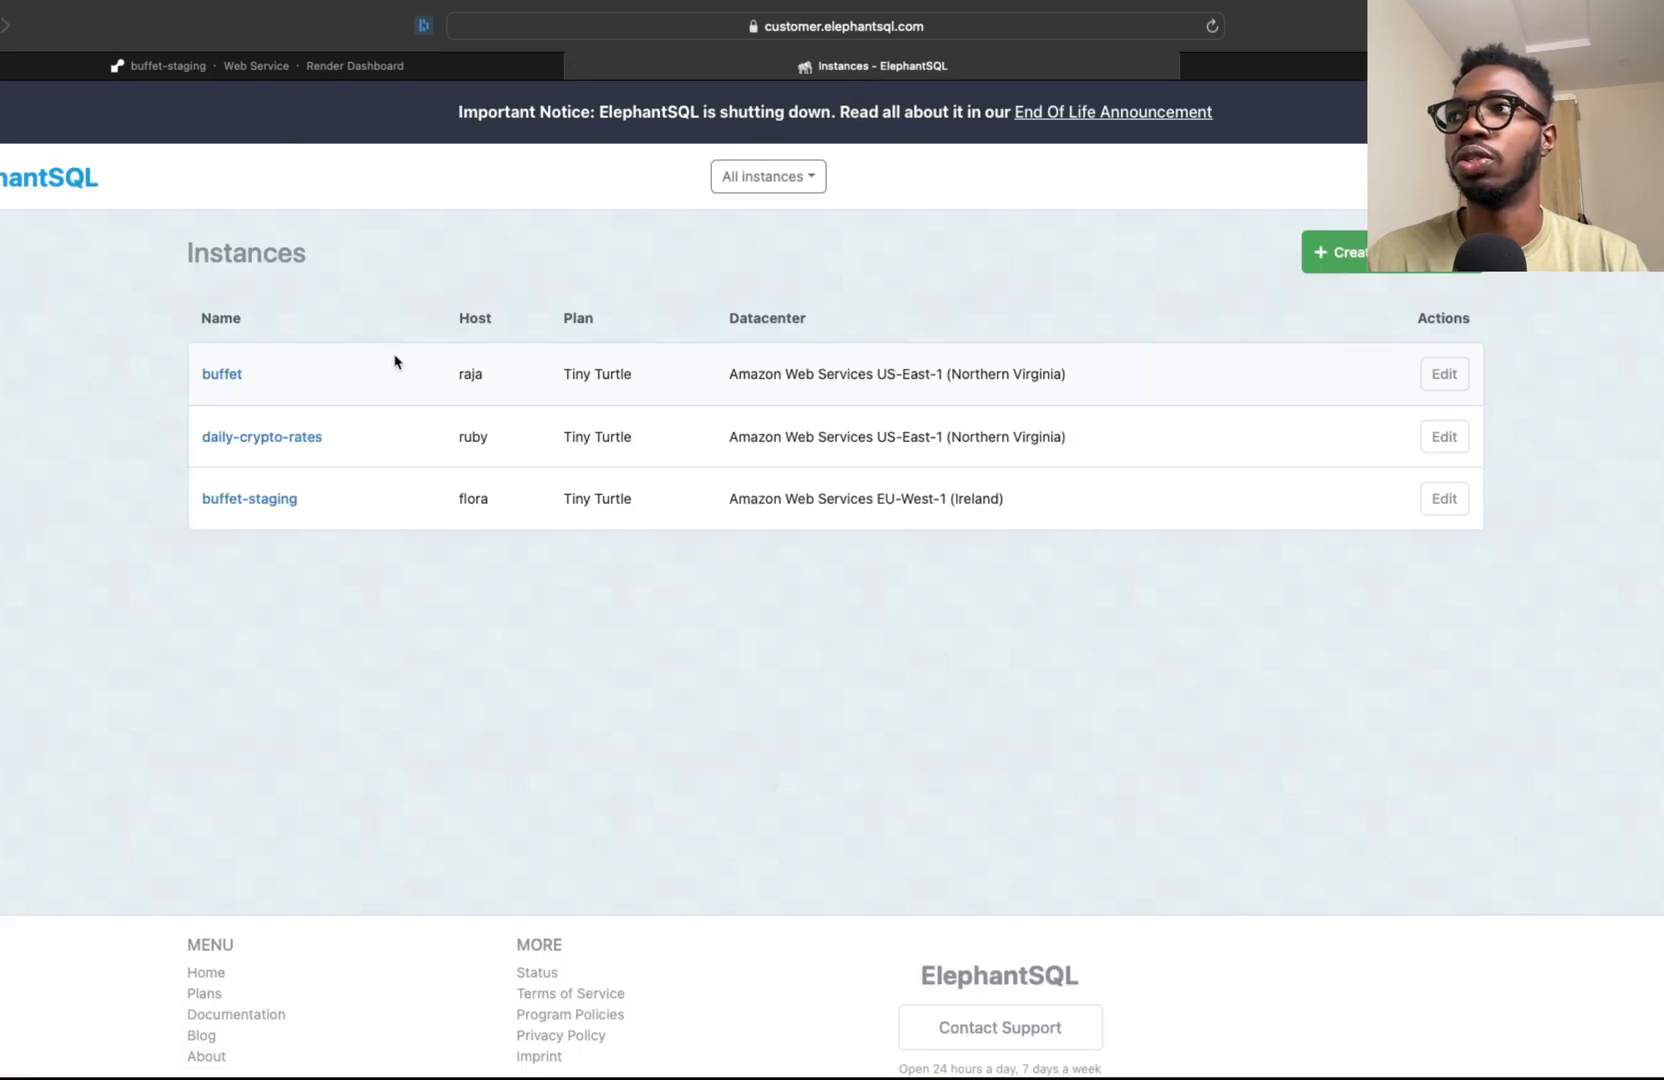
left_click(838, 25)
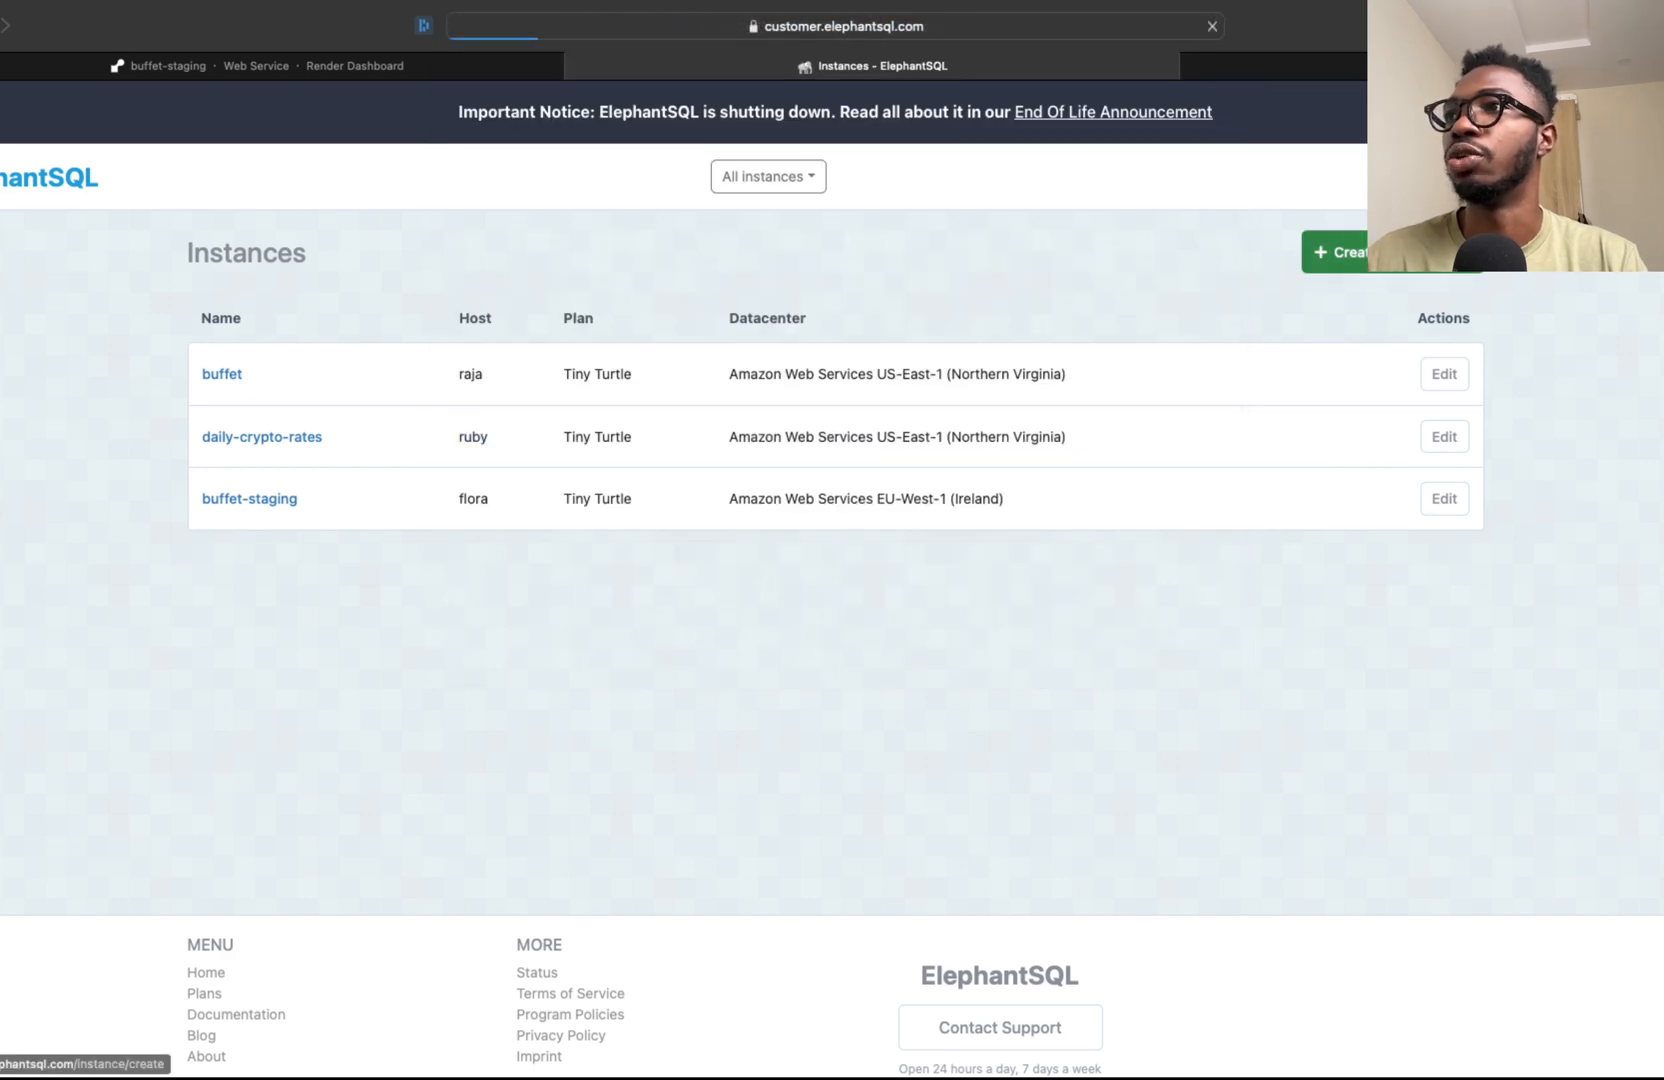
left_click(1340, 251)
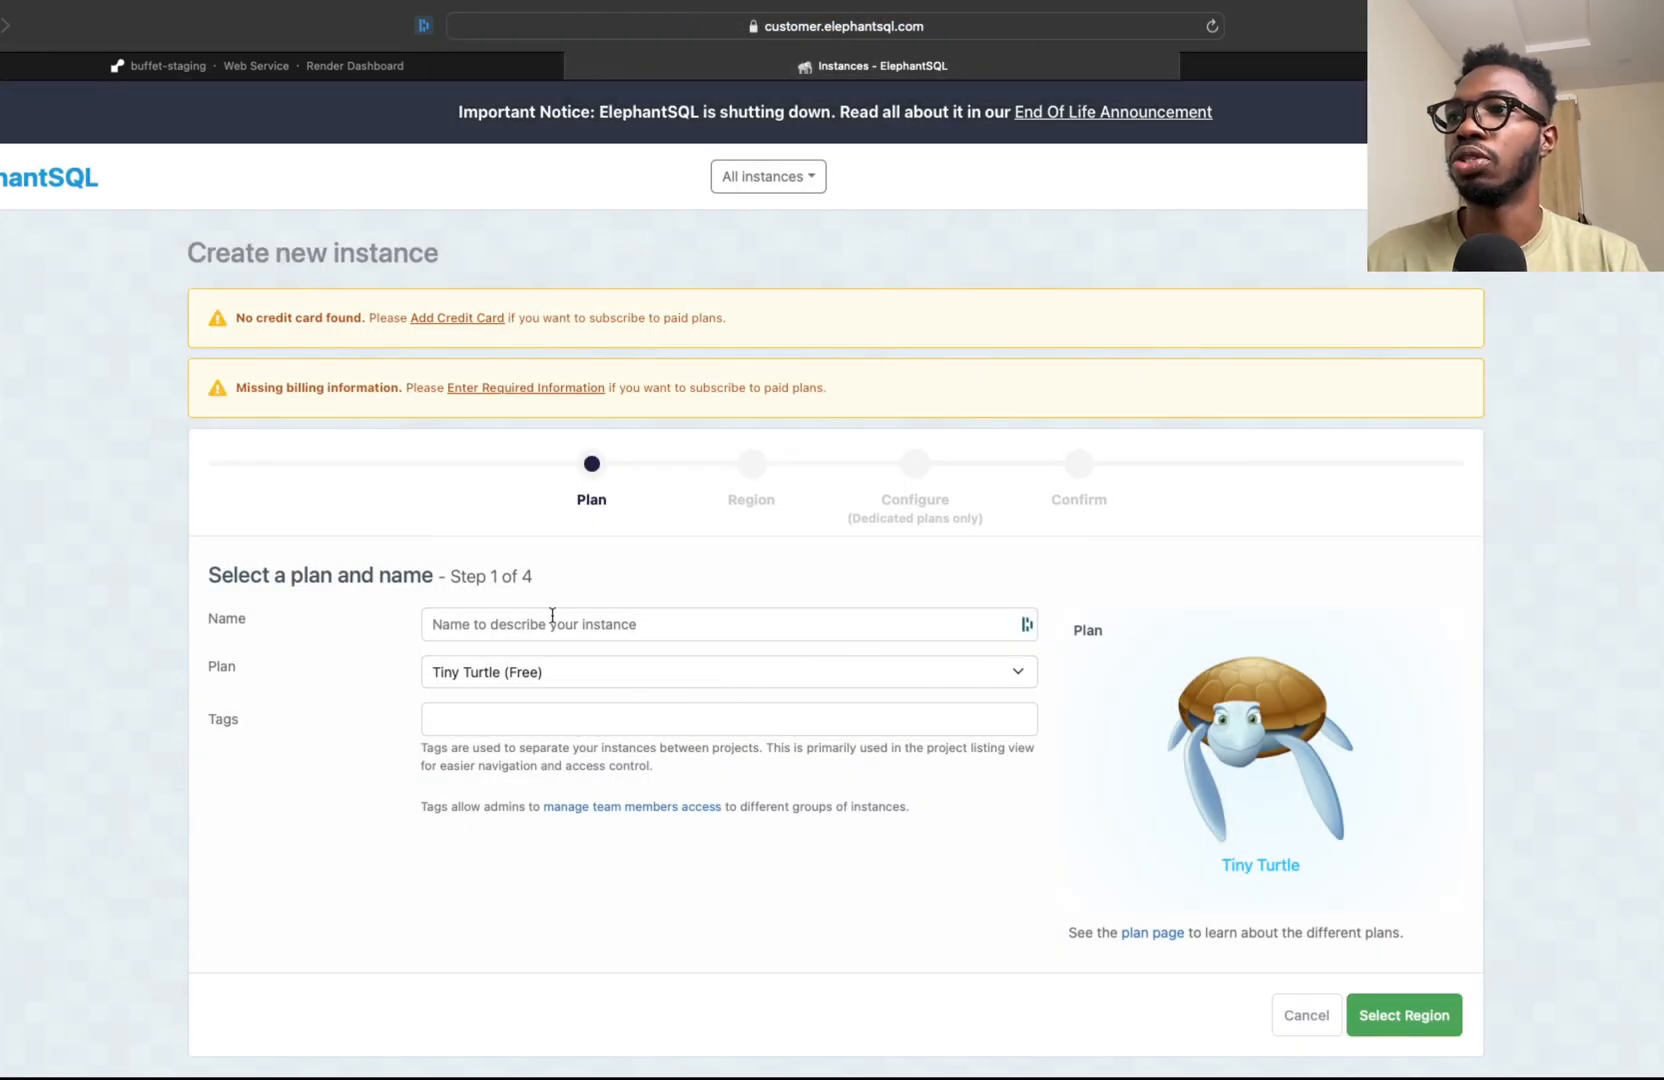
type("buffet-tuto")
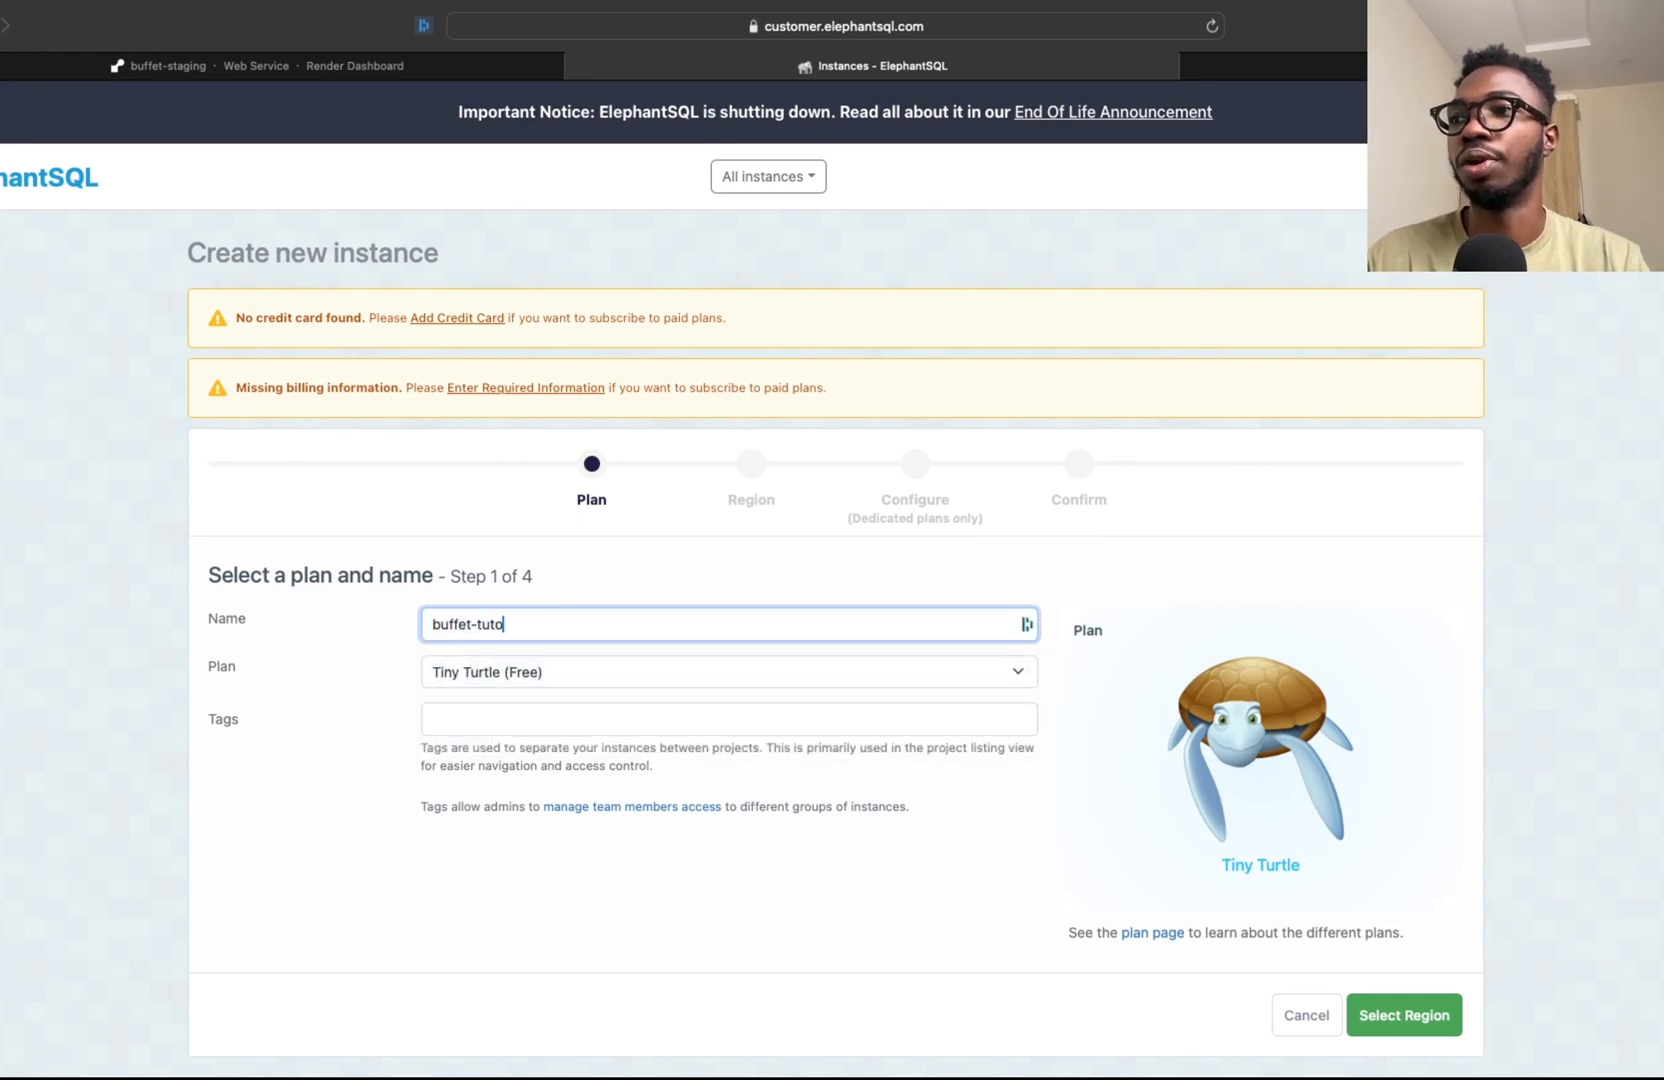
type("rial")
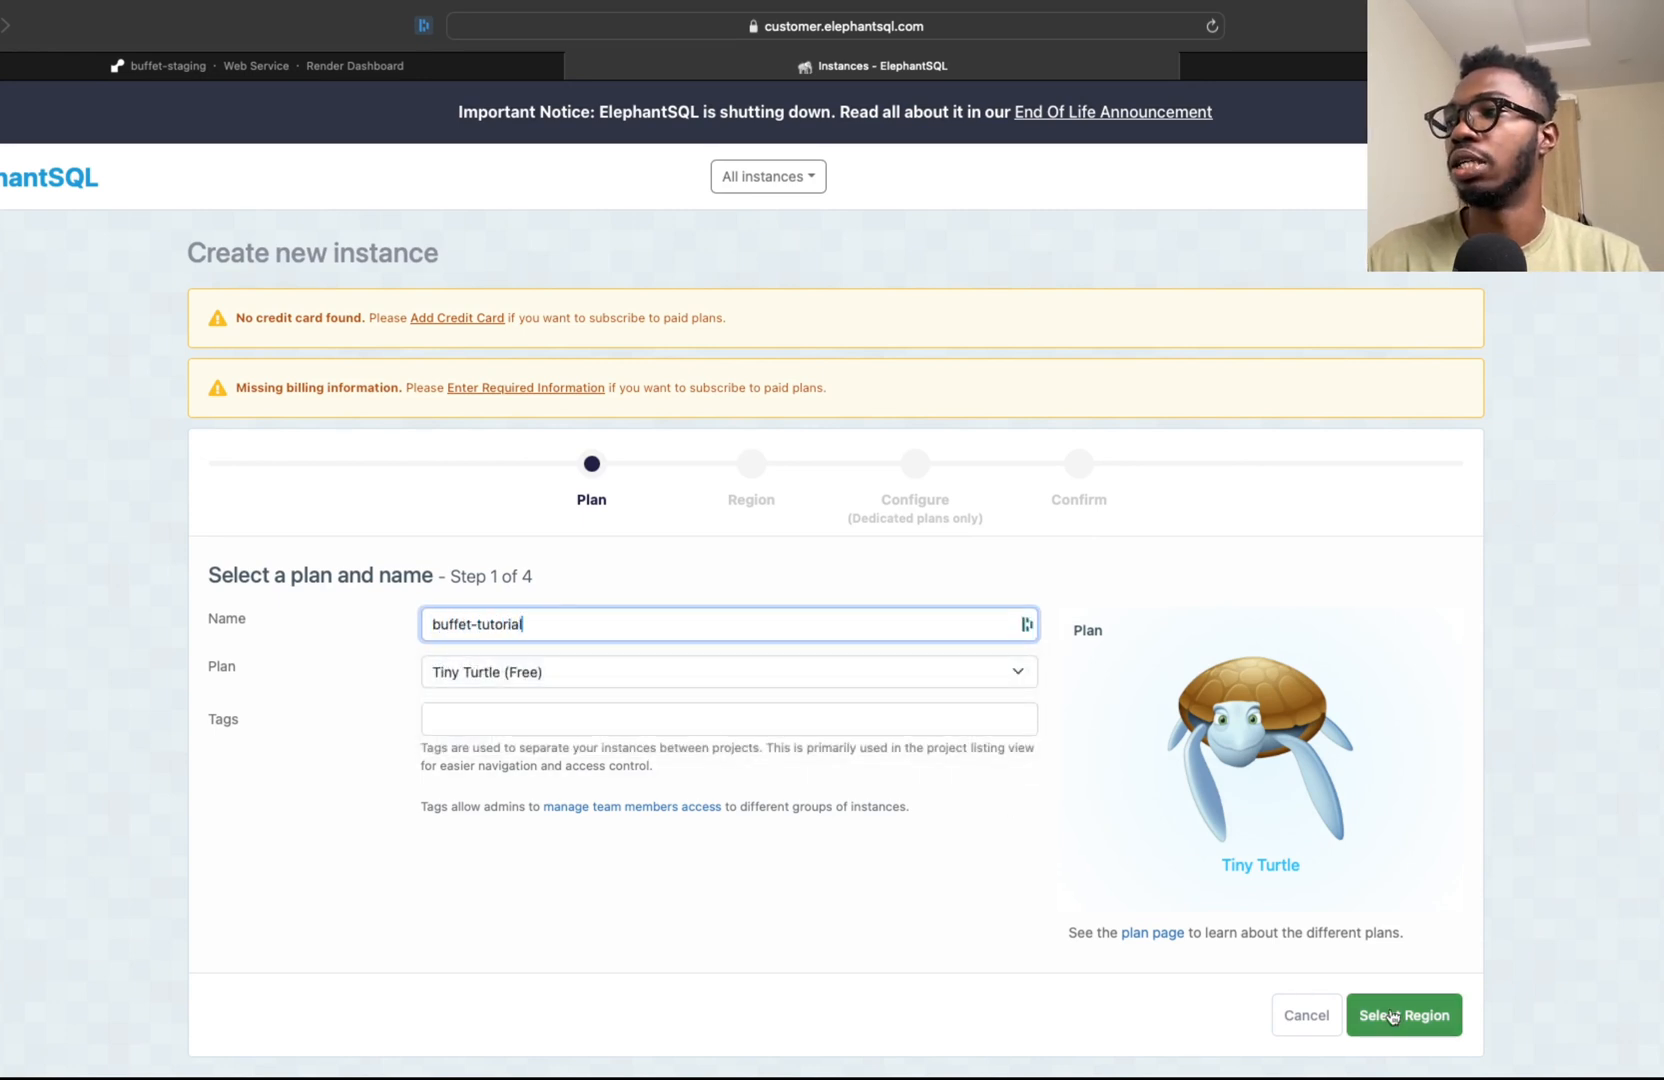
left_click(1403, 1015)
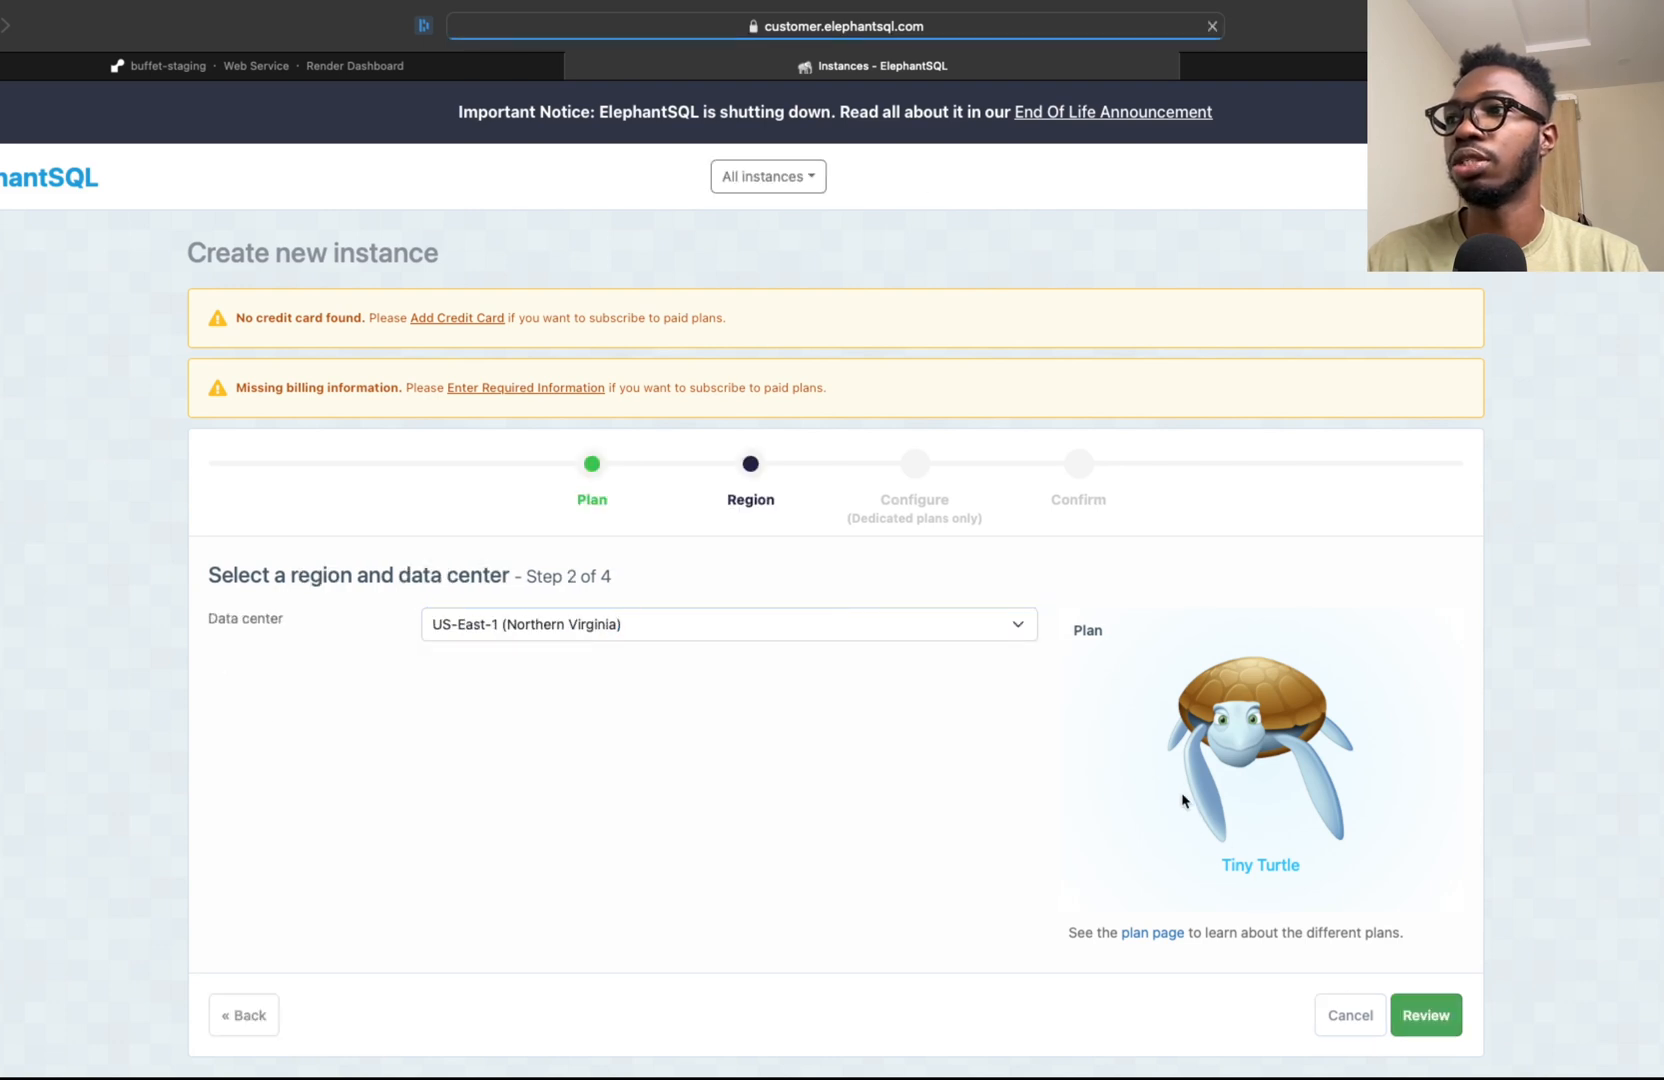
scroll("down", 3)
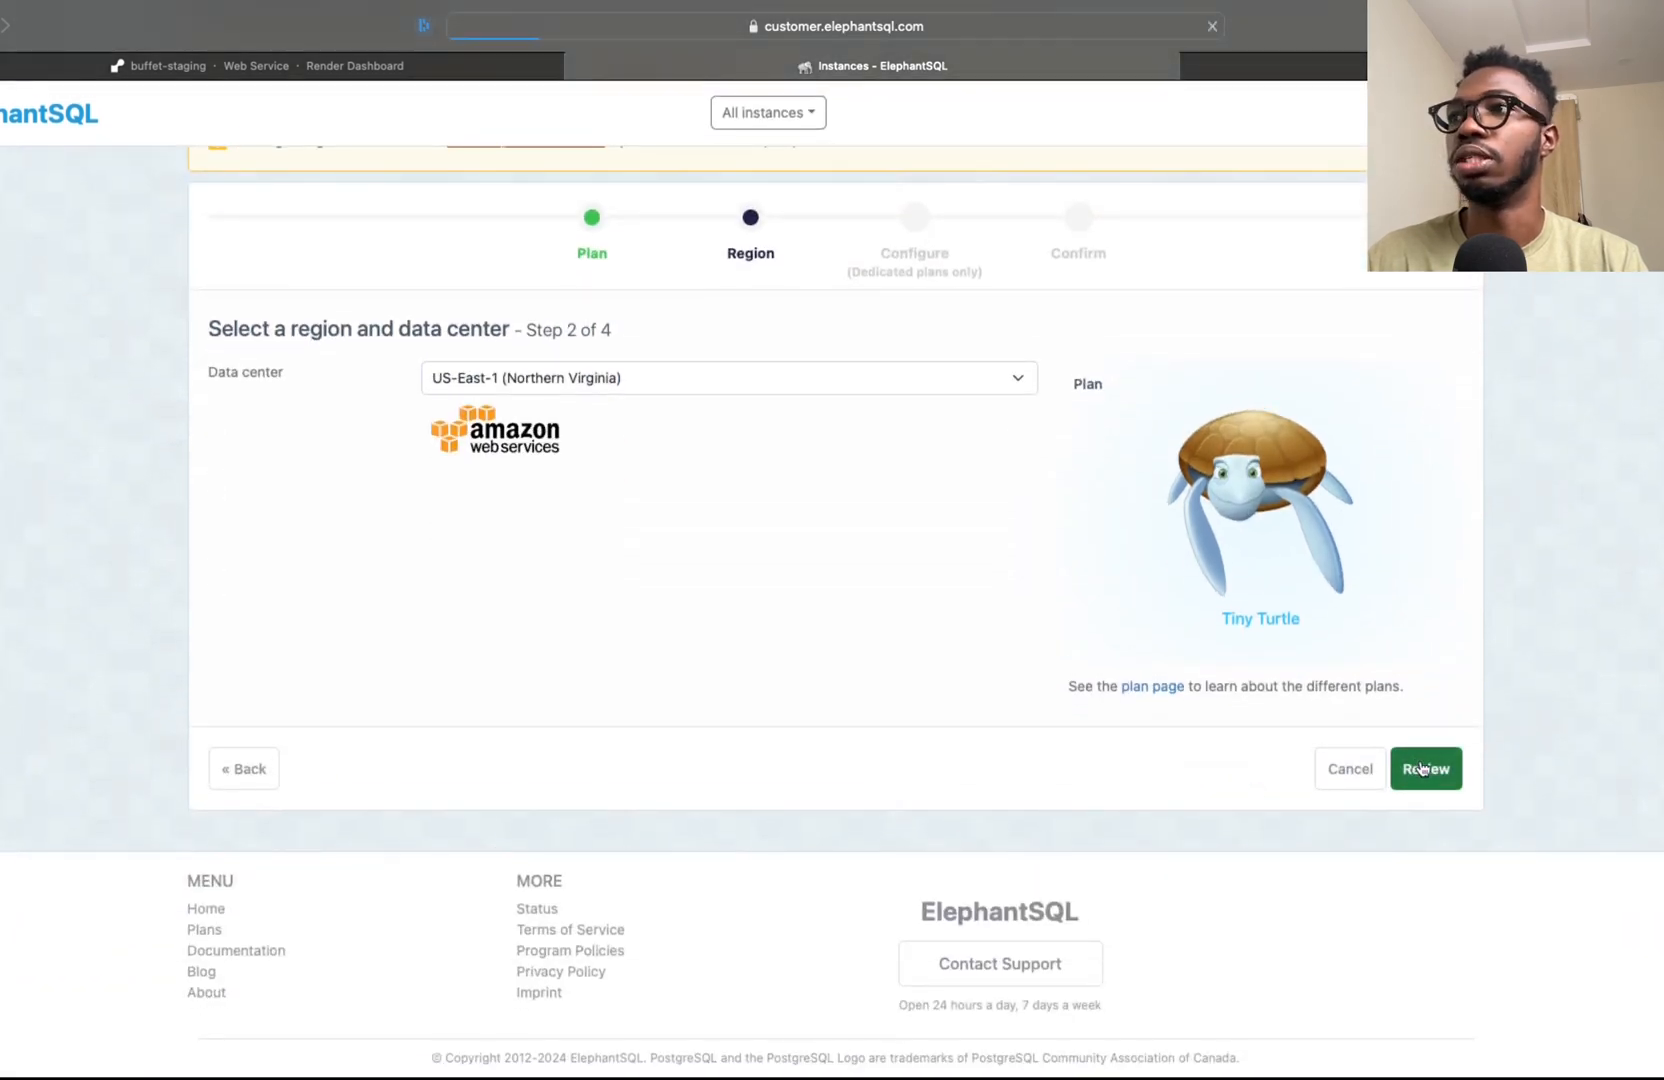
left_click(1424, 768)
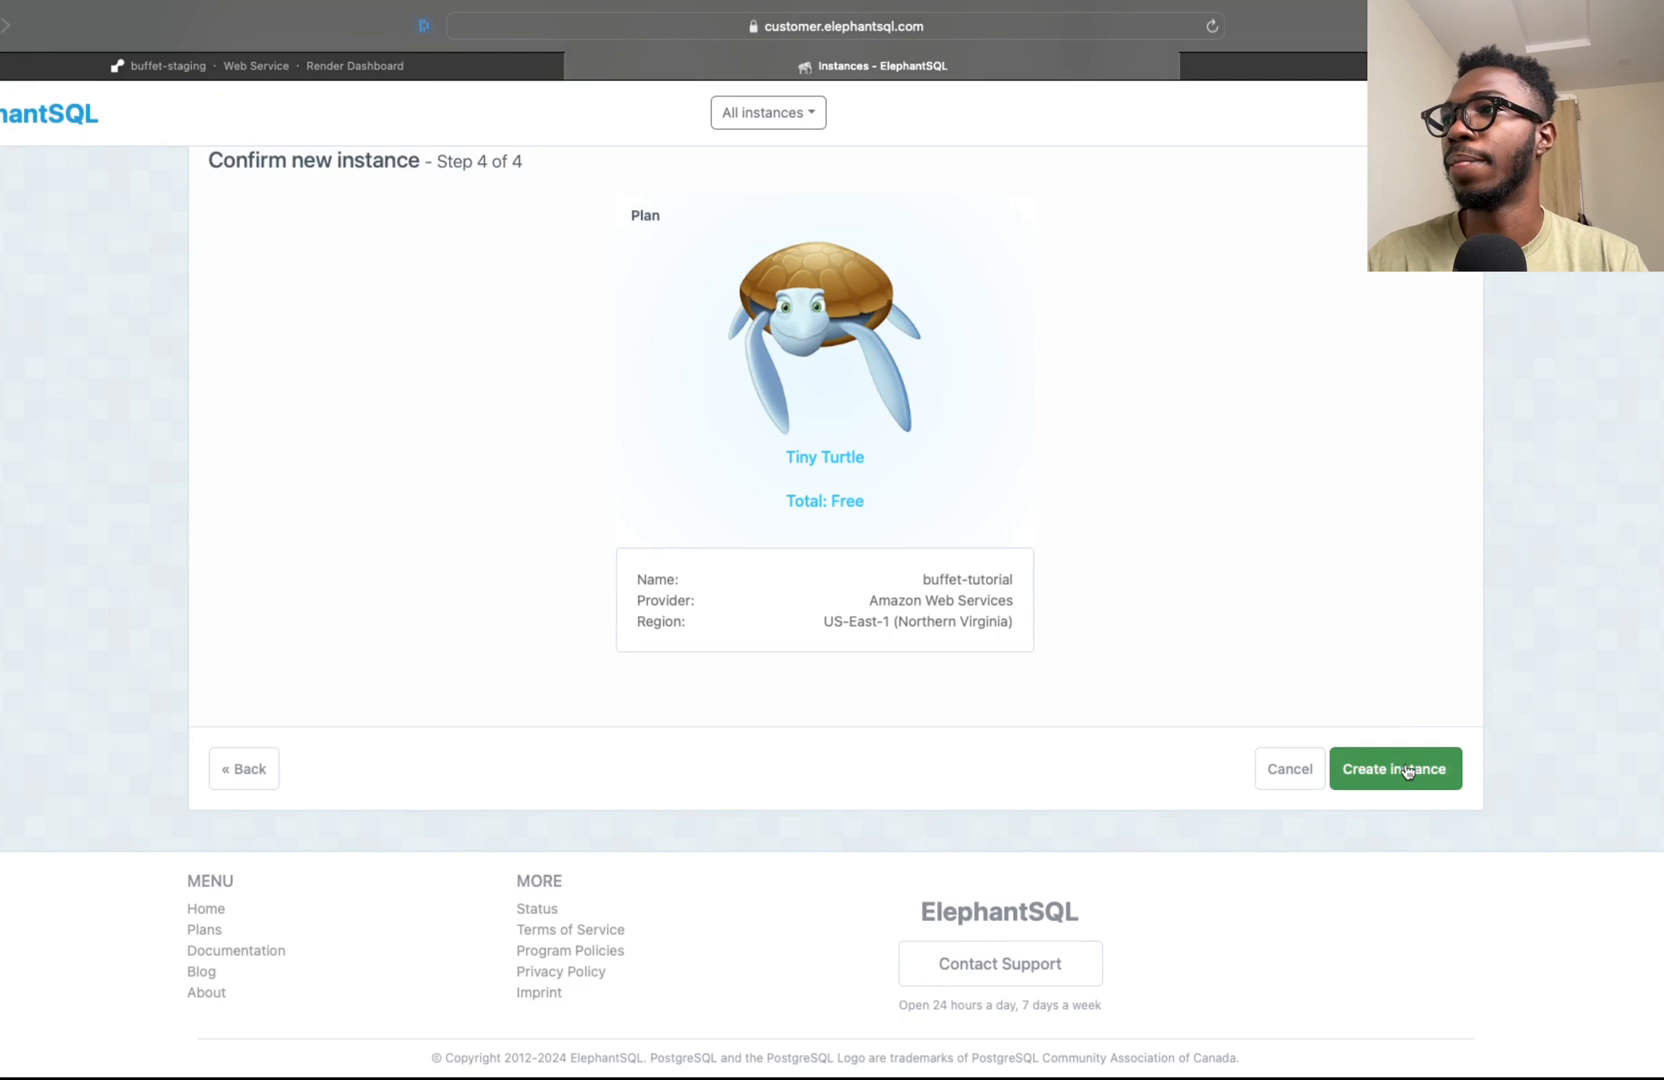
left_click(1394, 768)
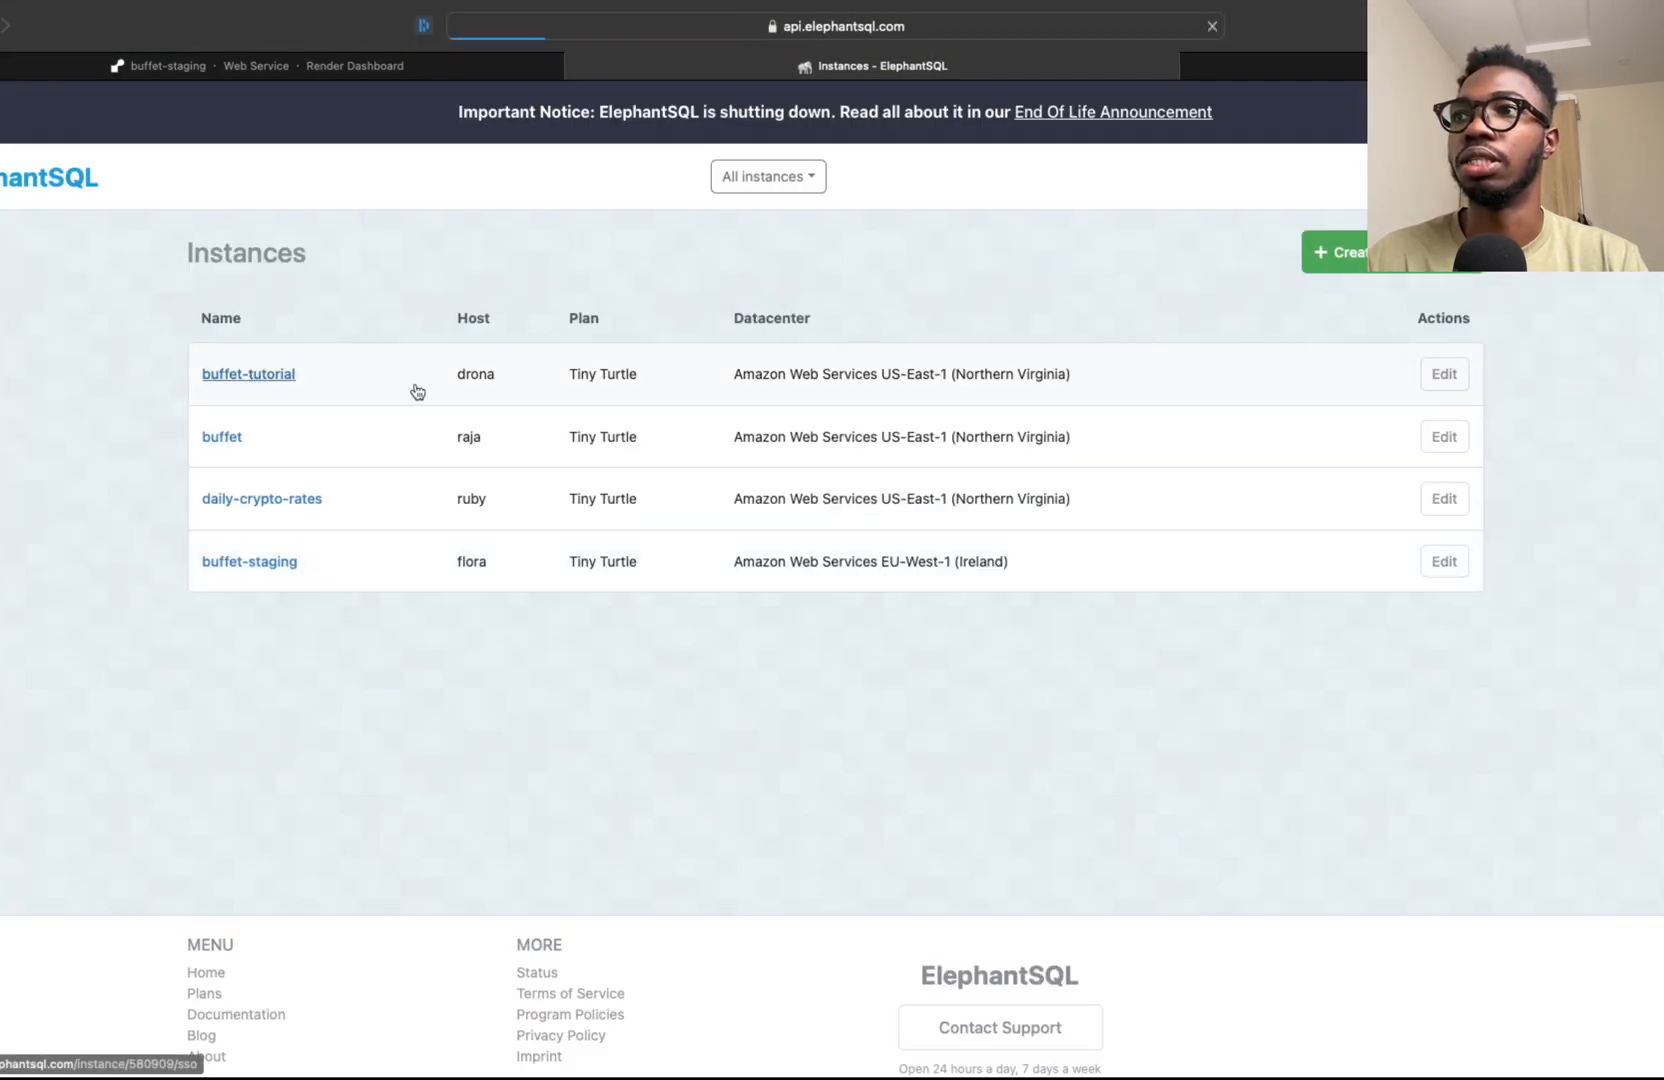
Open buffet-tutorial's details page showing the drona server, US-East-1 region and 20 MB limit
left_click(248, 373)
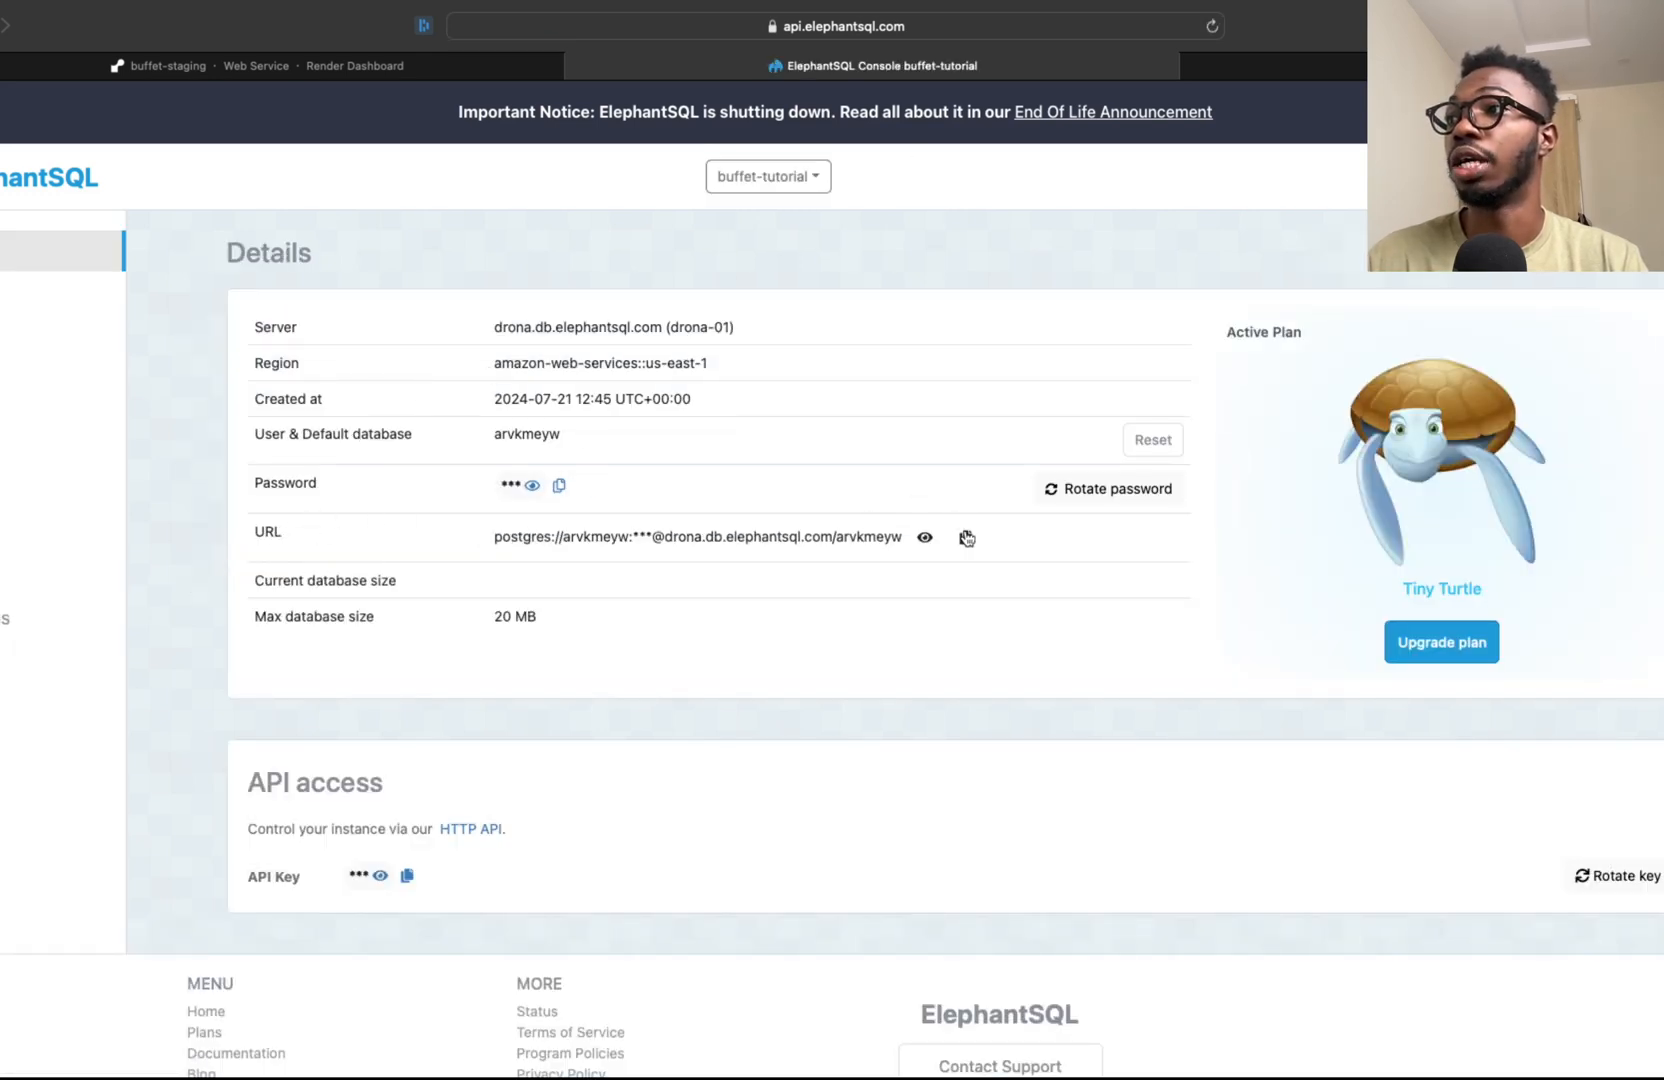
mouse_move(843, 345)
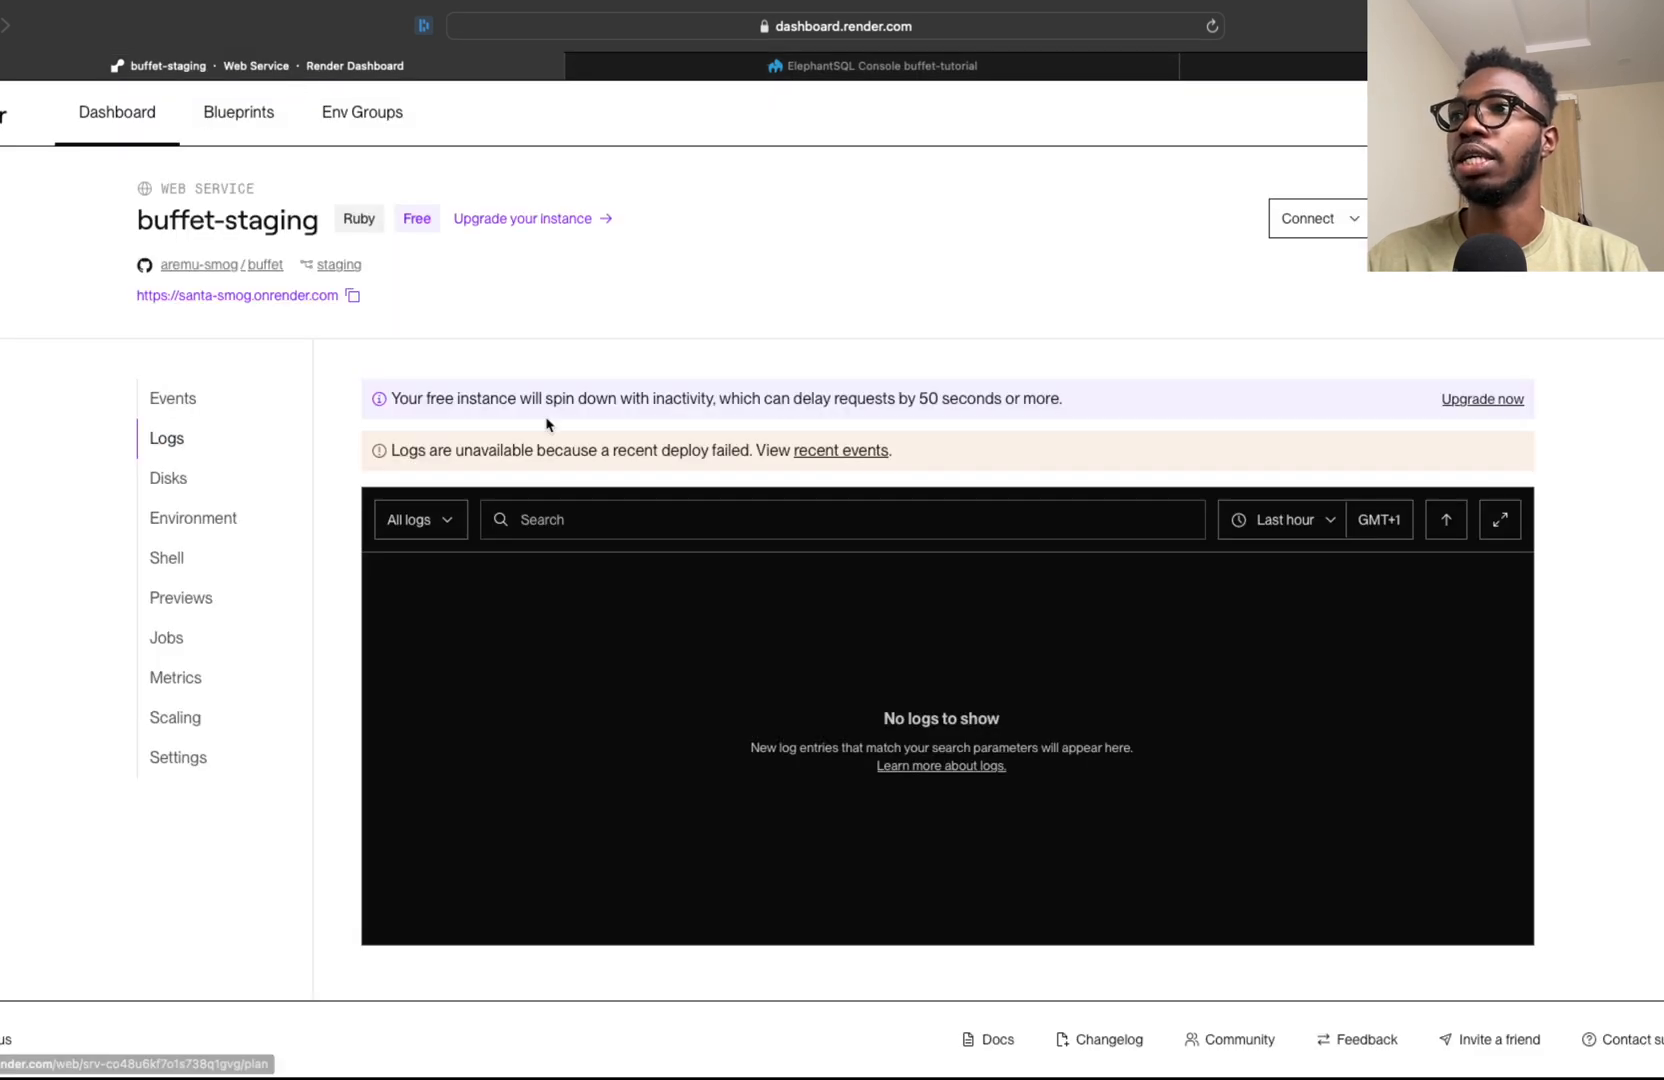
mouse_move(430, 318)
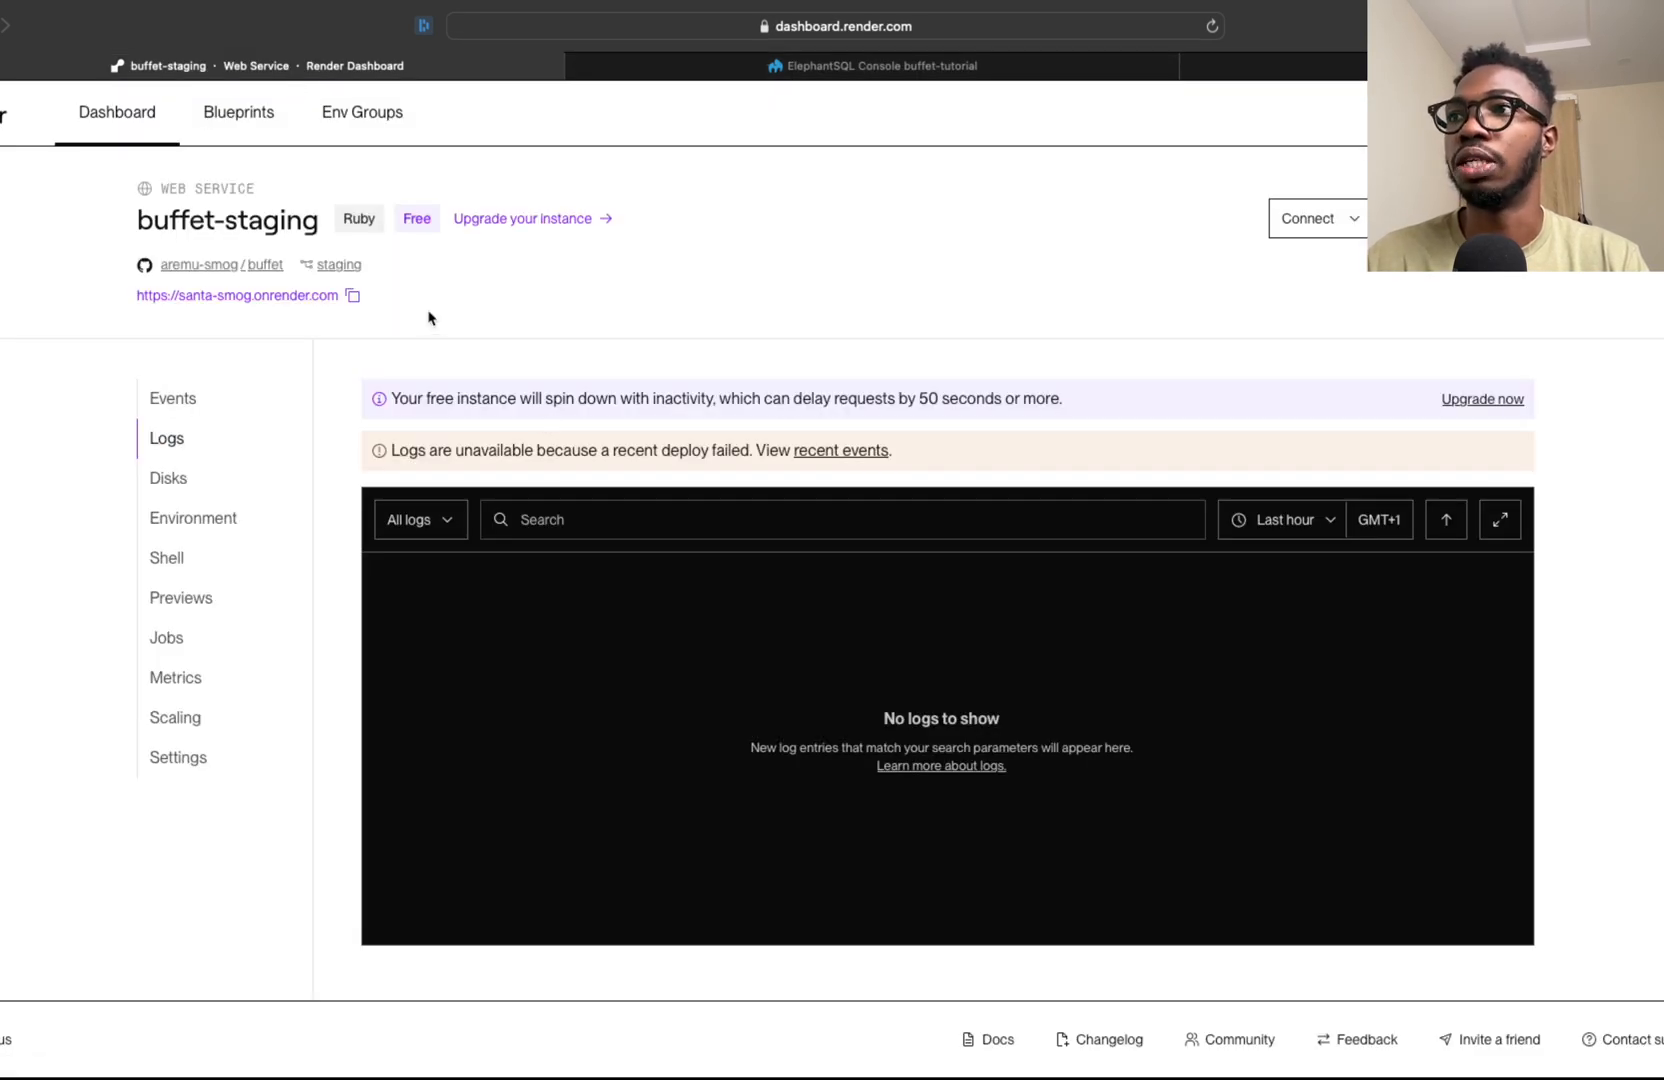
mouse_move(263, 316)
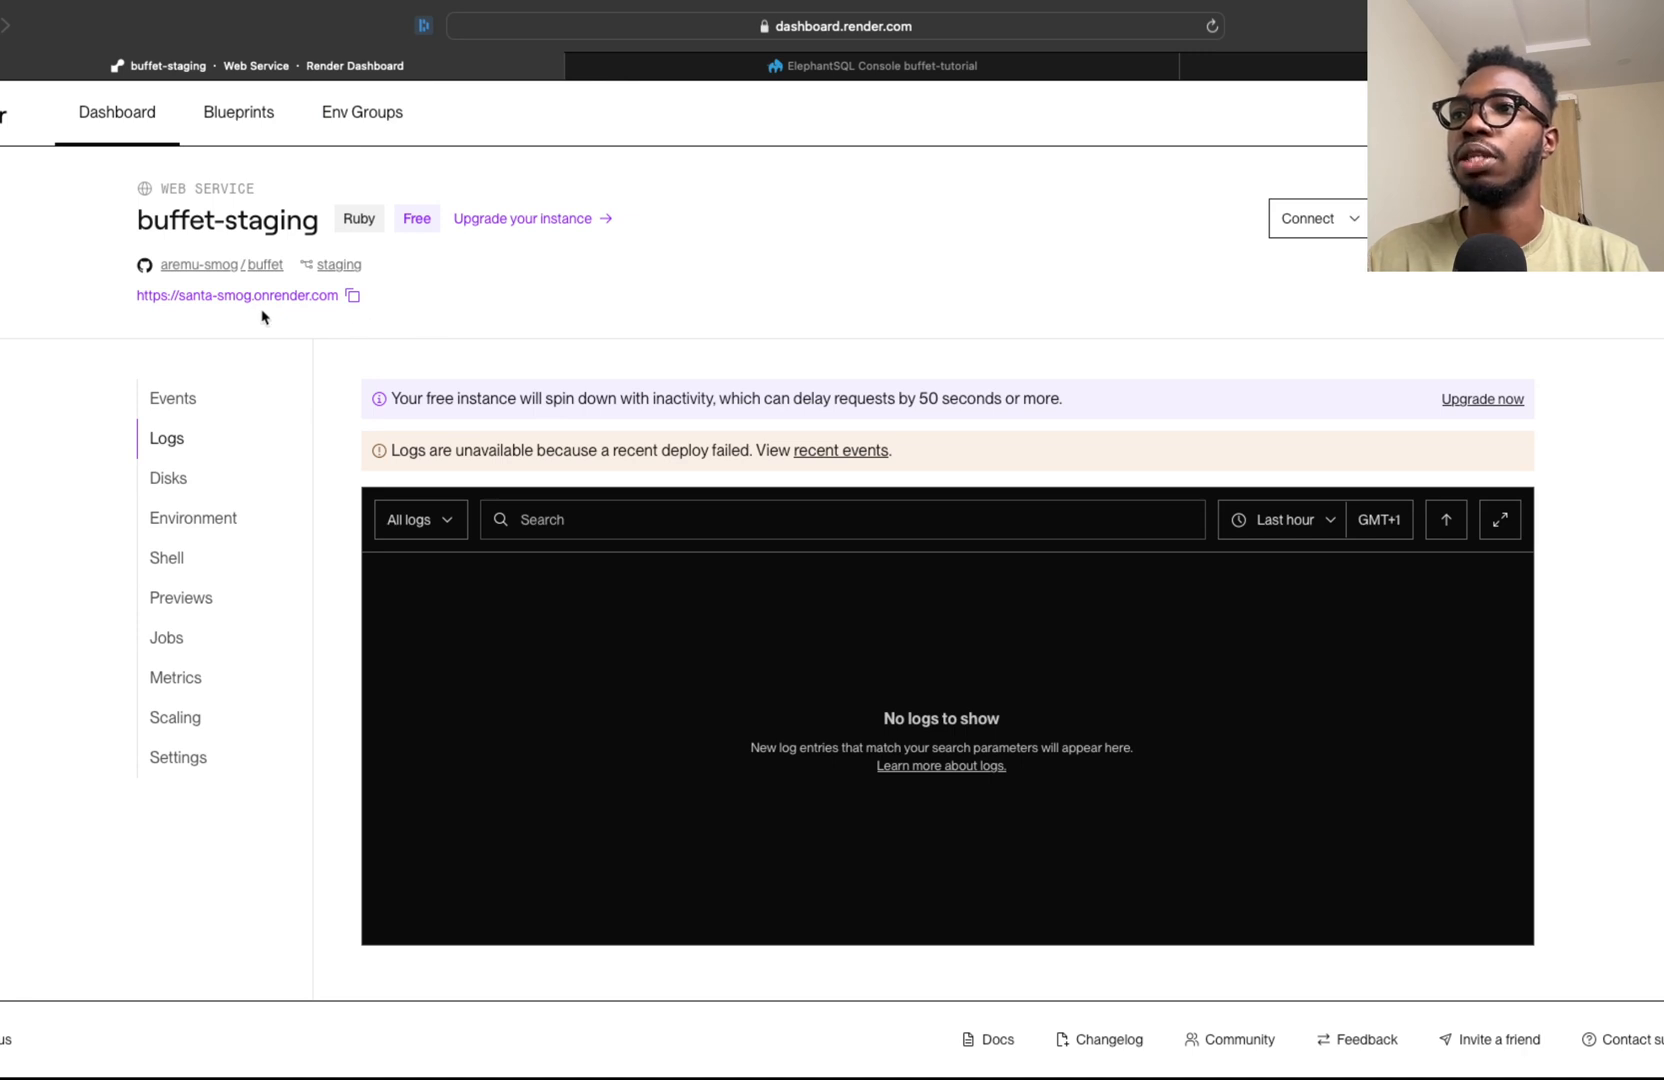
Add and save a DATABASE_URL environment variable holding the ElephantSQL connection URL
left_click(193, 518)
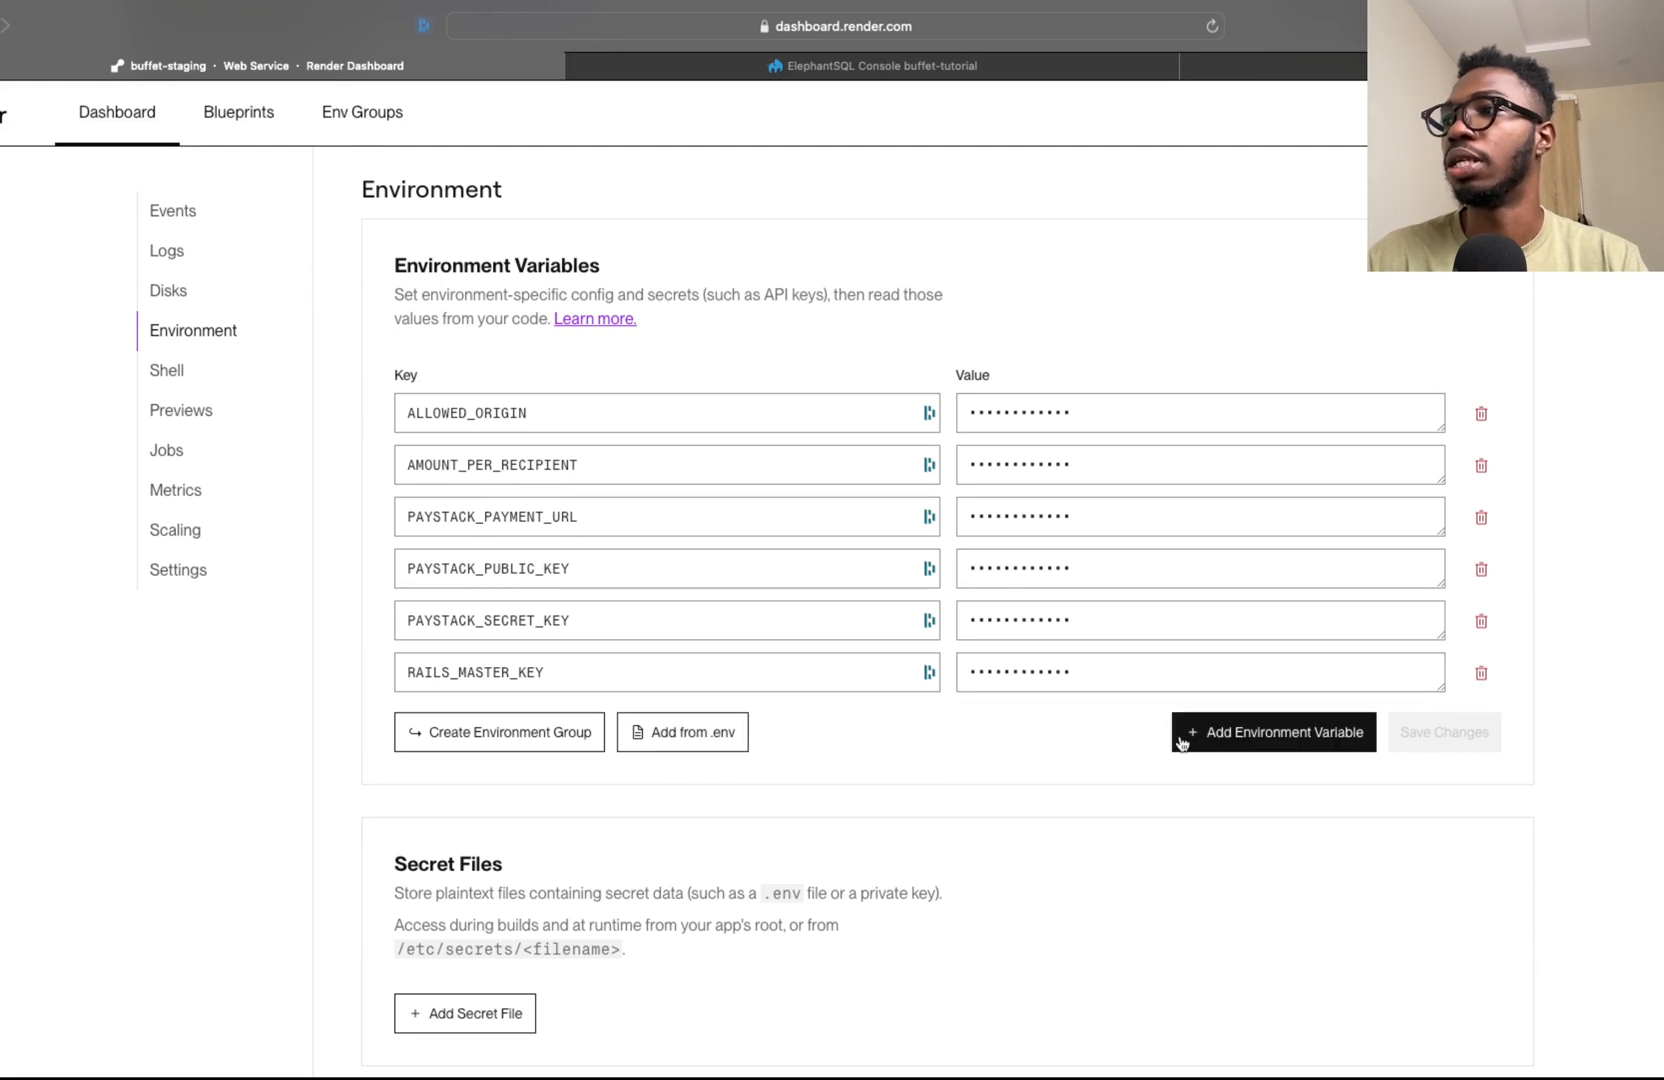
left_click(1272, 732)
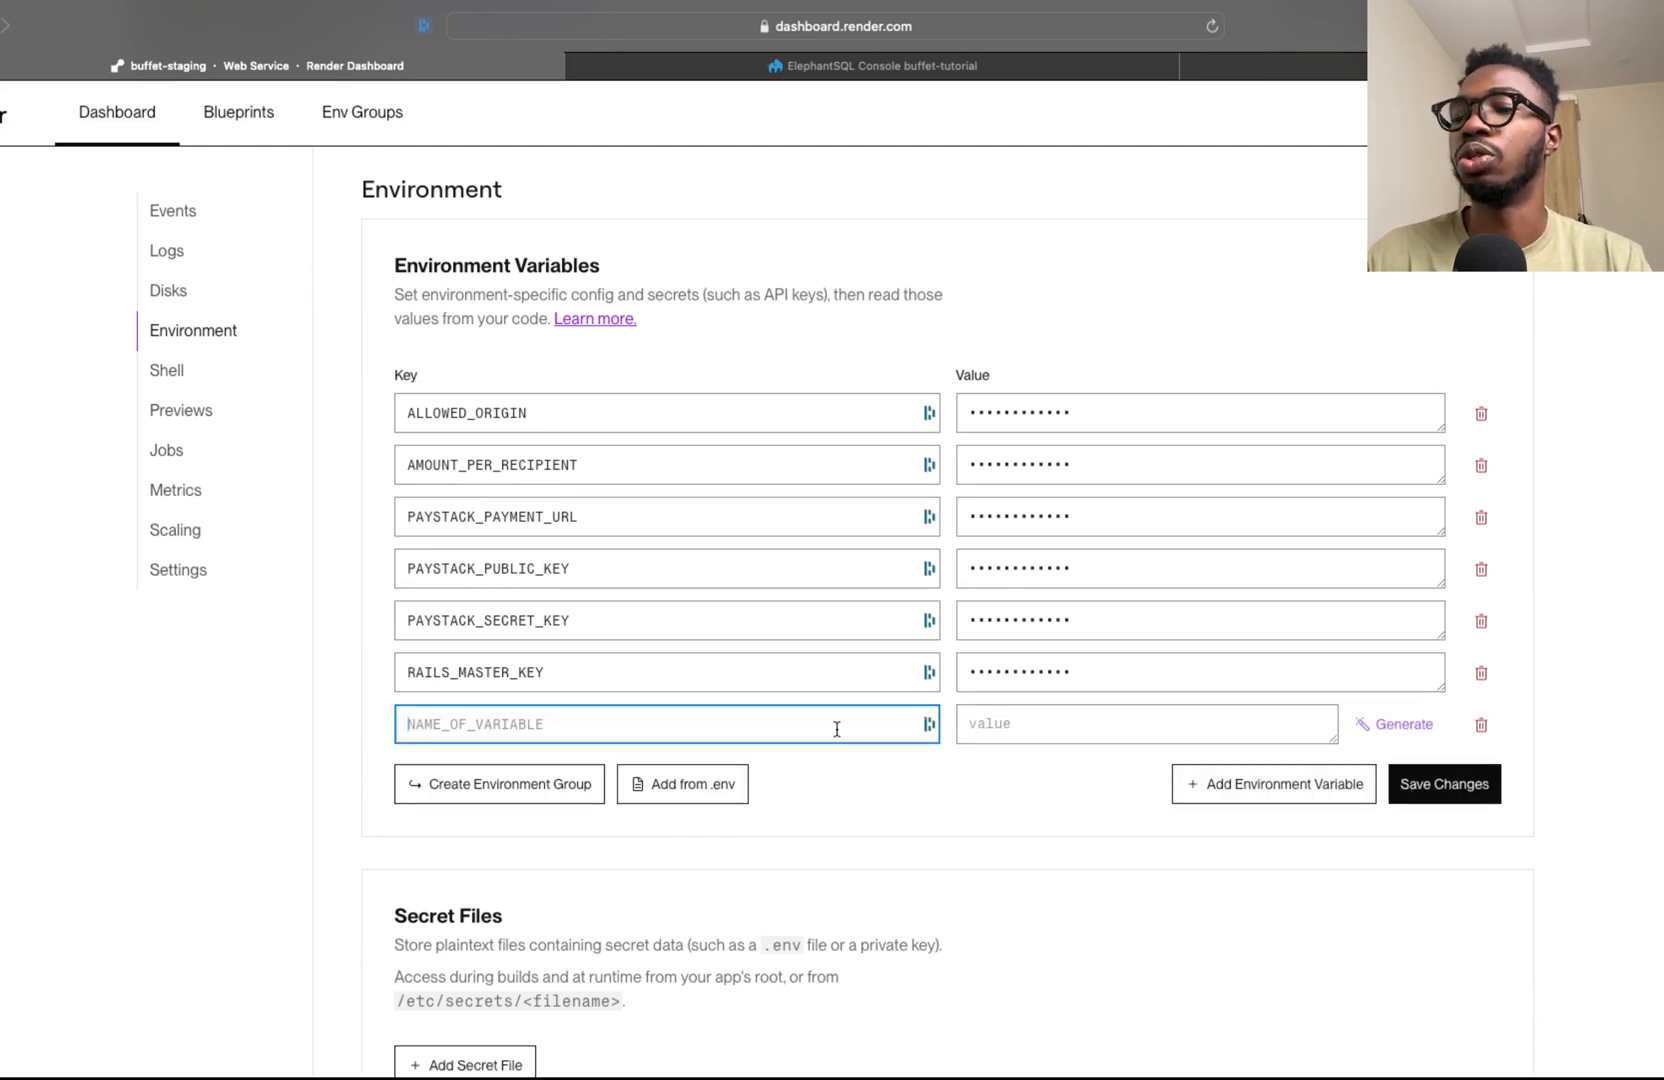
type("DATABASE_URL")
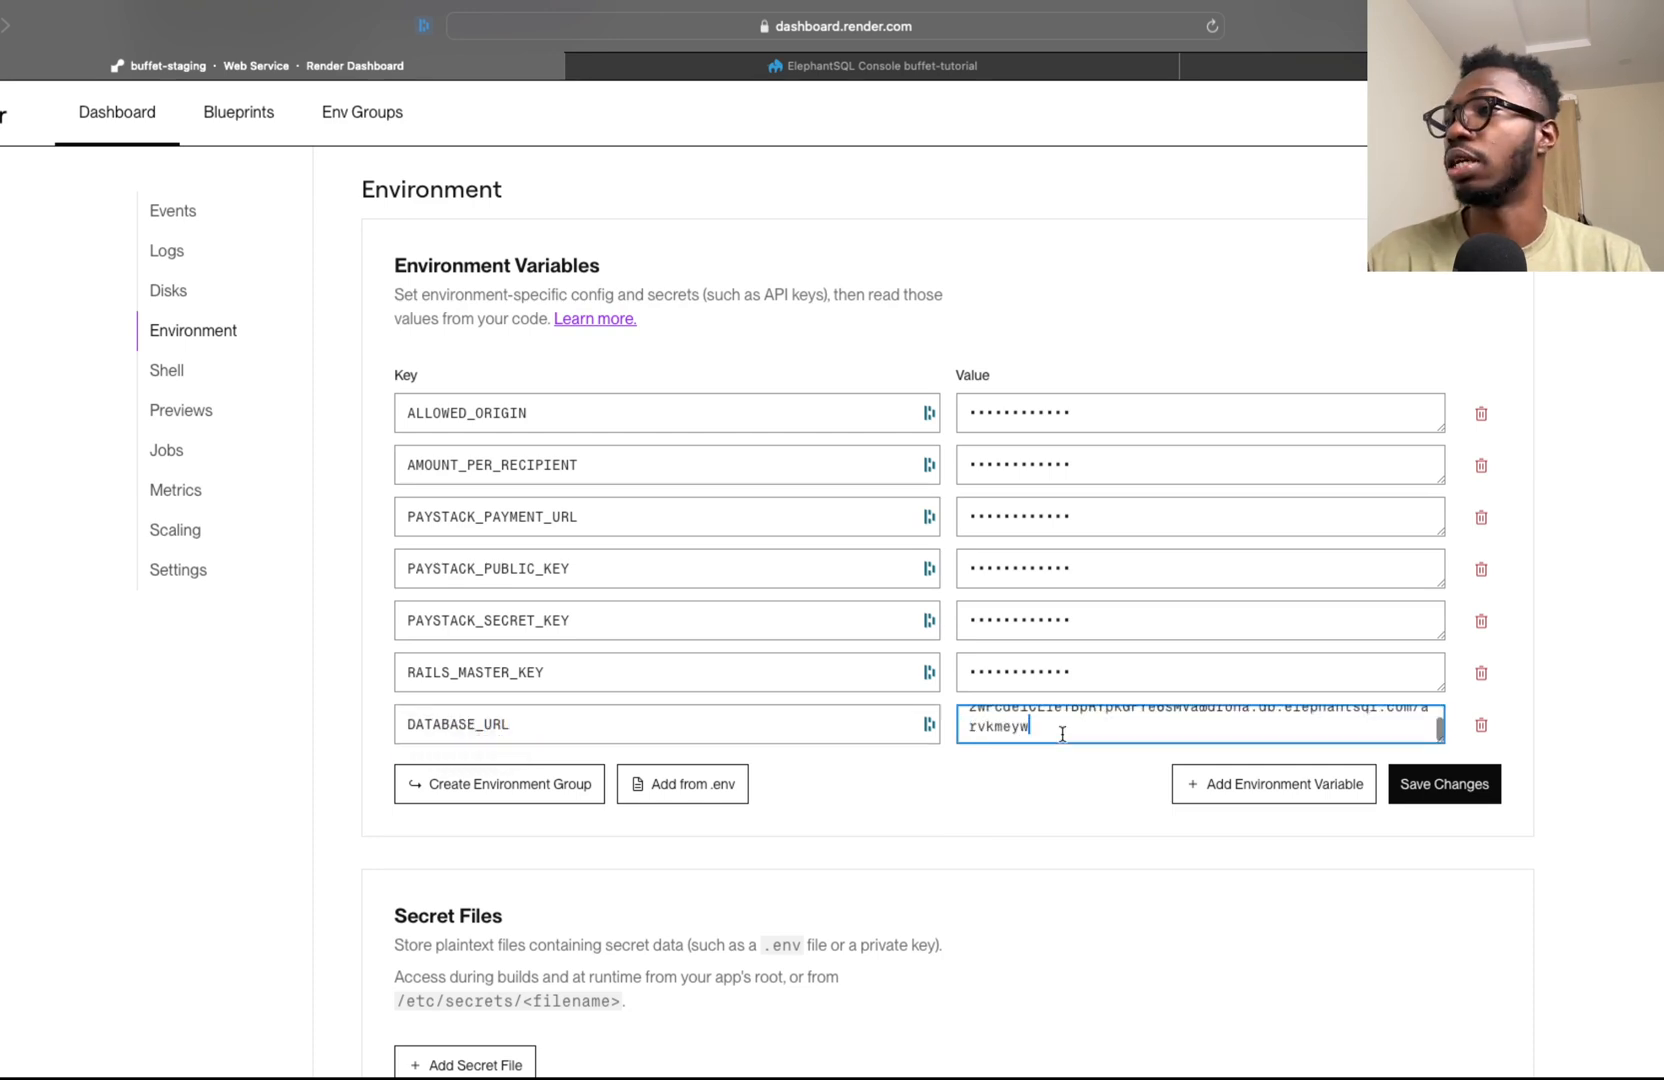
left_click(1442, 784)
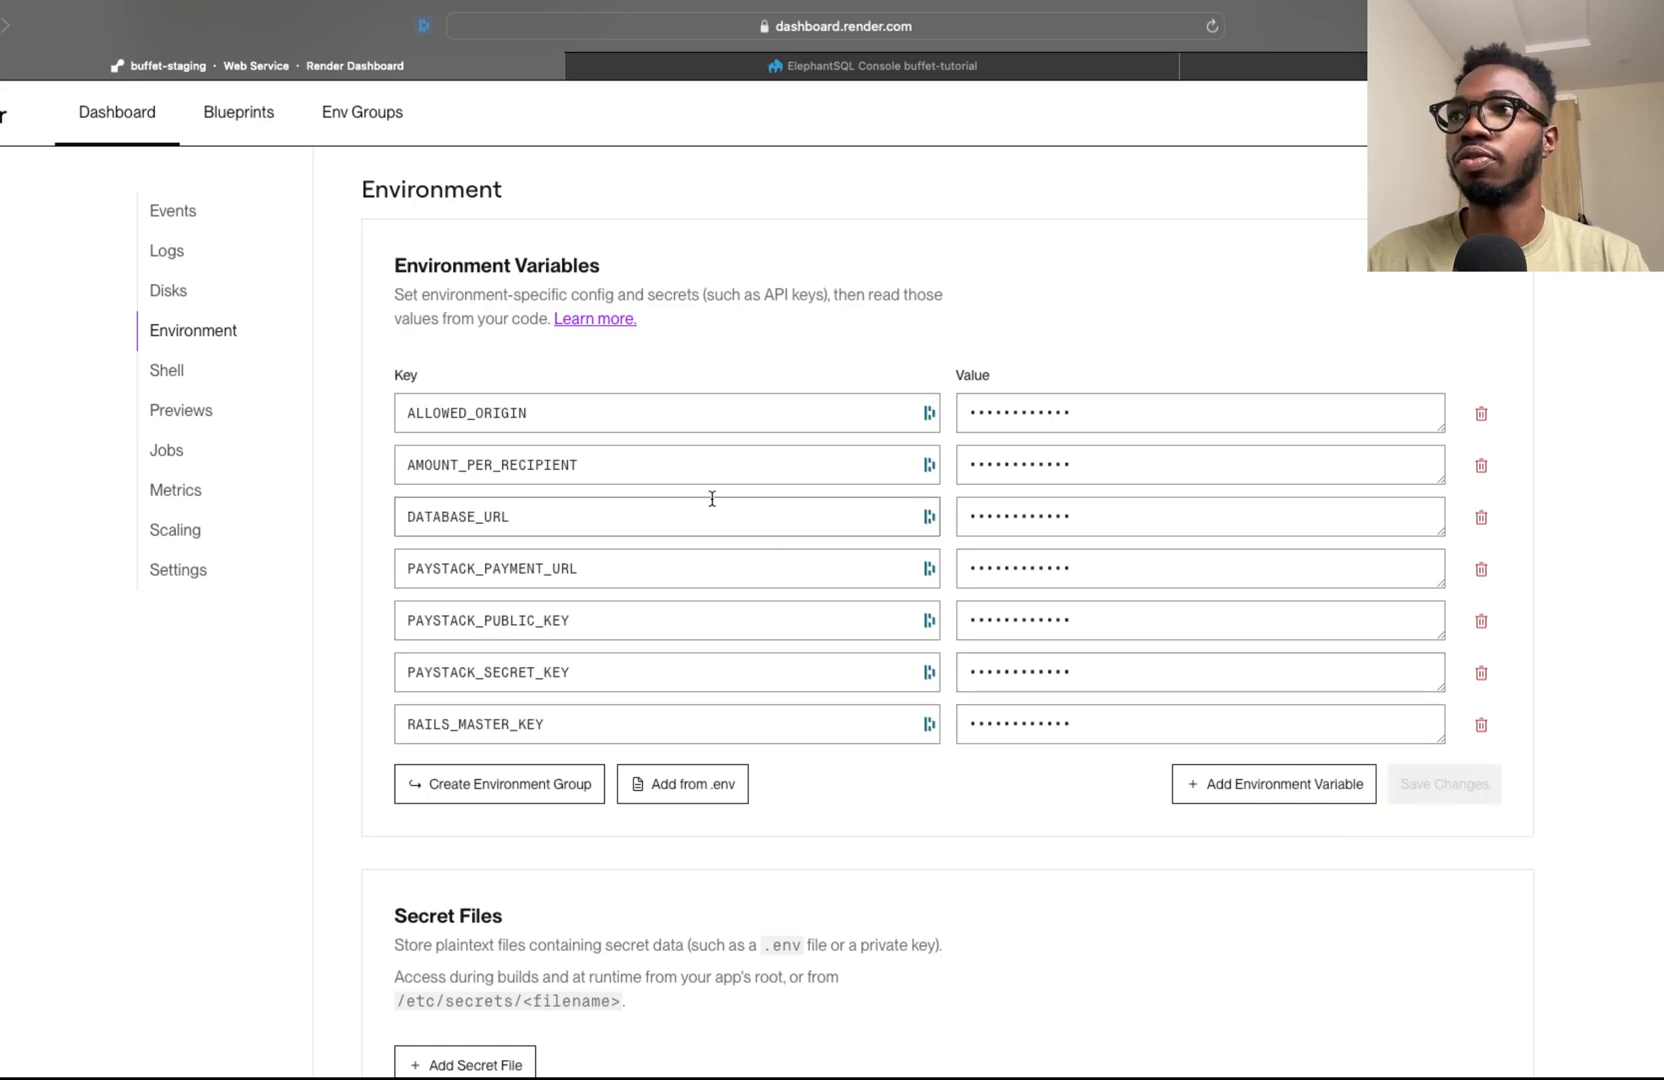
scroll("down", 3)
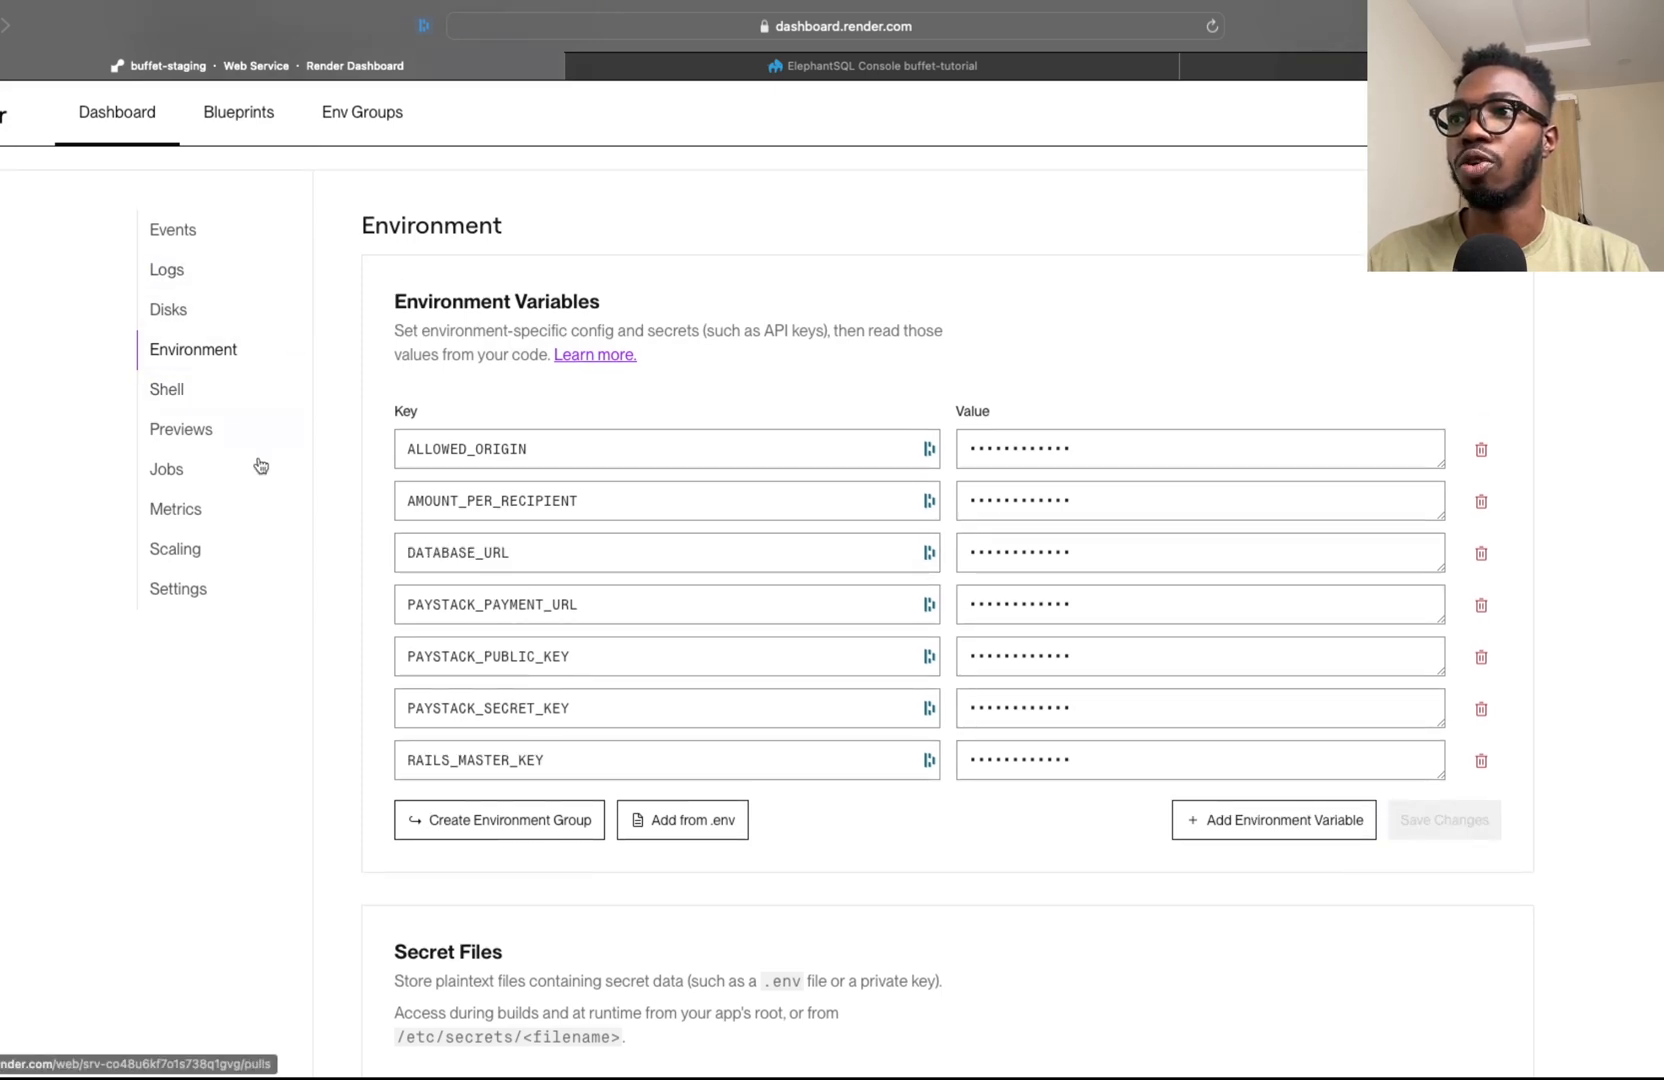
Confirm the build command runs bundle install and db:migrate, then bring up the service logs
left_click(177, 589)
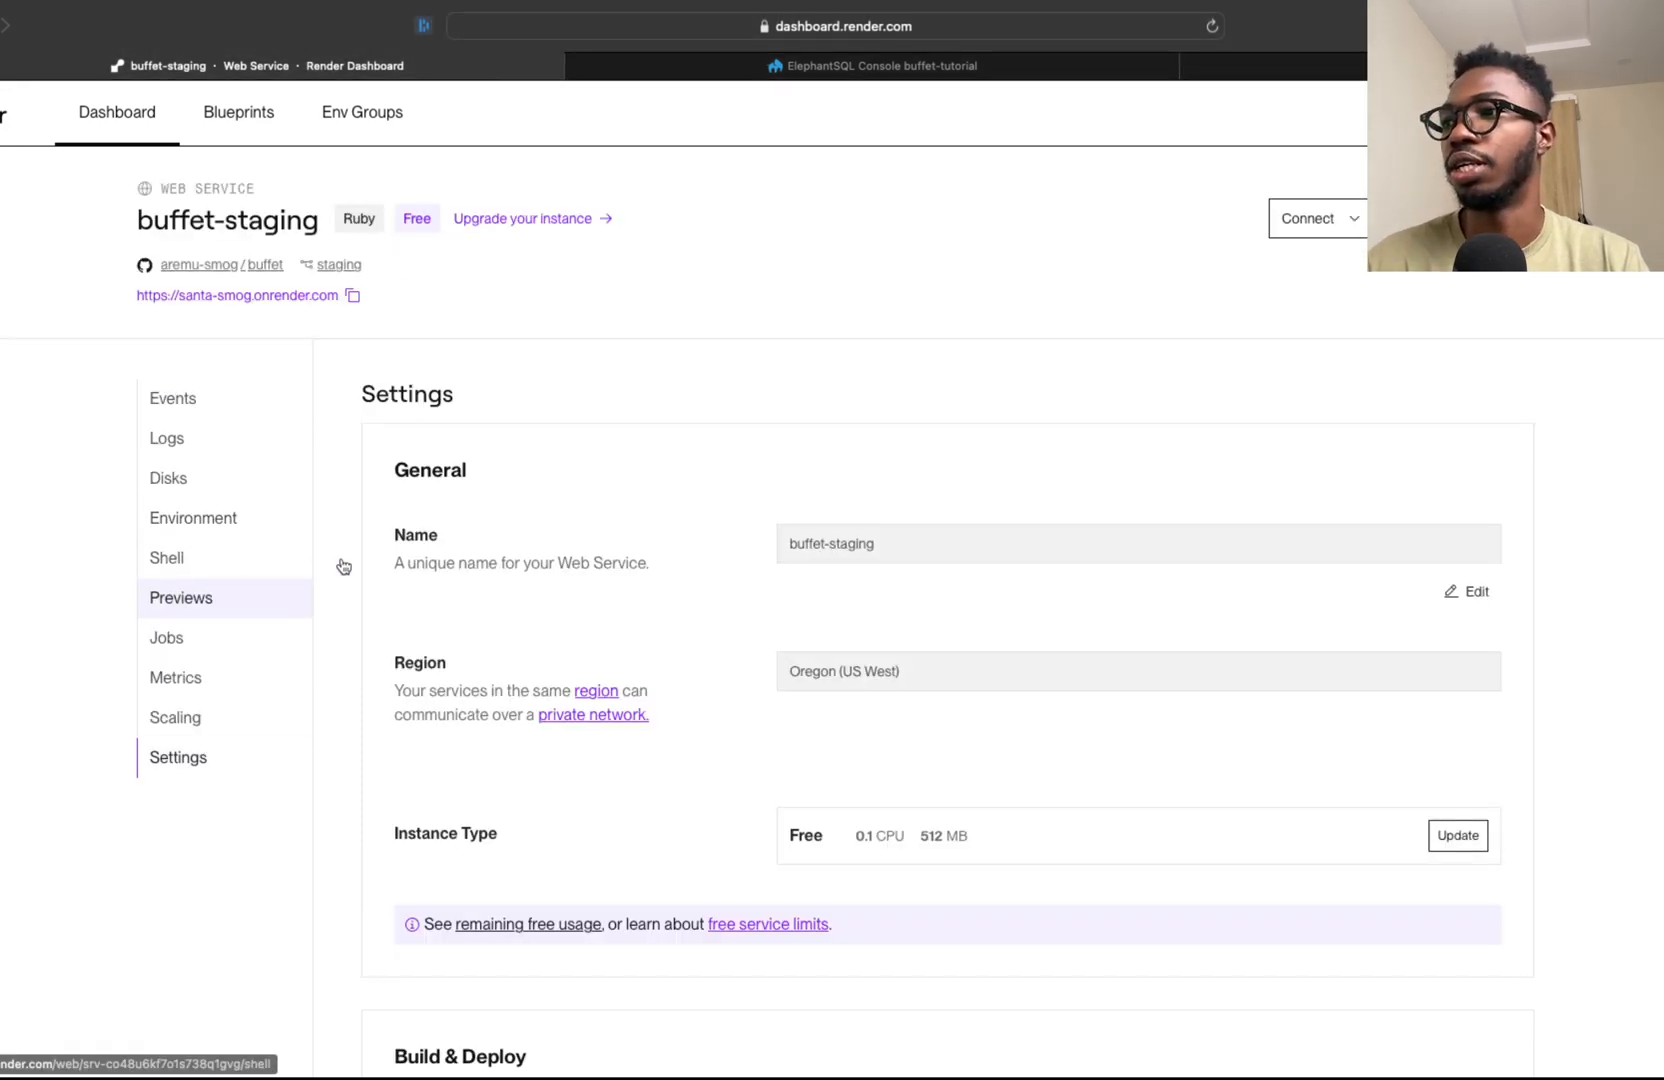
scroll("down", 3)
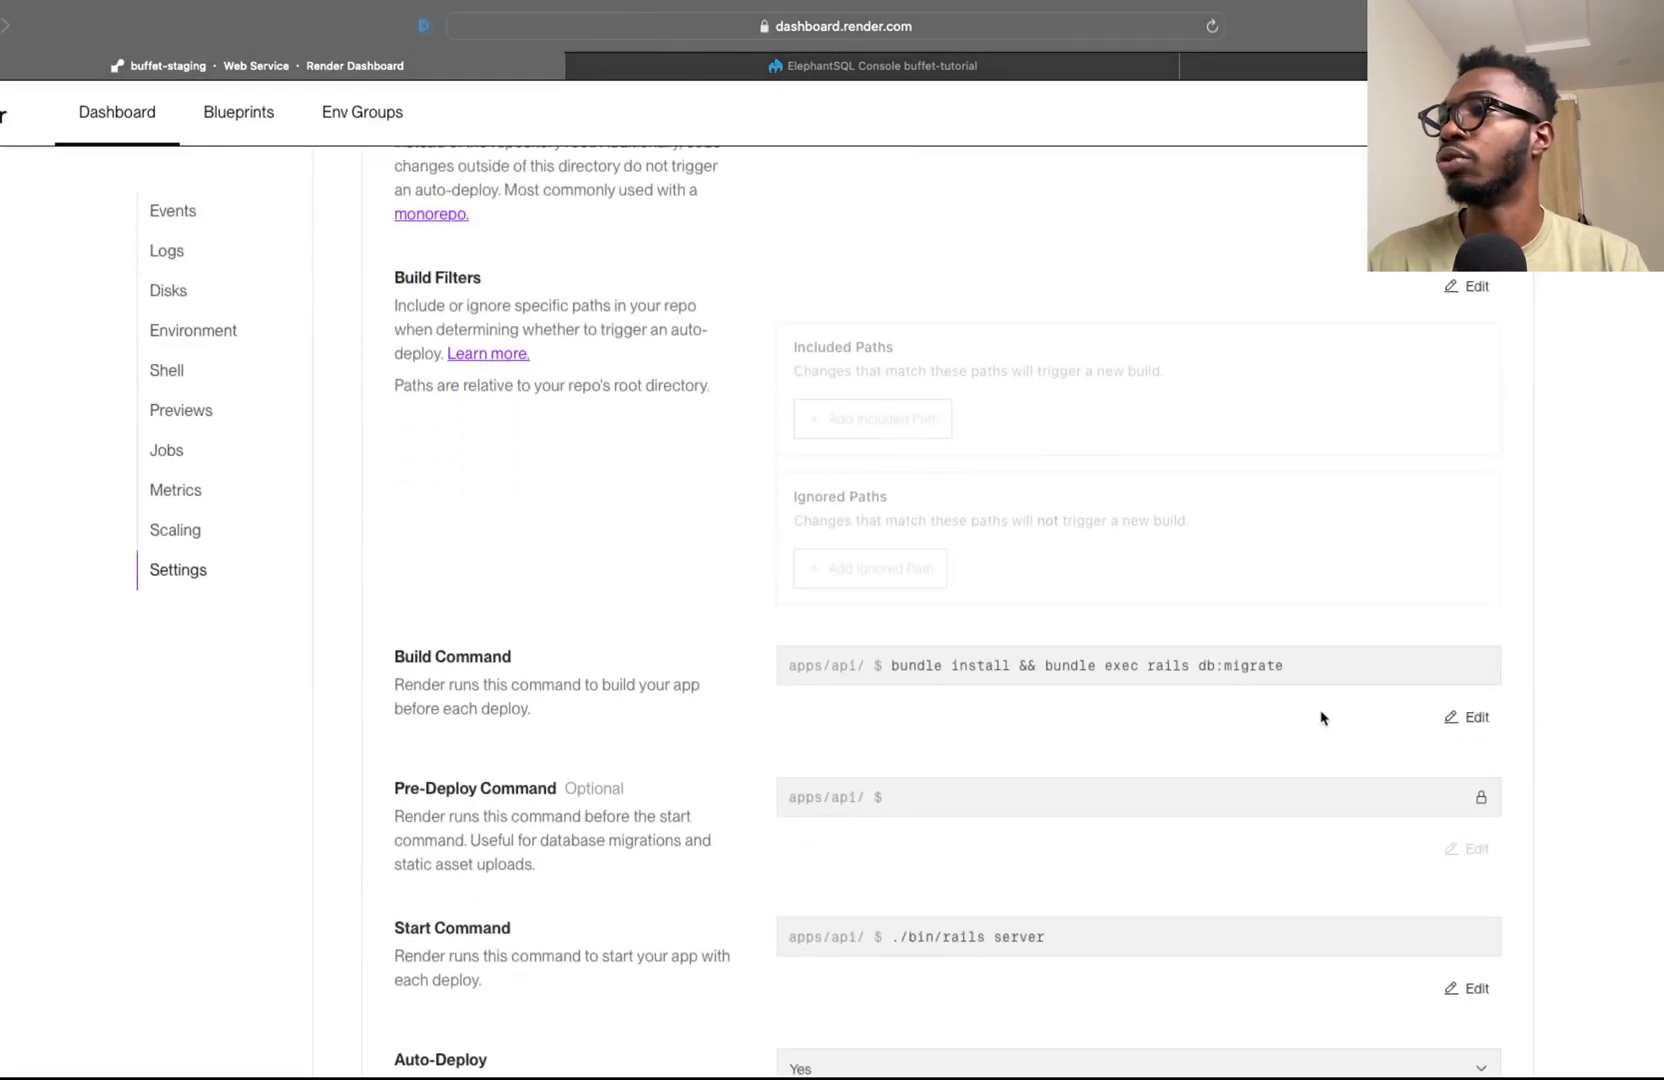
mouse_move(1123, 665)
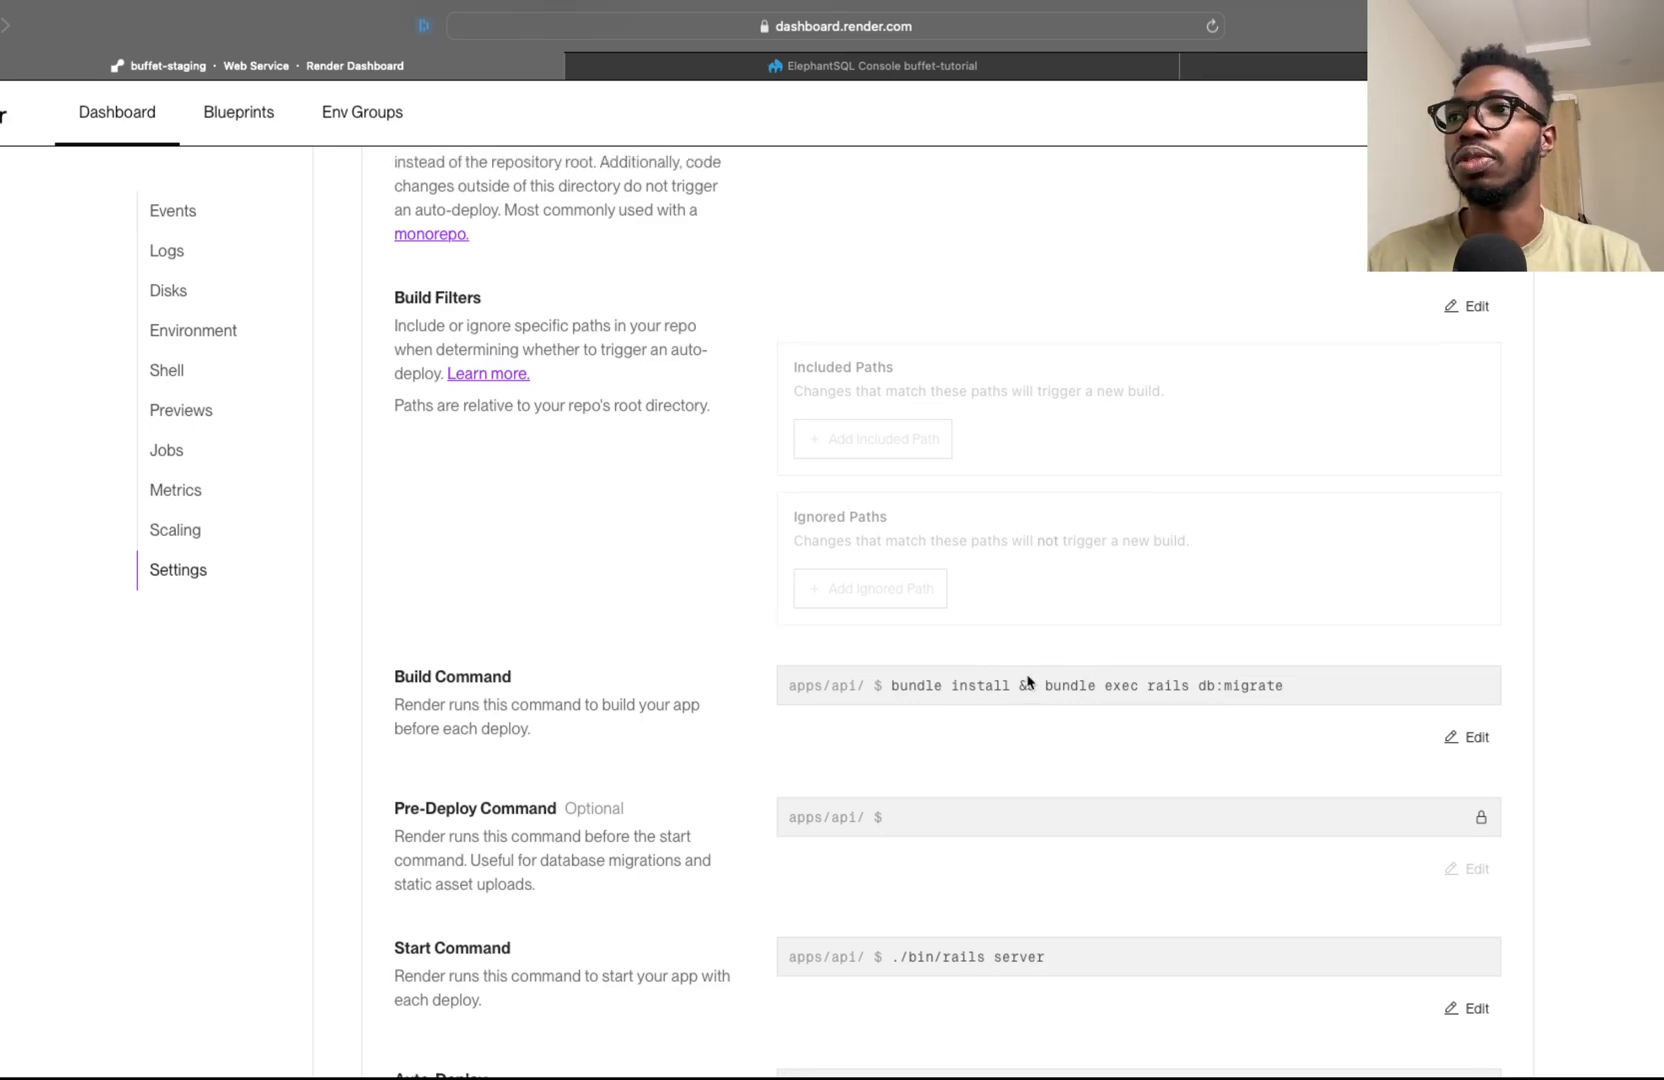
scroll("up", 3)
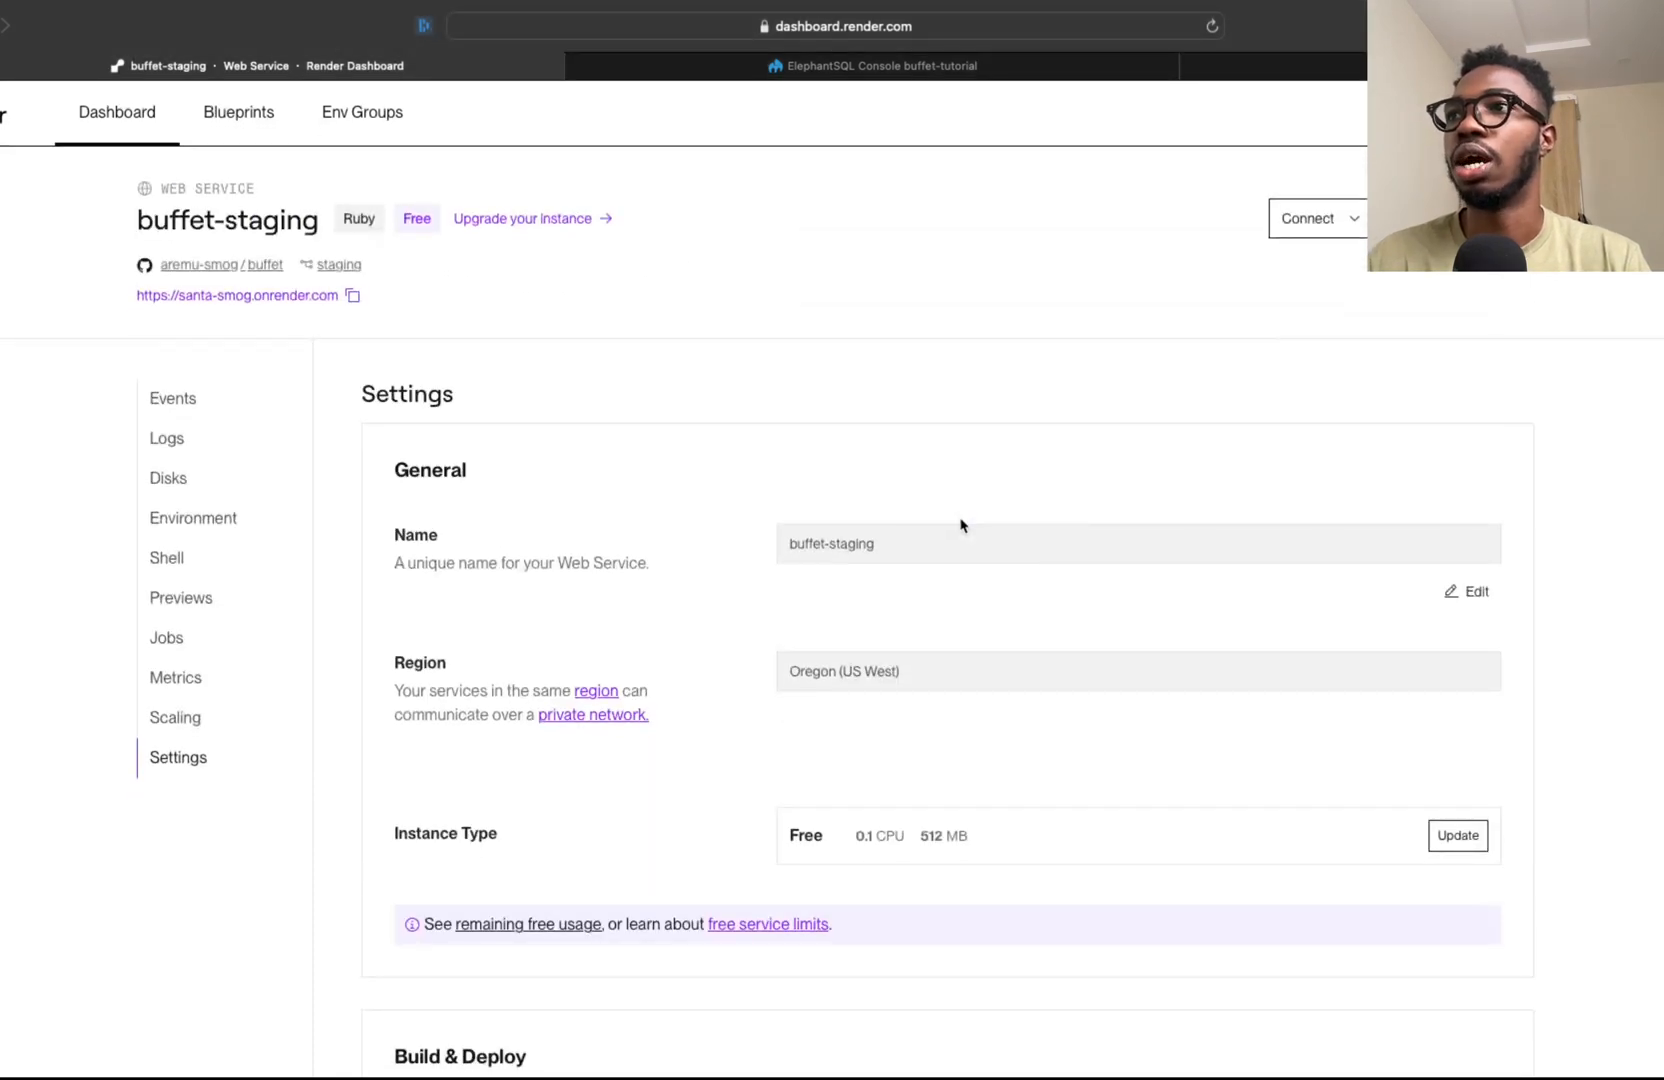
mouse_move(571, 242)
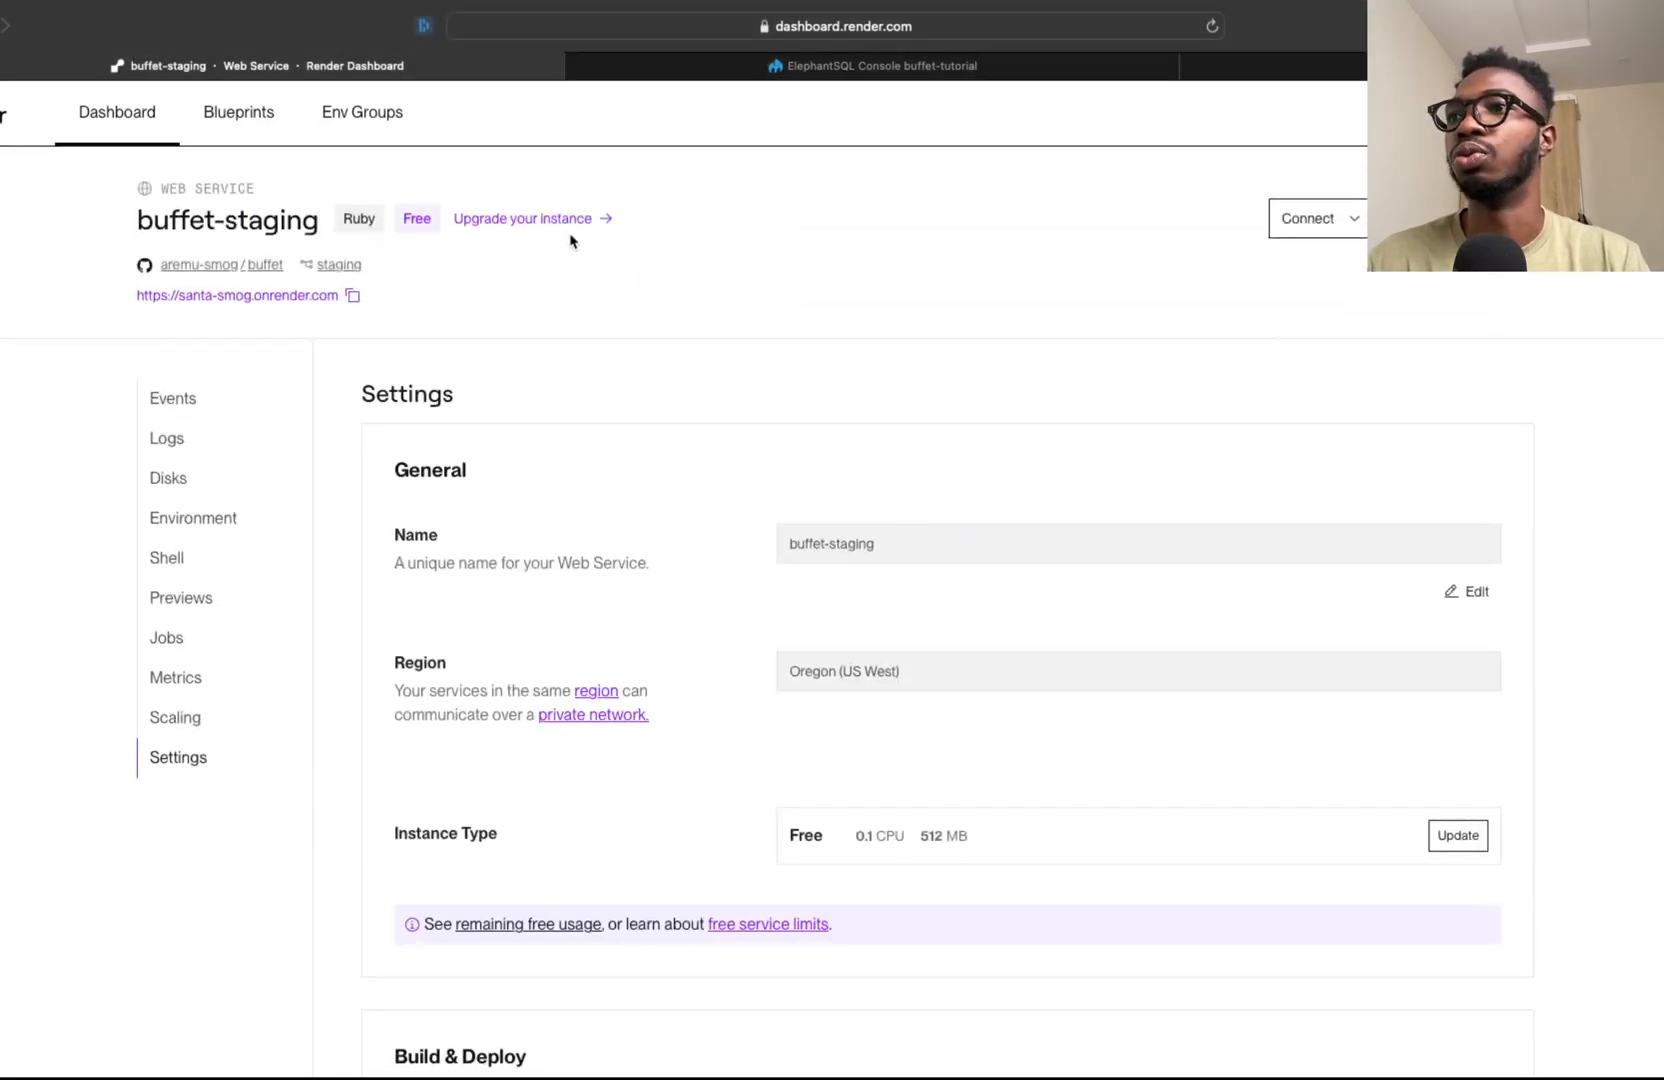
left_click(166, 438)
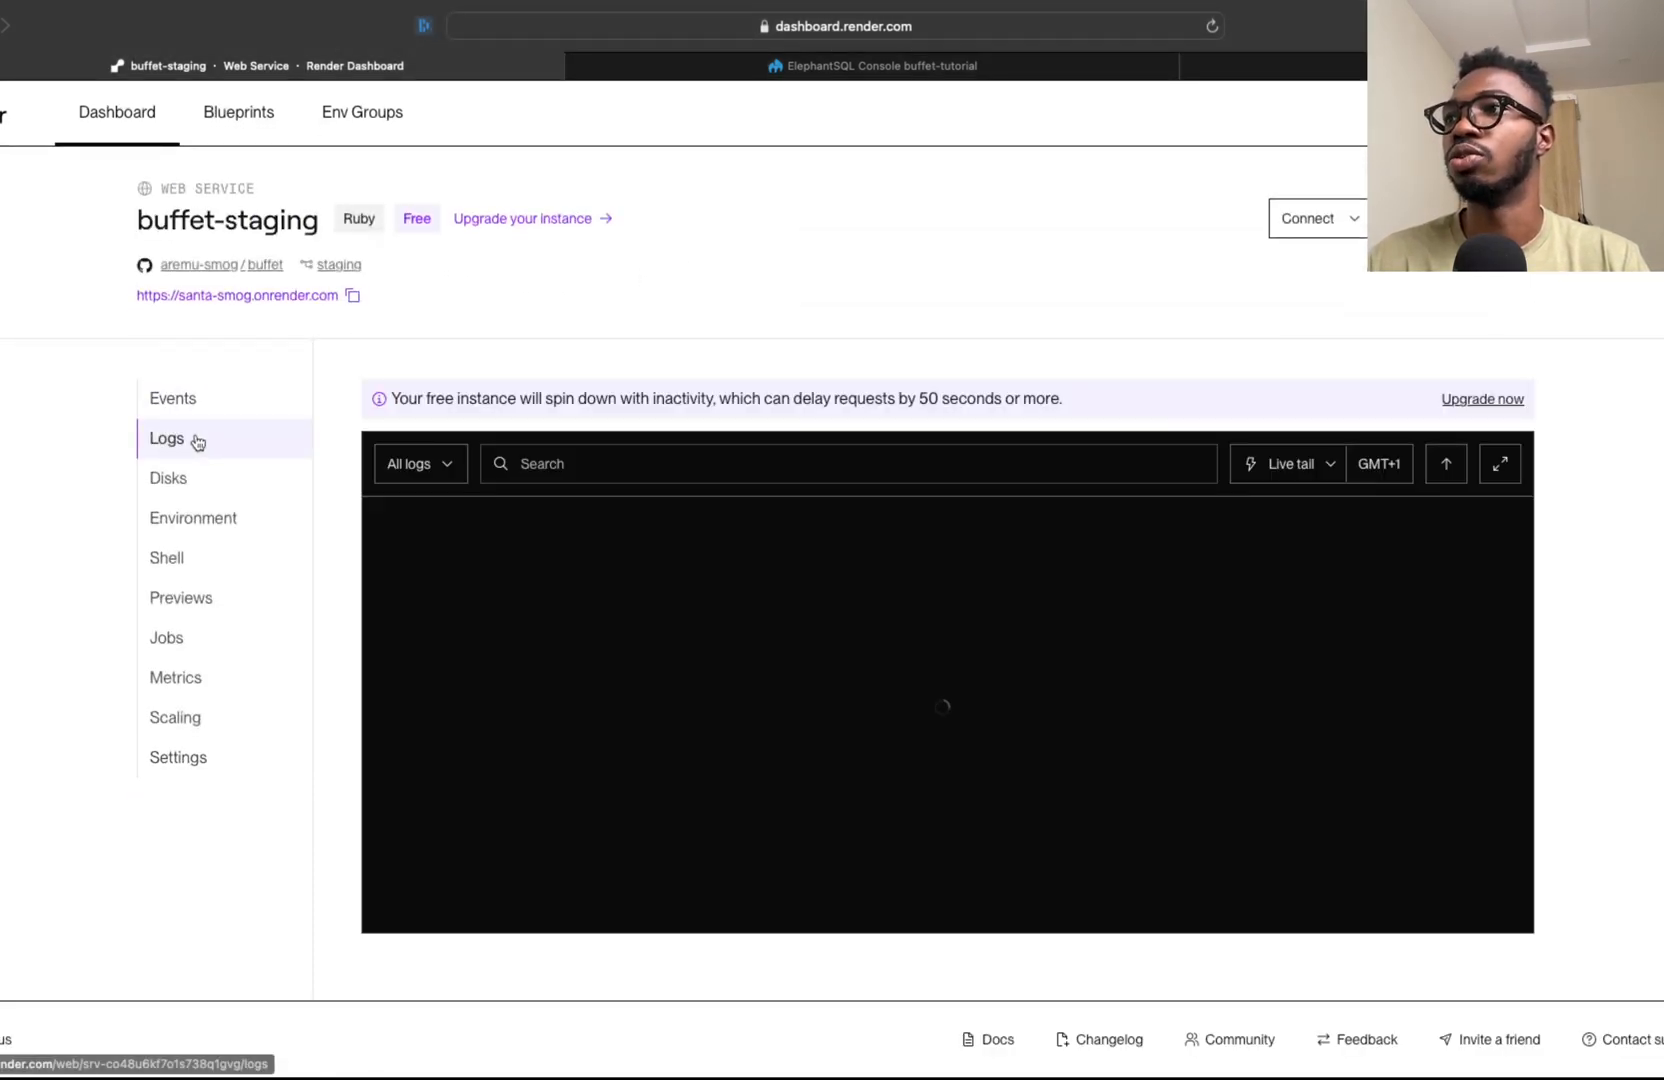
Follow the deploying buffet-staging service's log as migrations create tables and the build succeeds
left_click(116, 111)
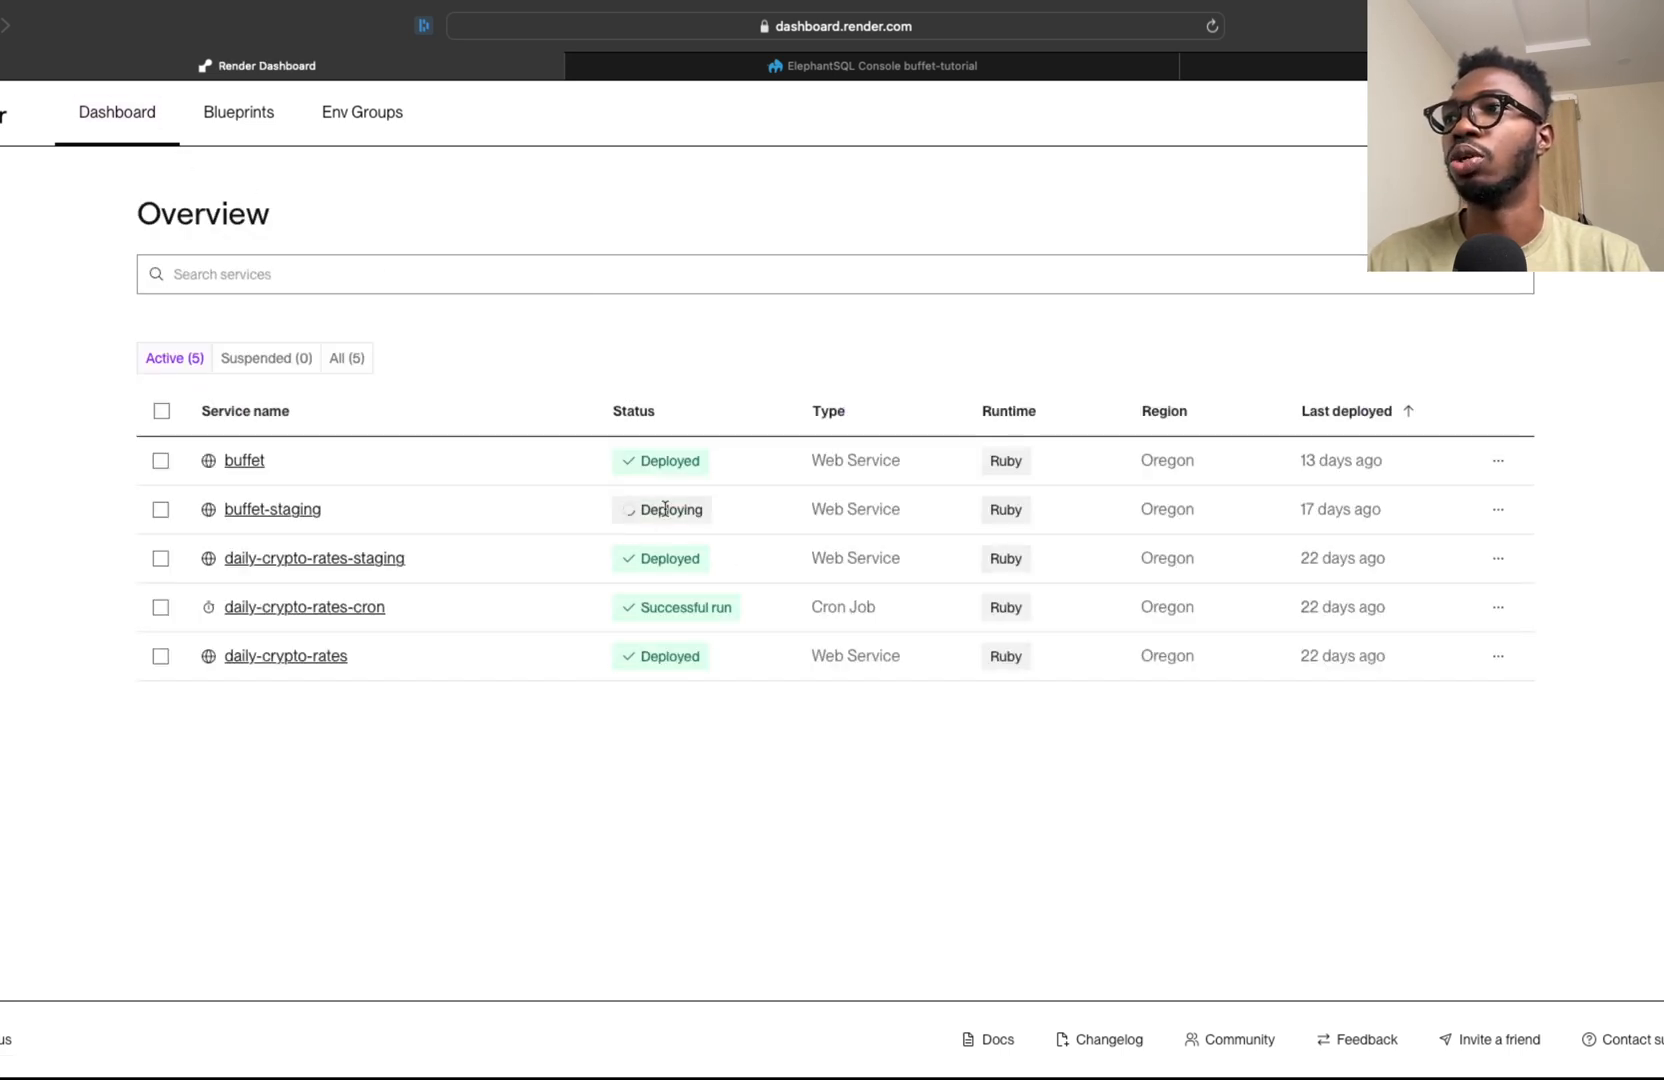
mouse_move(502, 490)
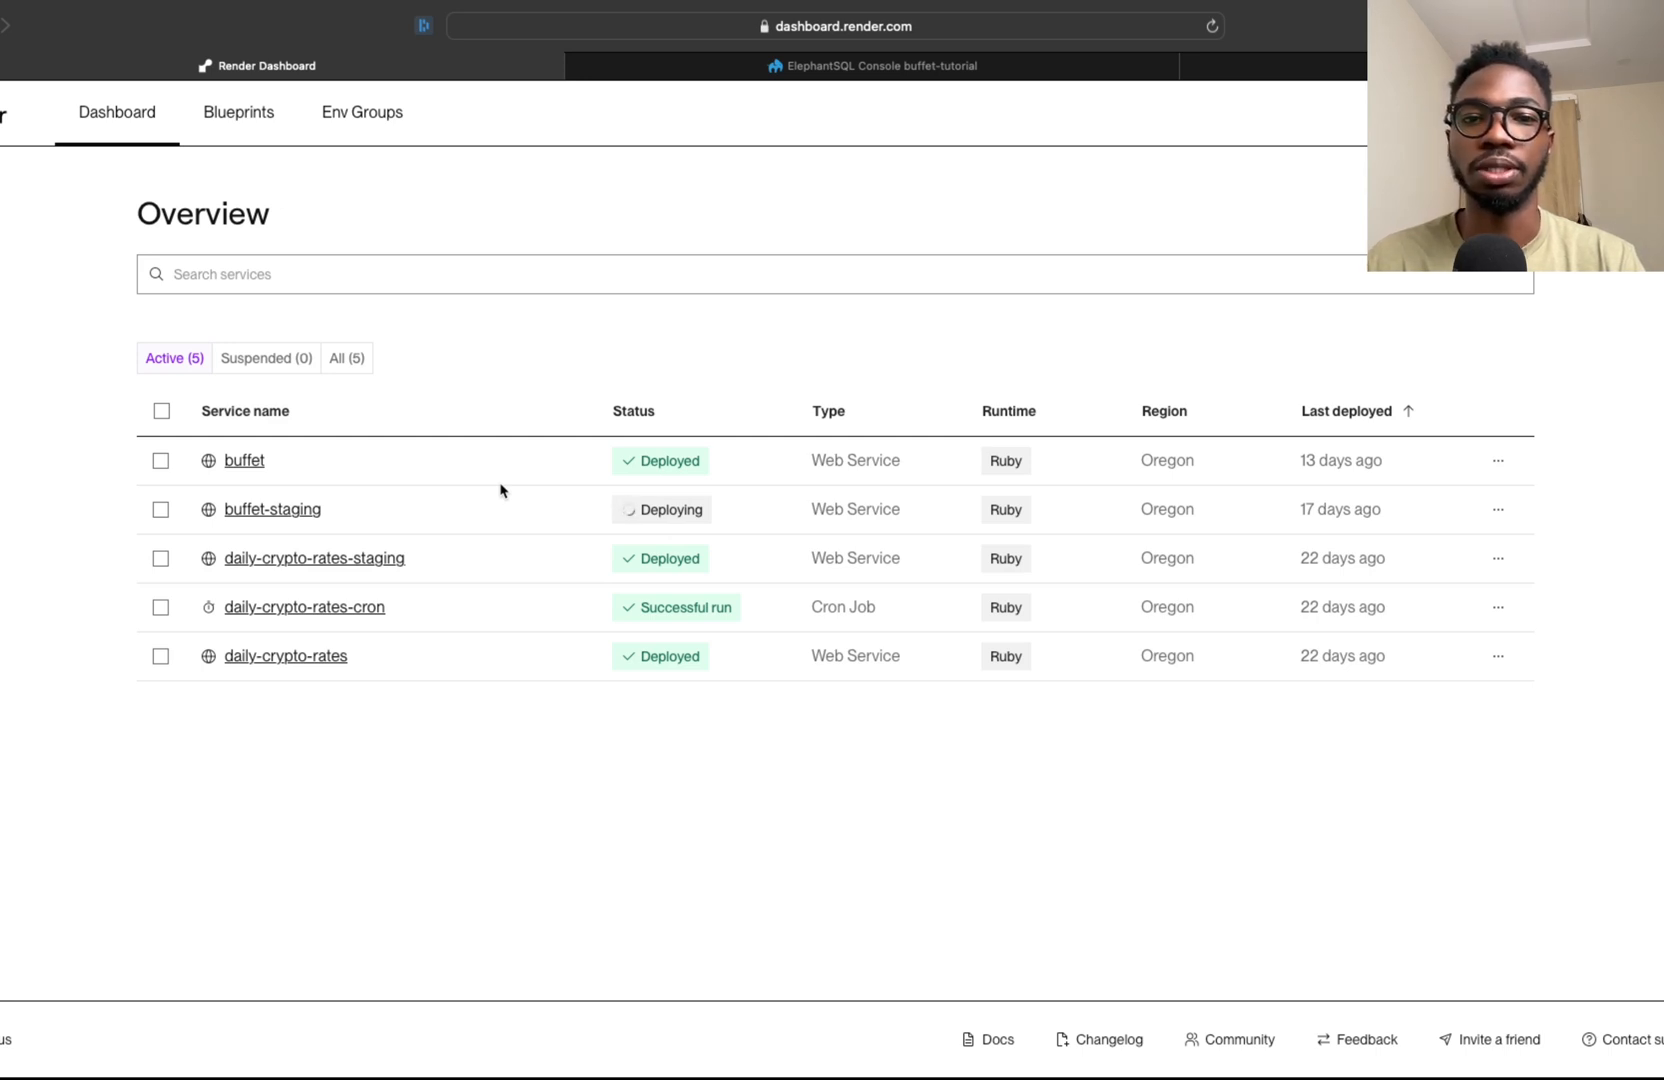
left_click(272, 508)
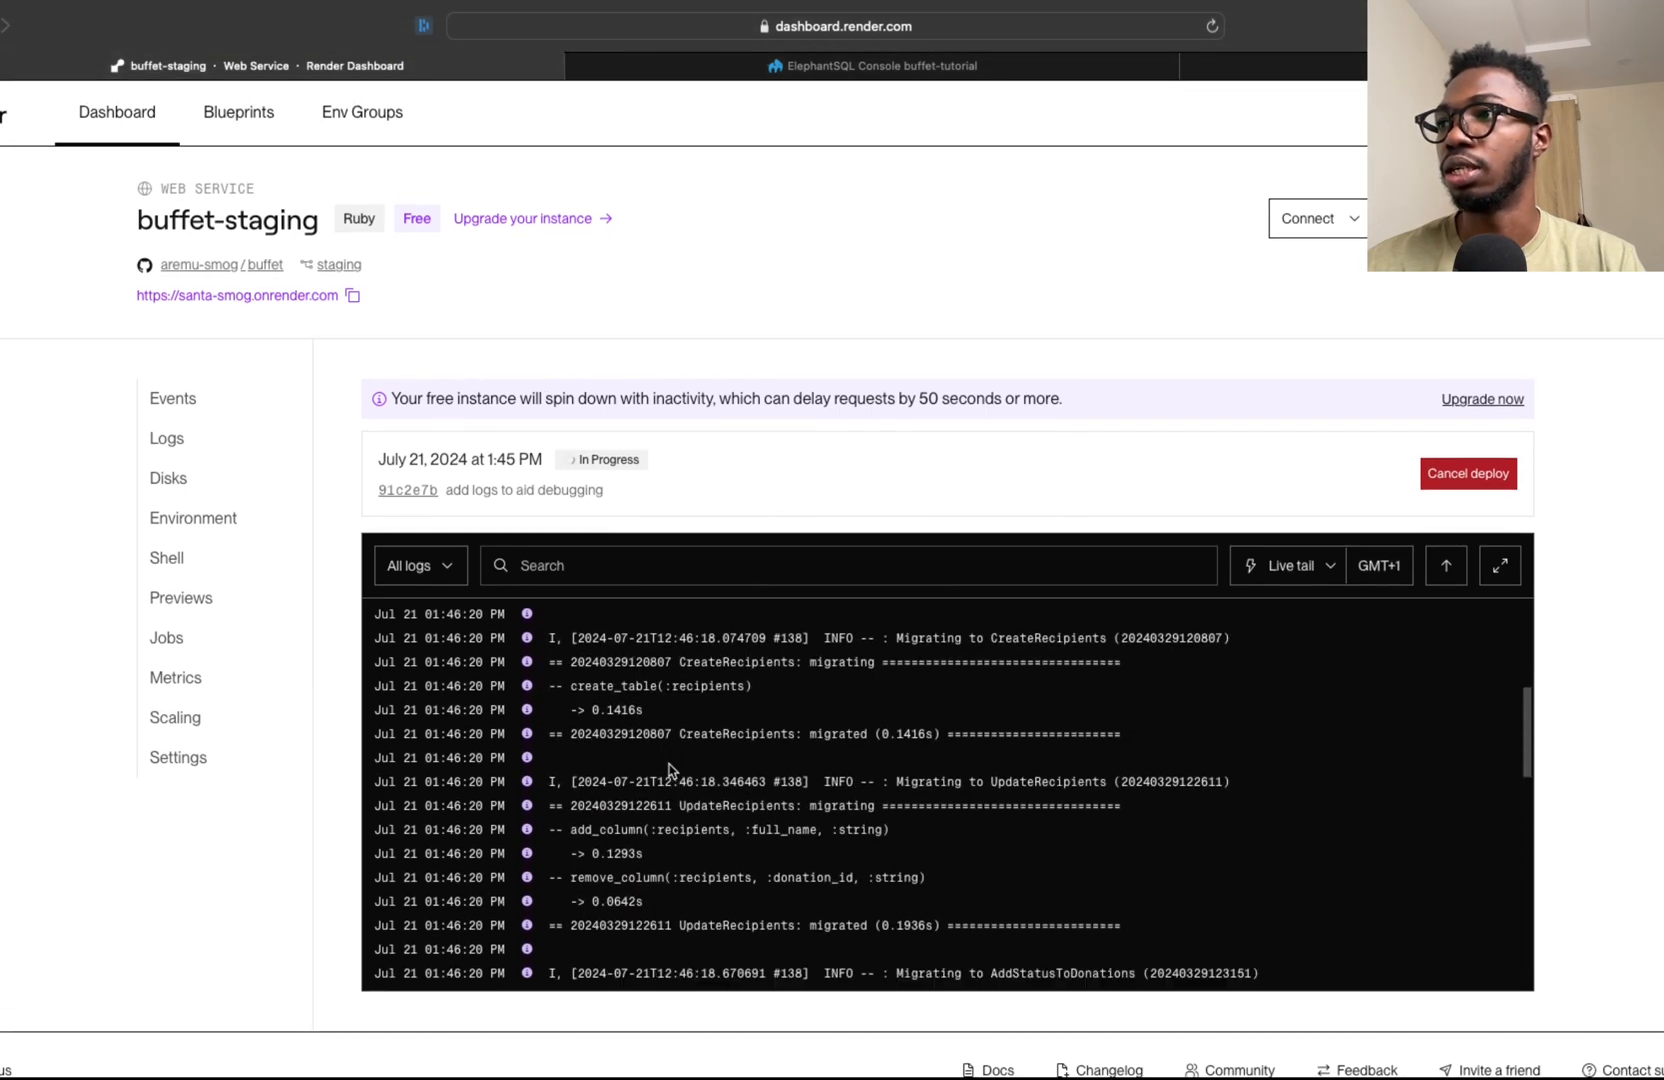
scroll("down", 3)
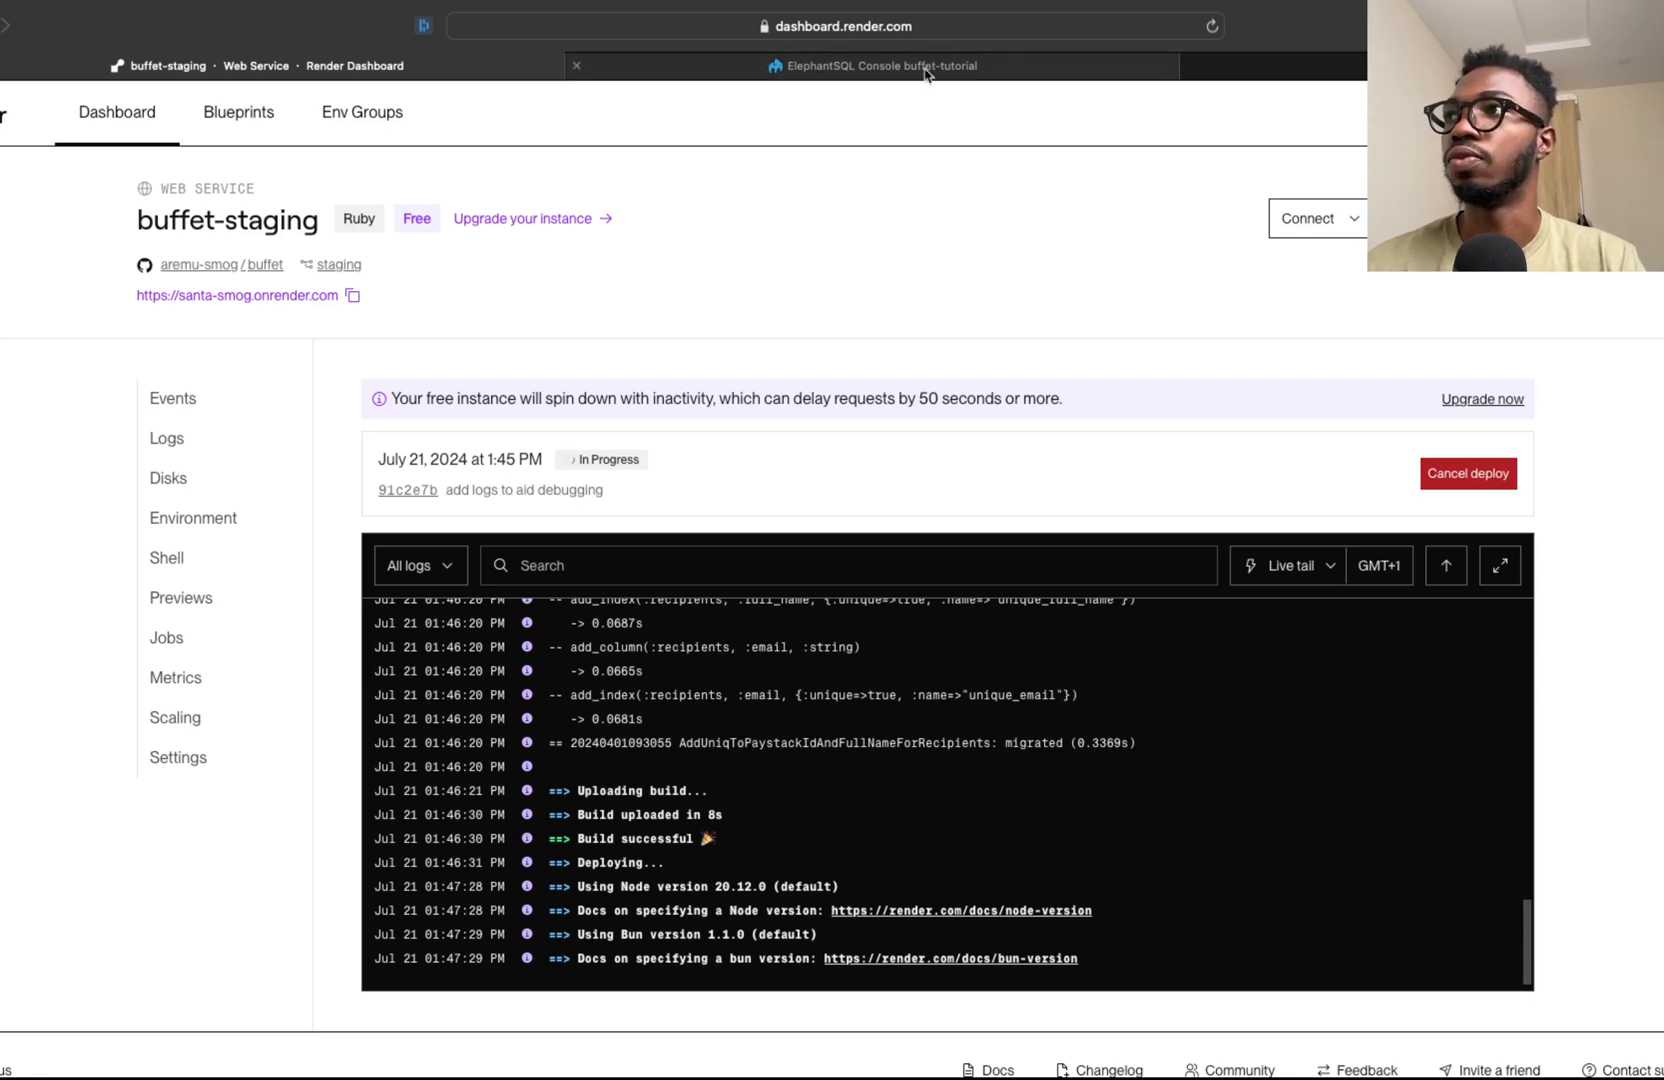
left_click(873, 66)
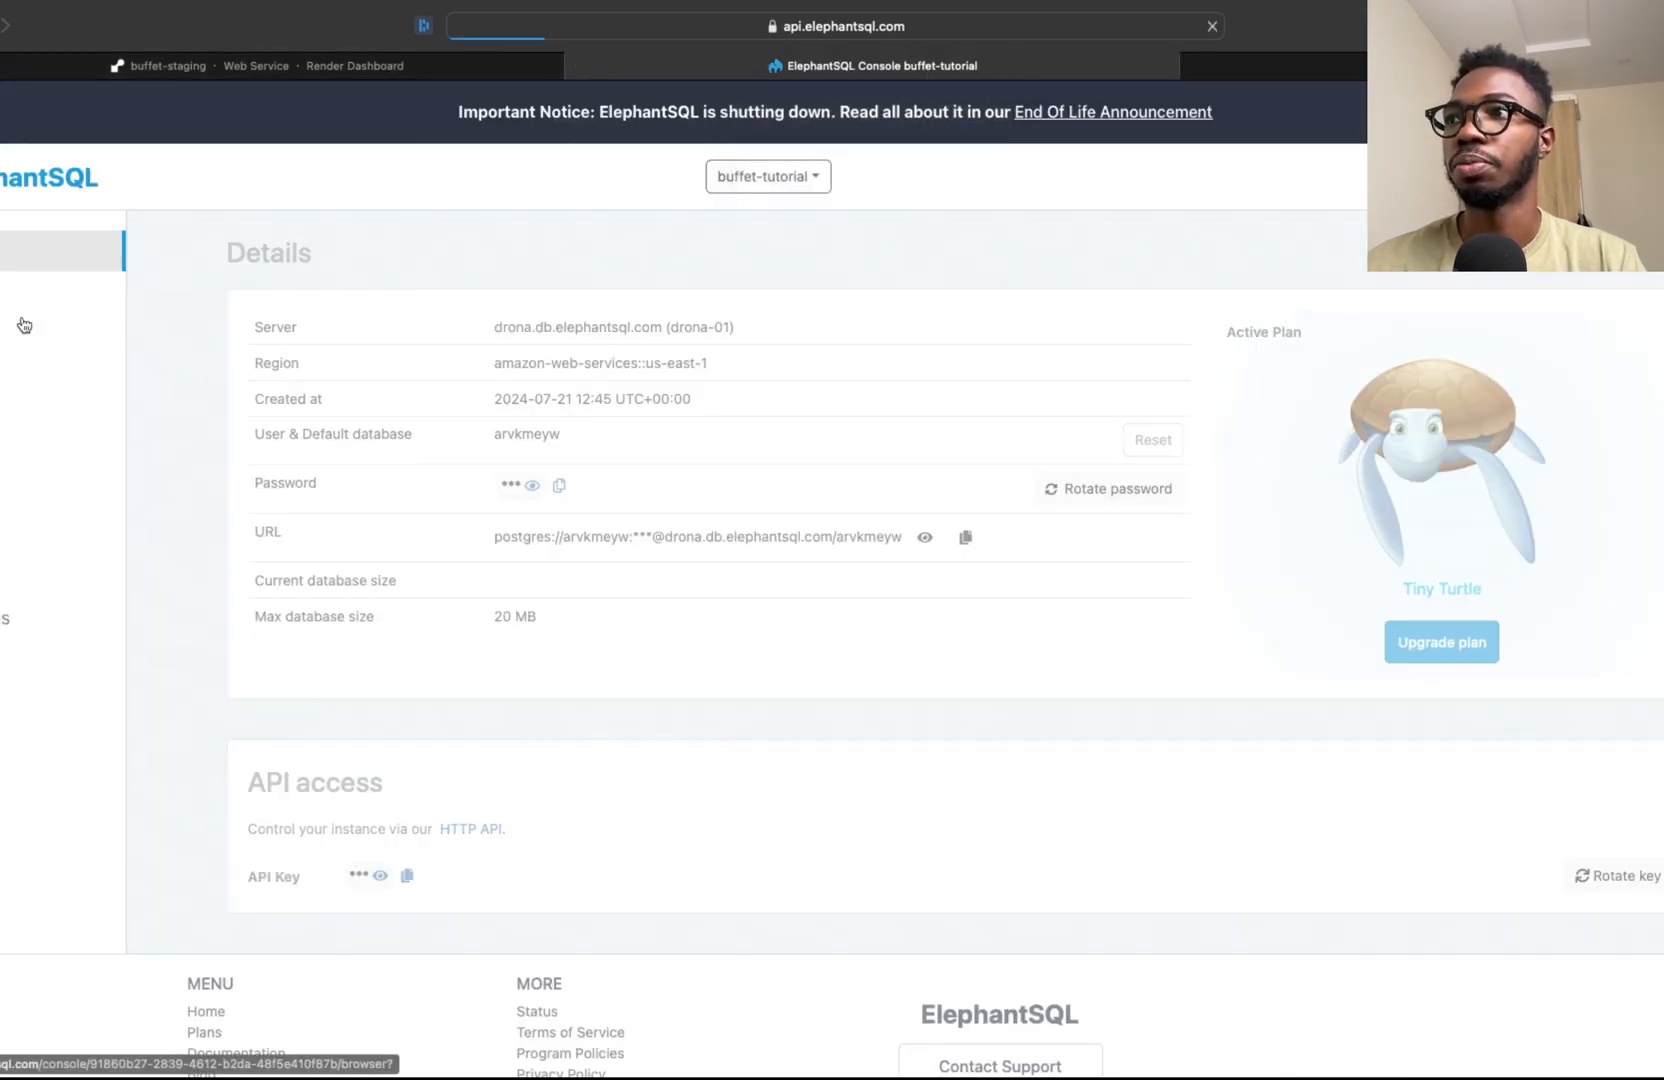
List the migrated tables (donations, recipients, schema_migrations, transaction_histories) in ElephantSQL's SQL browser
left_click(304, 394)
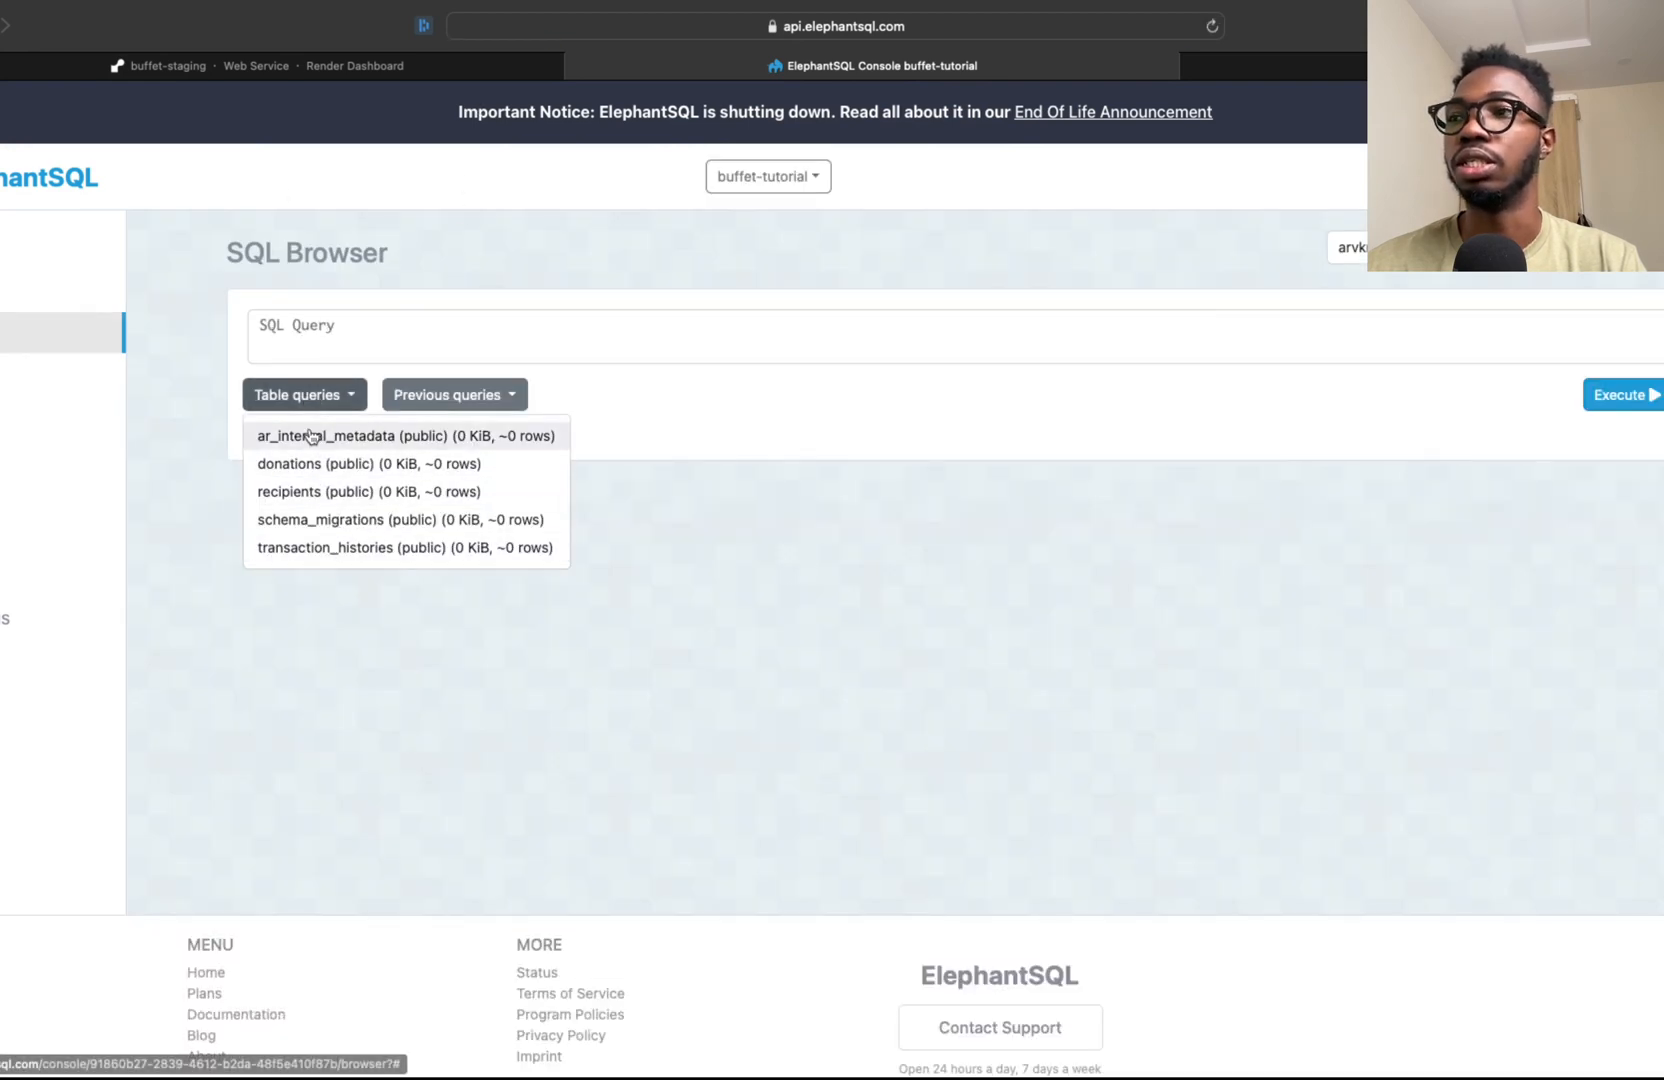
left_click(304, 395)
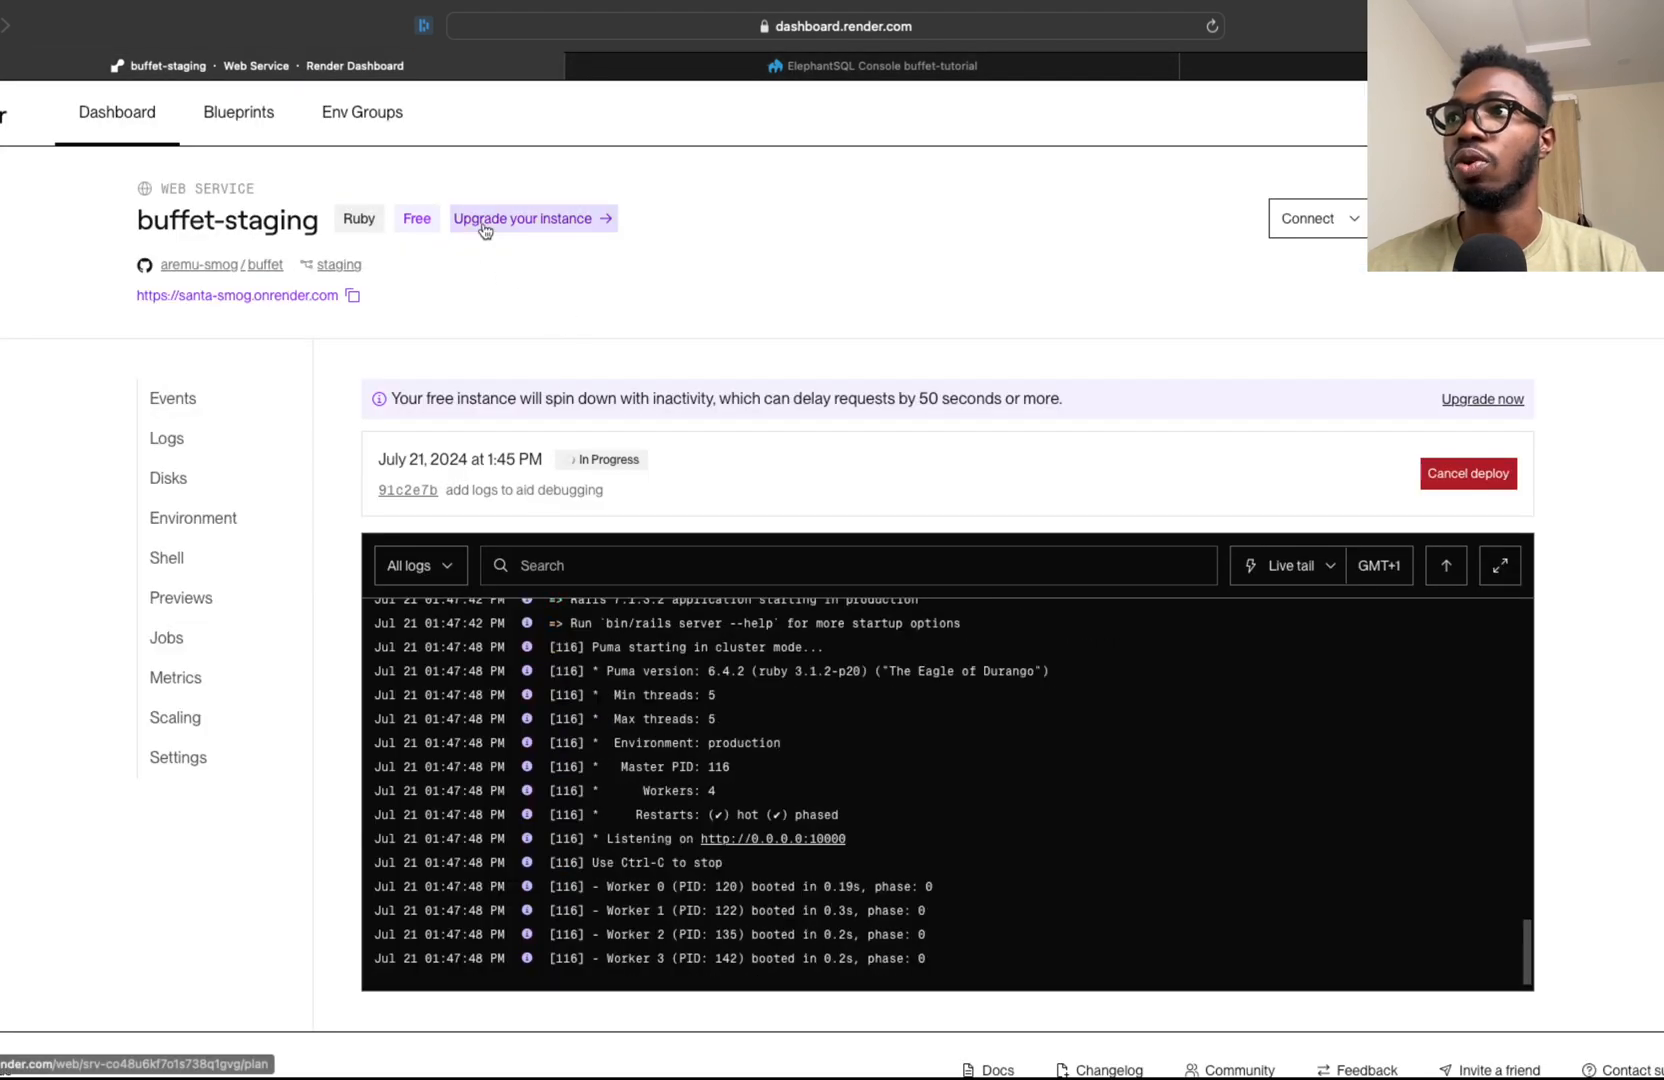
mouse_move(495, 282)
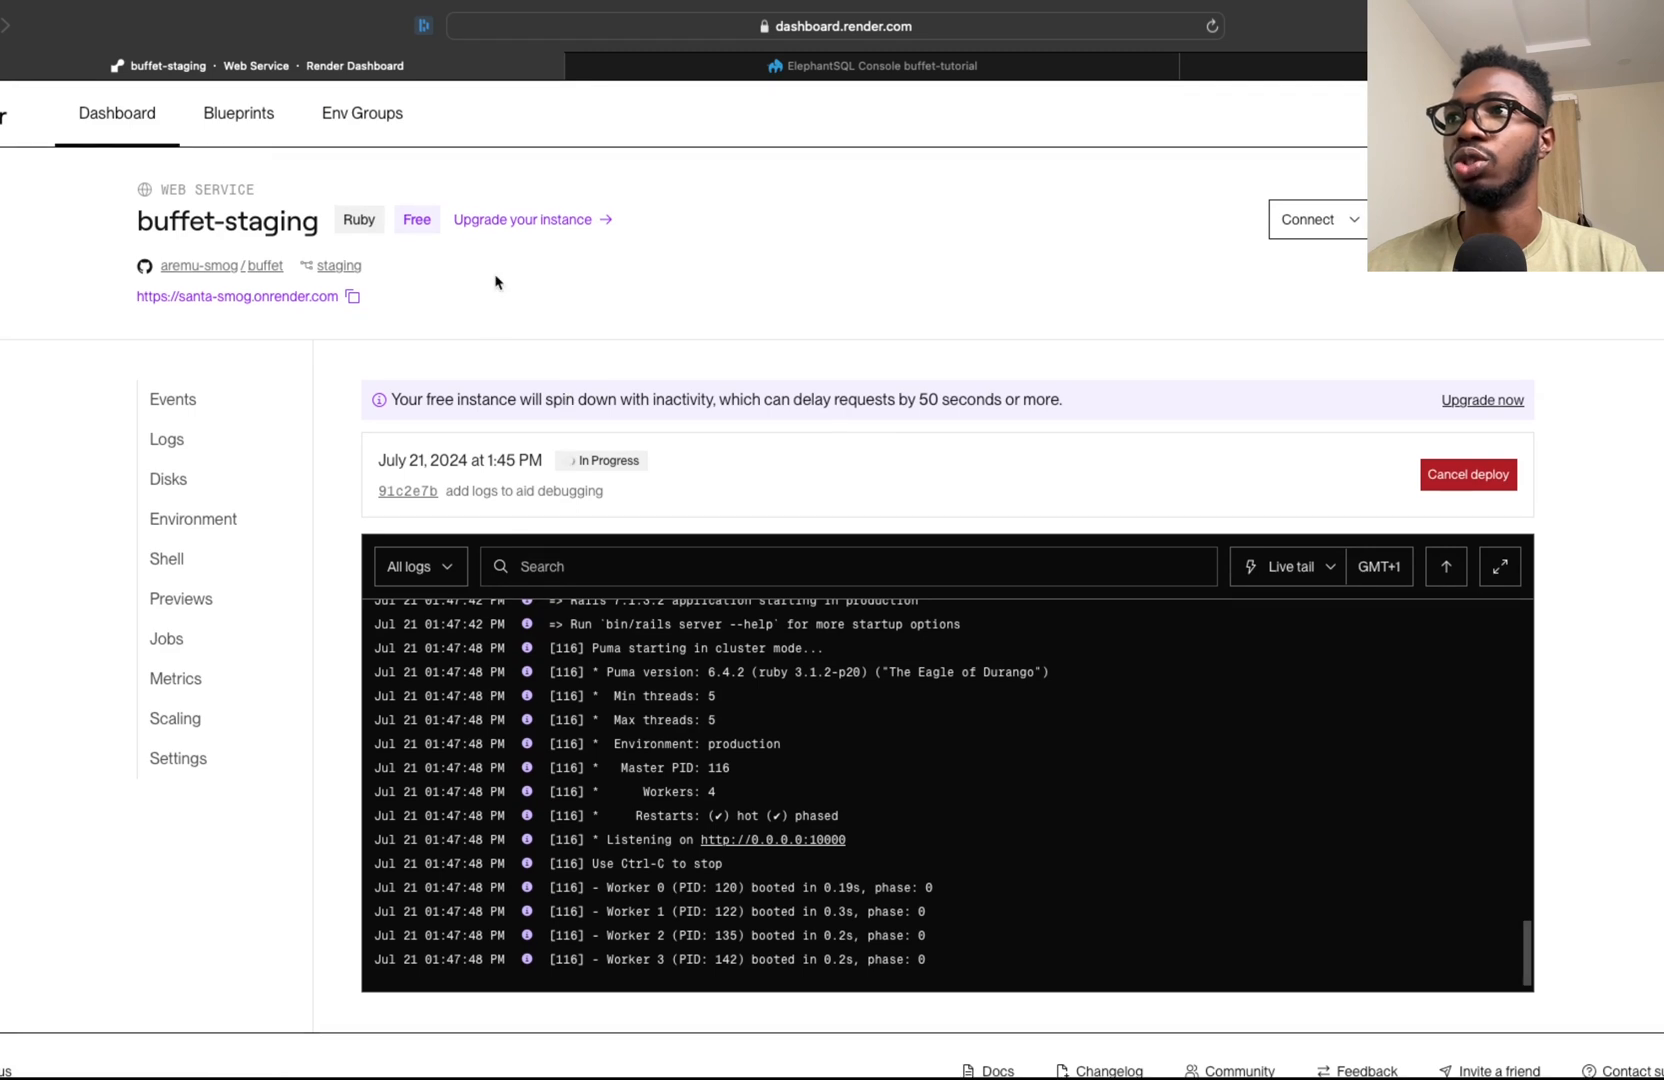
Go back to the Render services overview listing the five active services
left_click(116, 112)
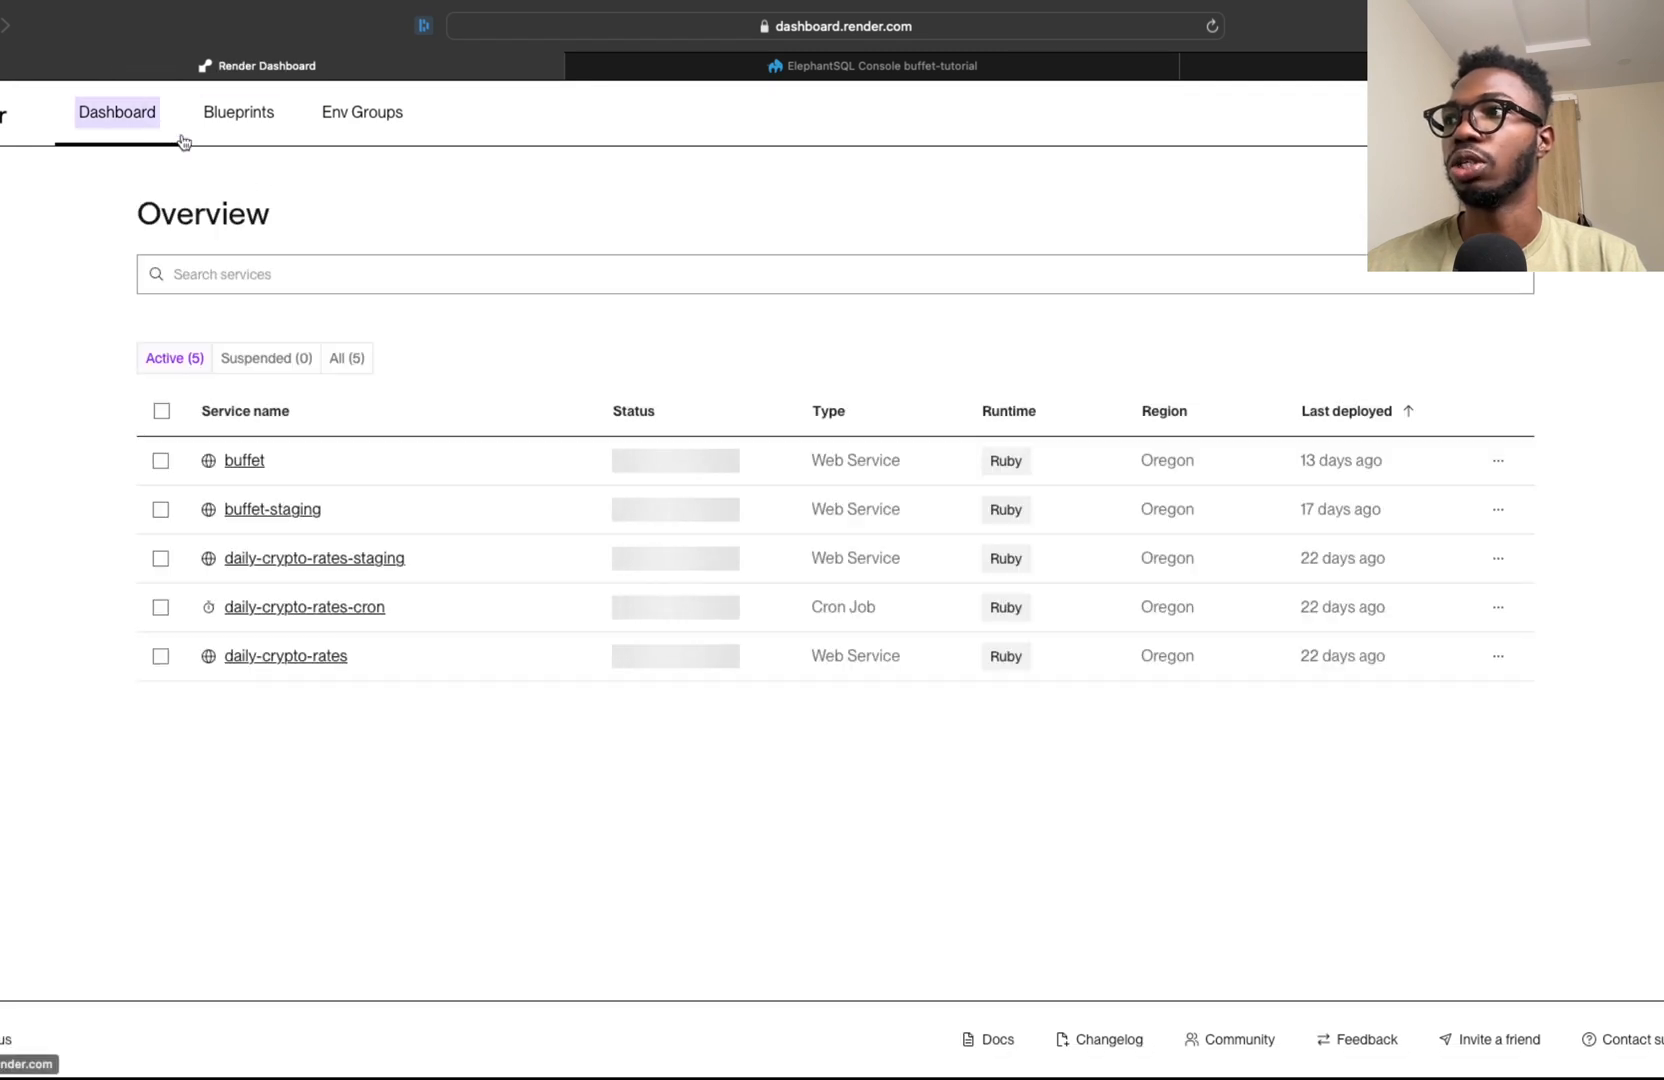